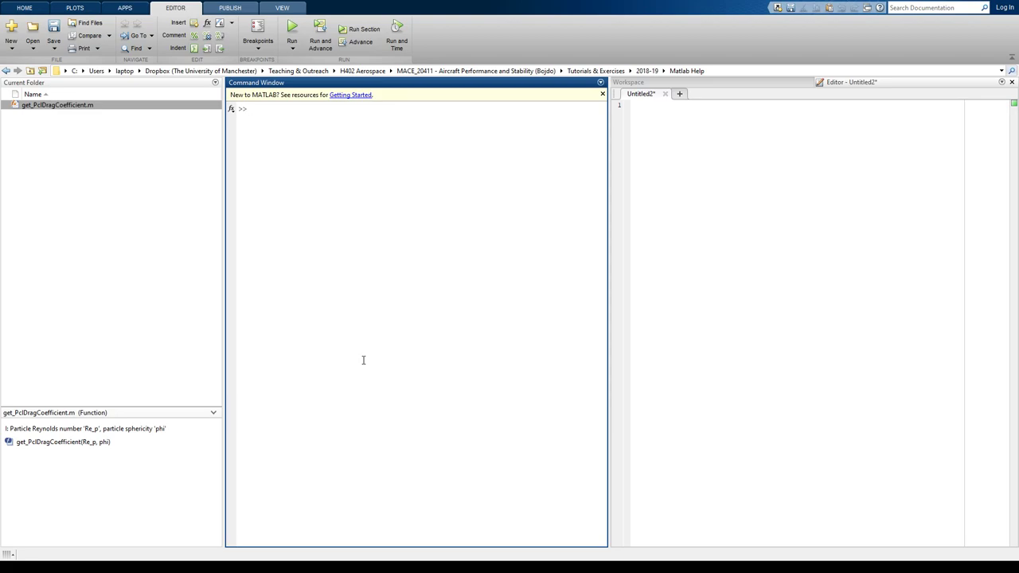
Step: Evaluate sqrt(64) at the command prompt, returning 8
{"action": "left_click", "coordinate": [251, 108]}
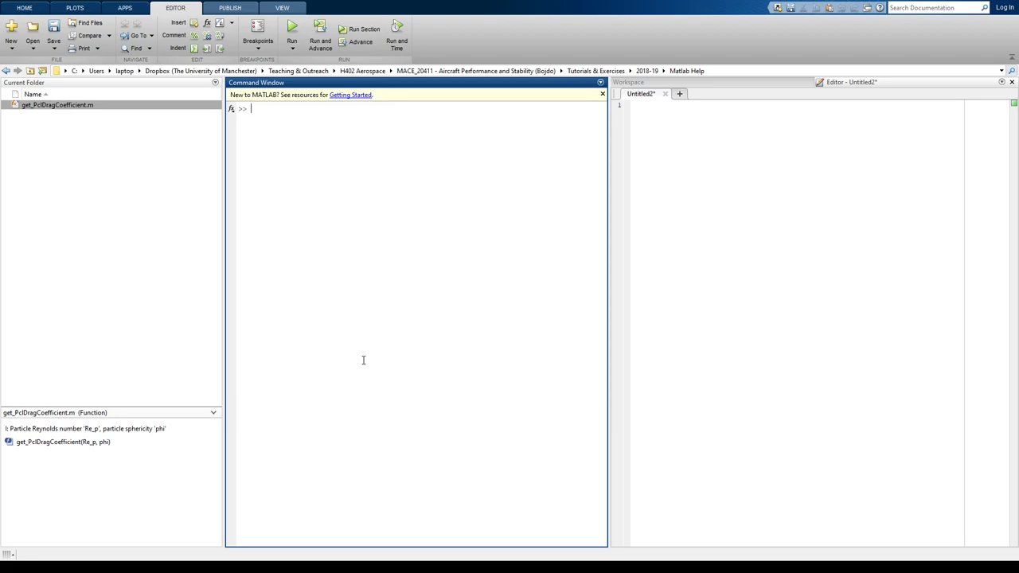
{"action": "type", "text": "sqrt"}
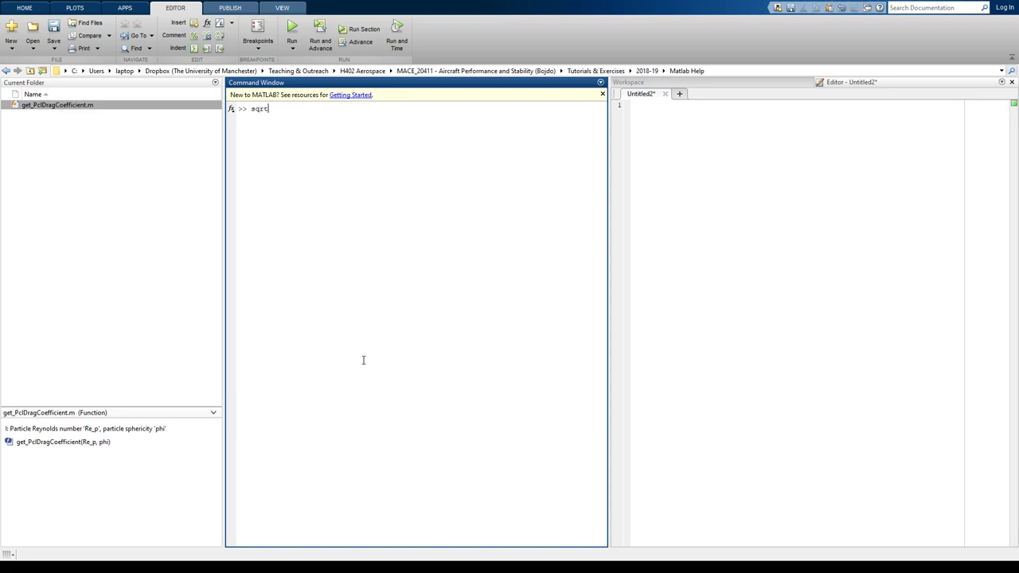
{"action": "type", "text": "("}
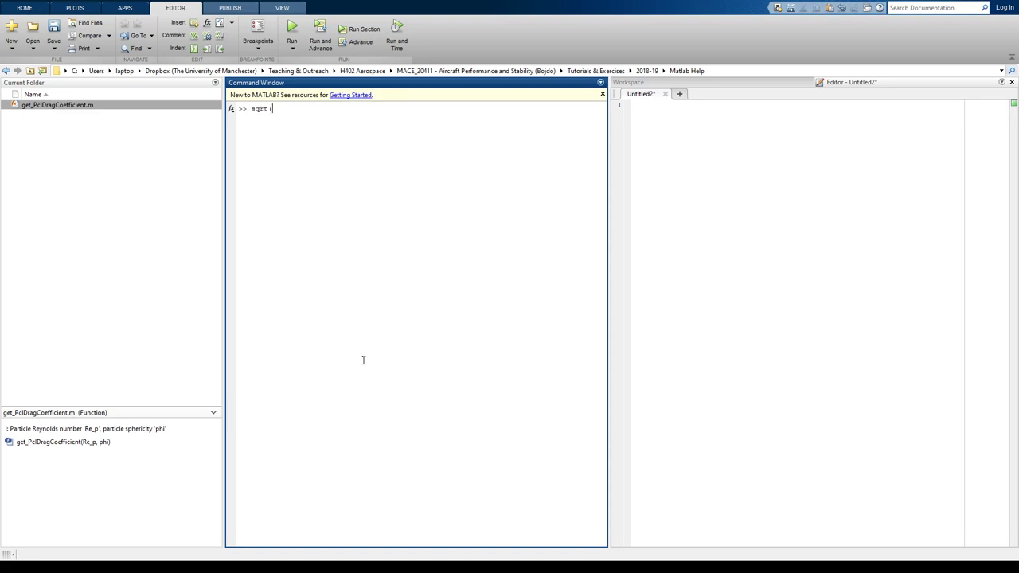
{"action": "type", "text": "64"}
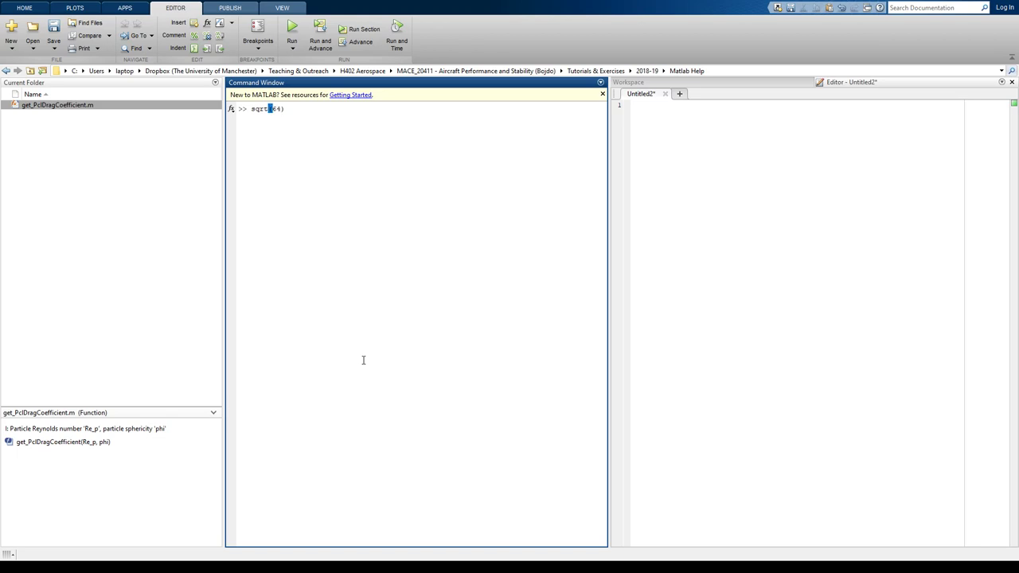
{"action": "key", "text": "Return"}
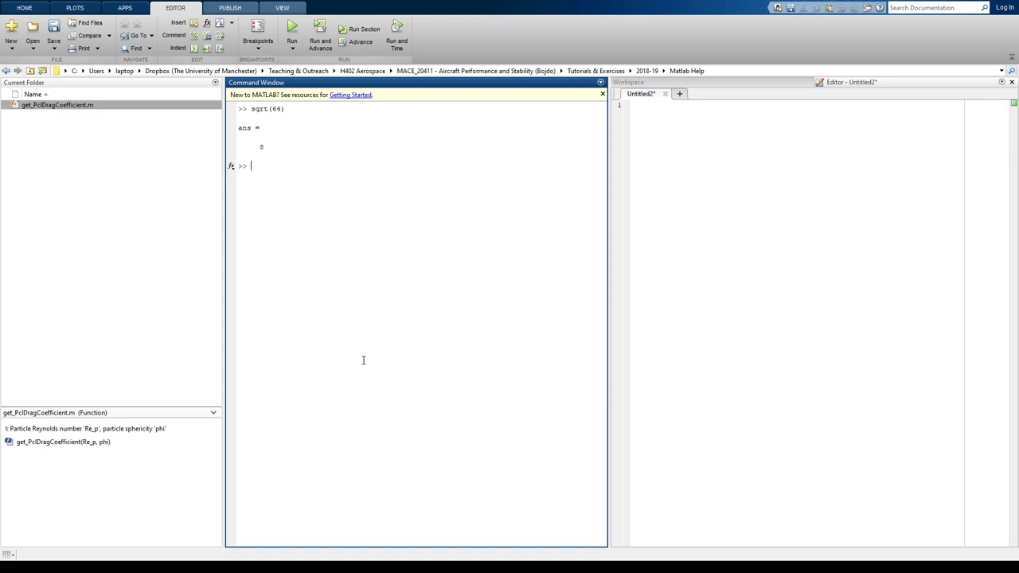
Step: Write the declaration line function [my_answer] = my_squareroot(any_number) in a new script
{"action": "left_click", "coordinate": [758, 162]}
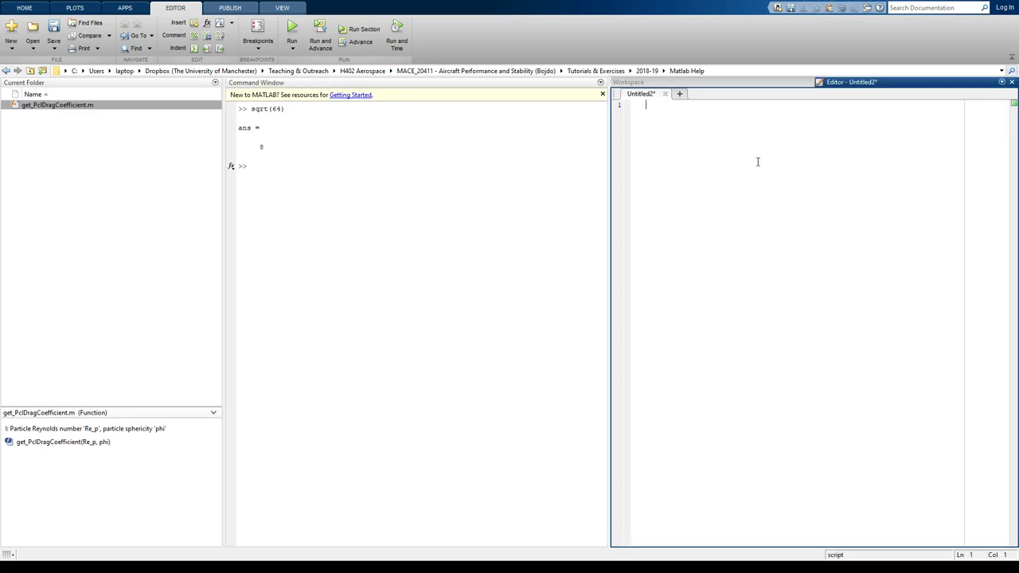
{"action": "mouse_move", "coordinate": [736, 223]}
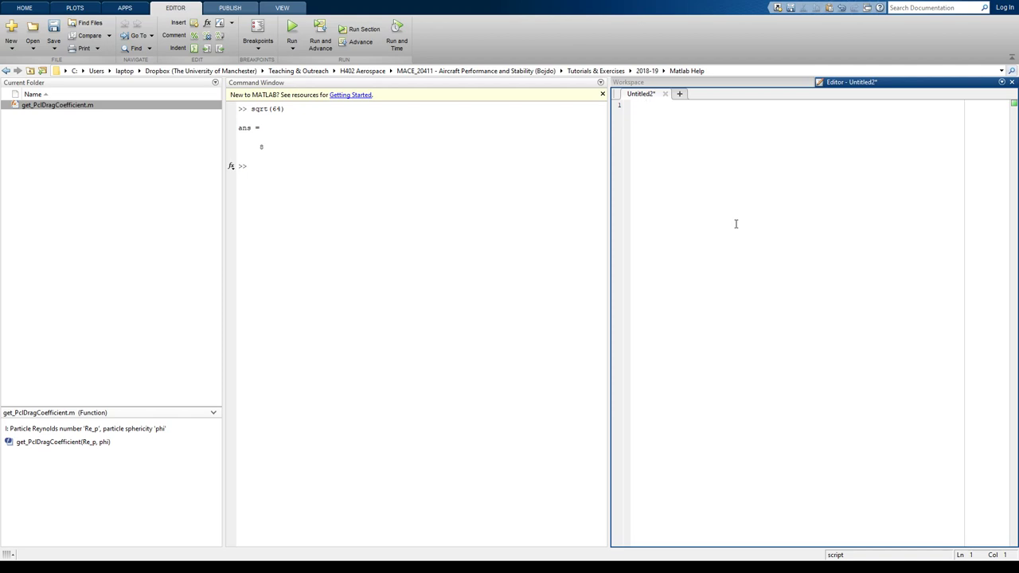
{"action": "key", "text": "Return"}
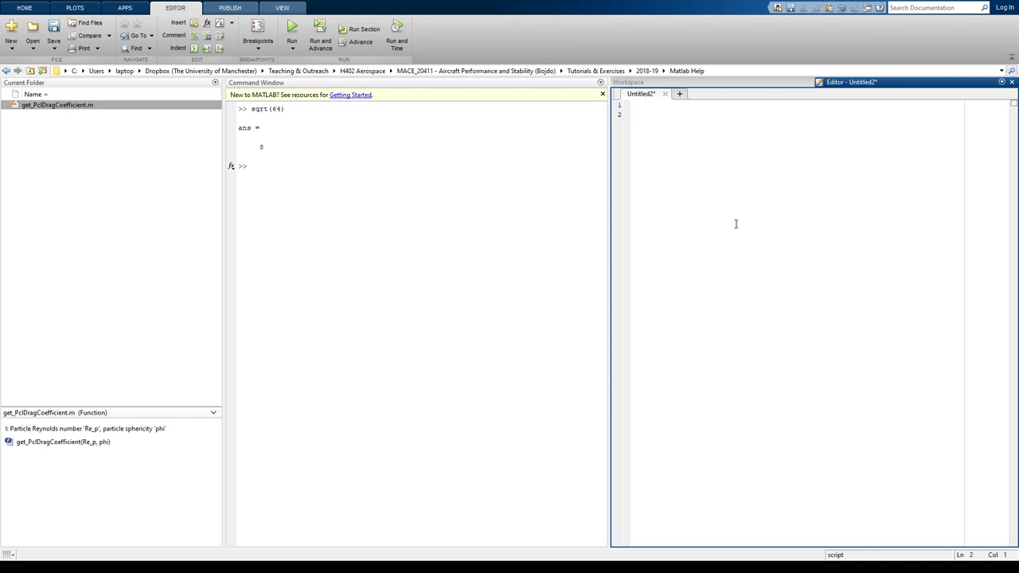
{"action": "left_click", "coordinate": [647, 115]}
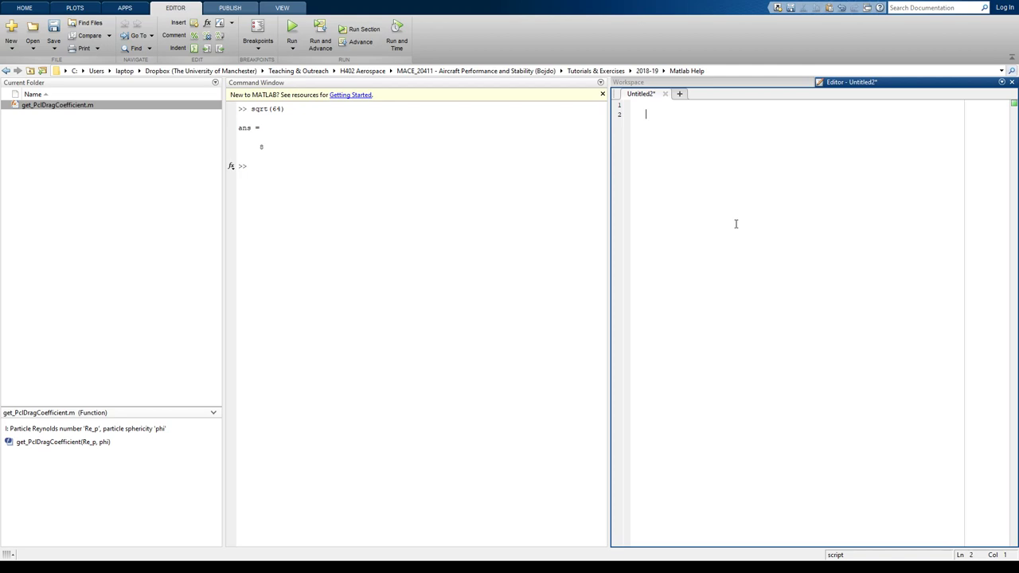
{"action": "type", "text": "function"}
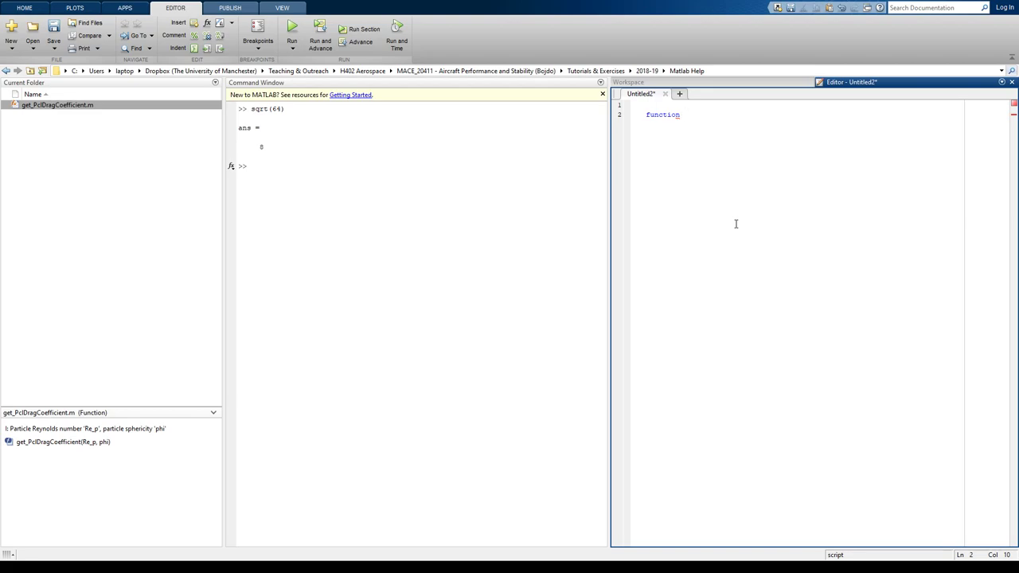
{"action": "type", "text": "f"}
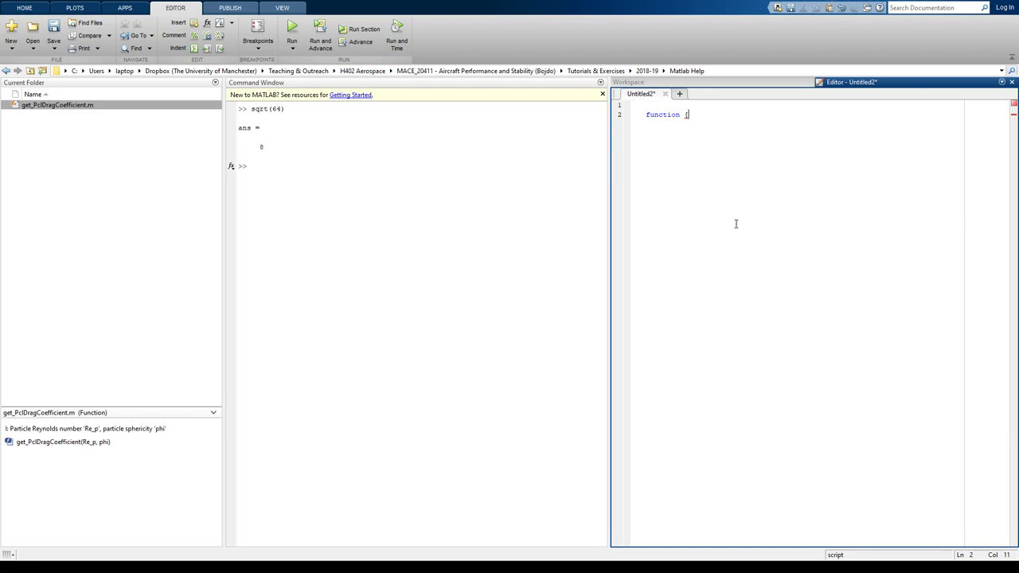
{"action": "type", "text": "[my"}
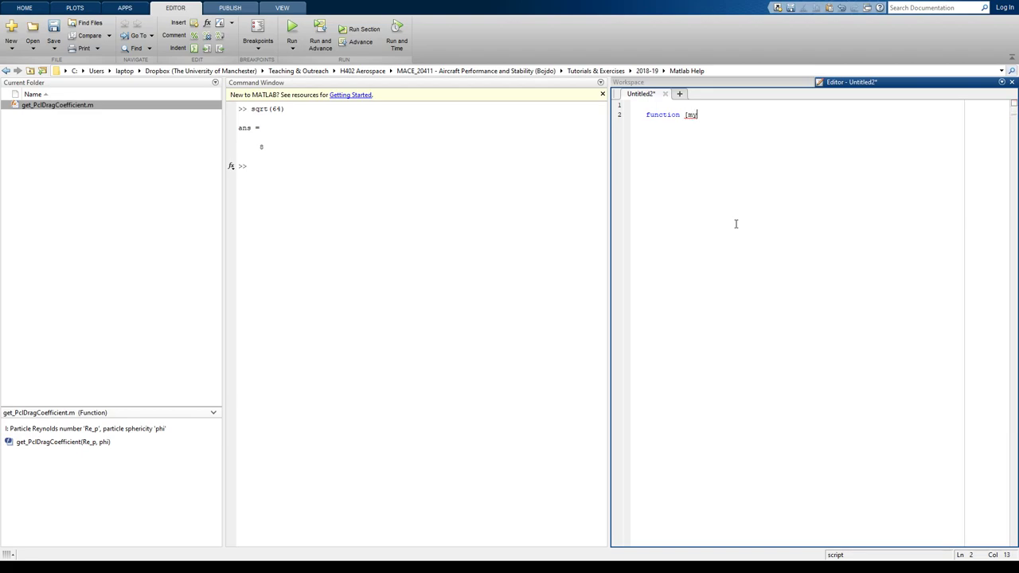
{"action": "type", "text": "_answer] ="}
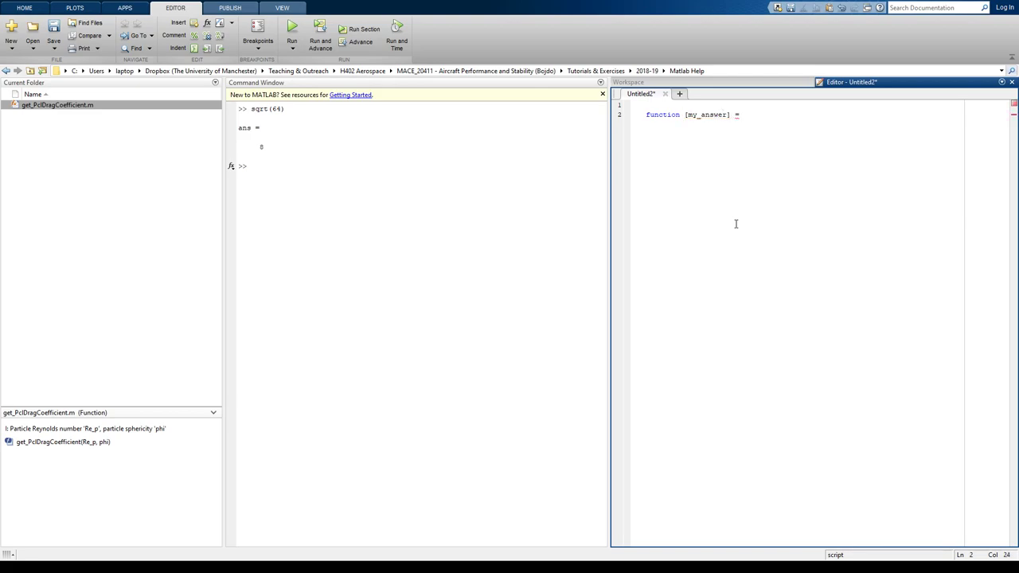
{"action": "type", "text": "my_sq"}
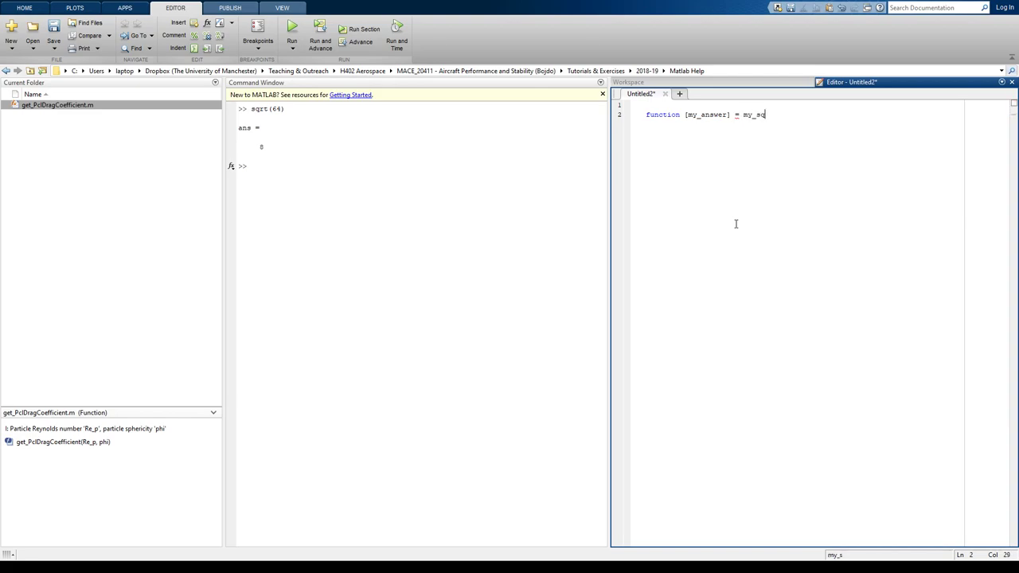
{"action": "type", "text": "uarero"}
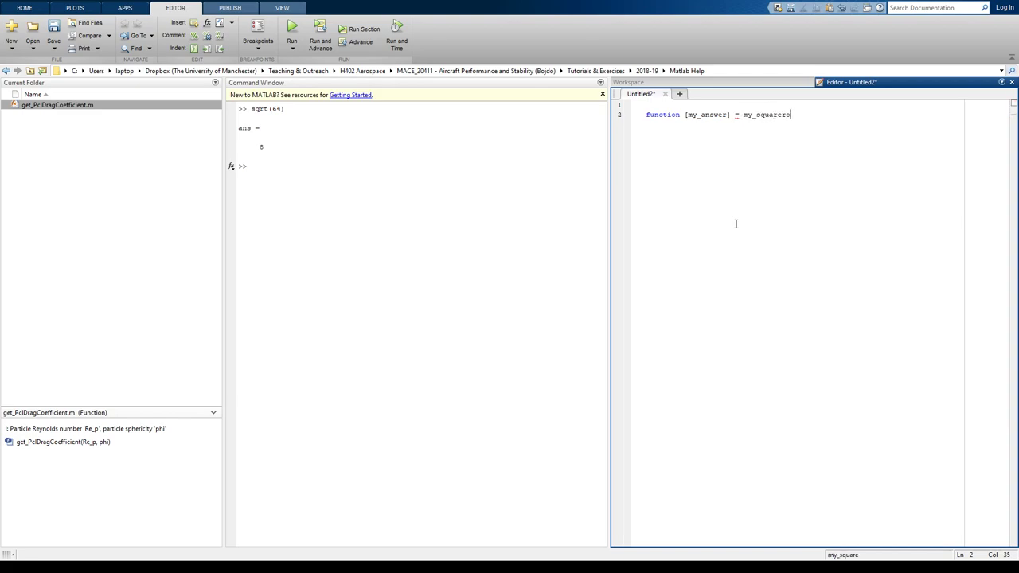
{"action": "type", "text": "ot("}
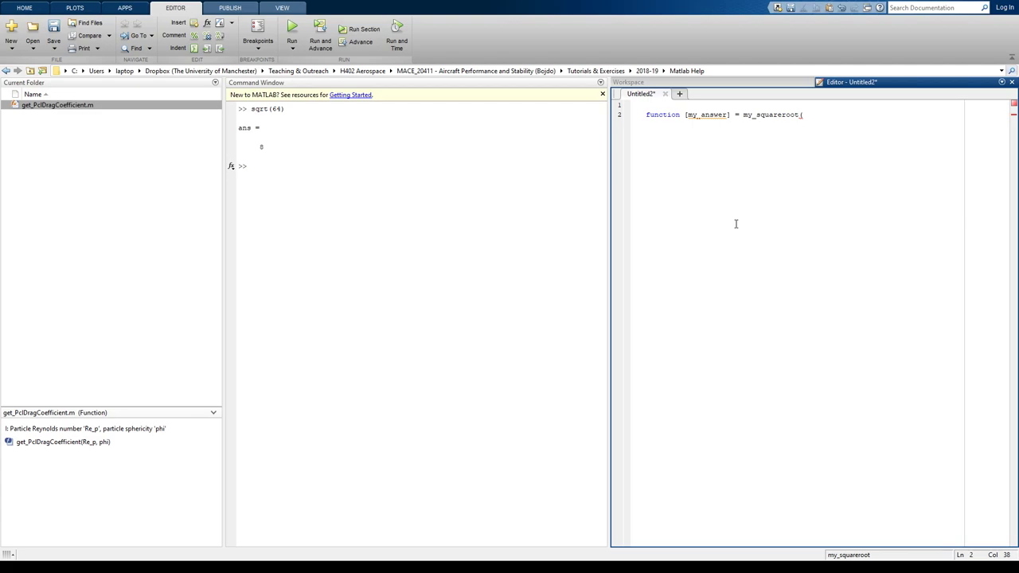
{"action": "type", "text": "(any_nu"}
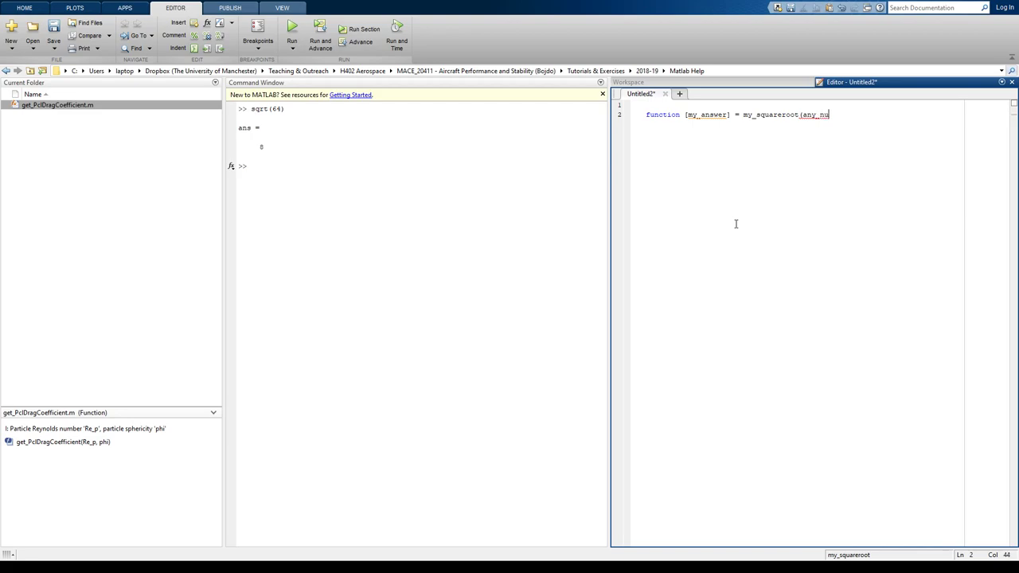
{"action": "type", "text": "mber)"}
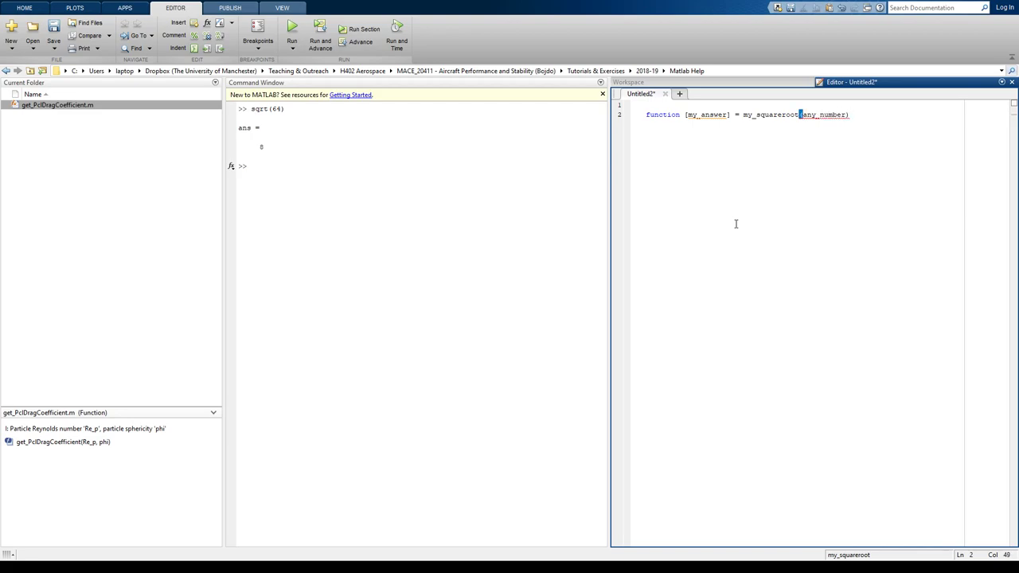
{"action": "left_click", "coordinate": [468, 213]}
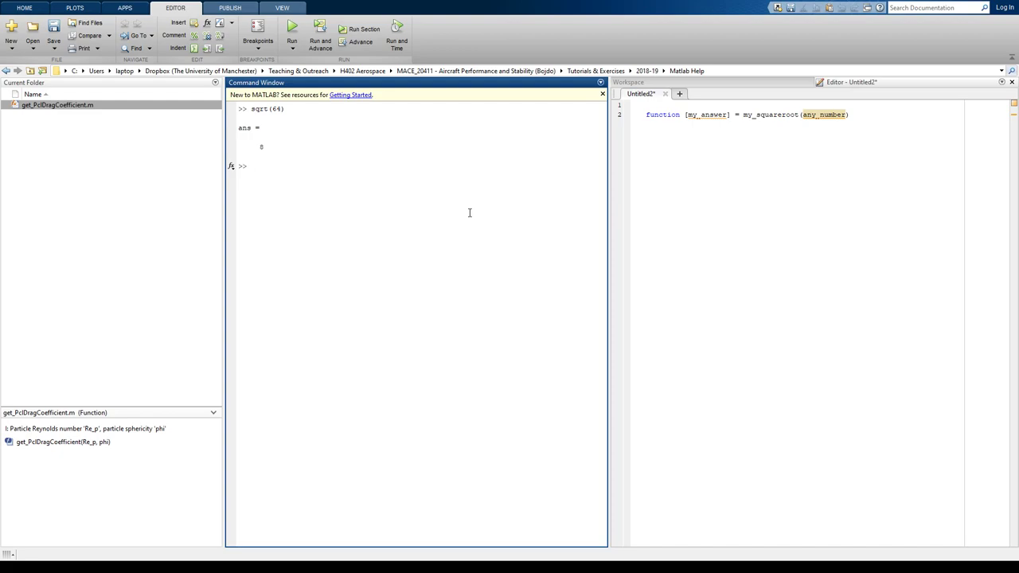
{"action": "type", "text": "sqrt"}
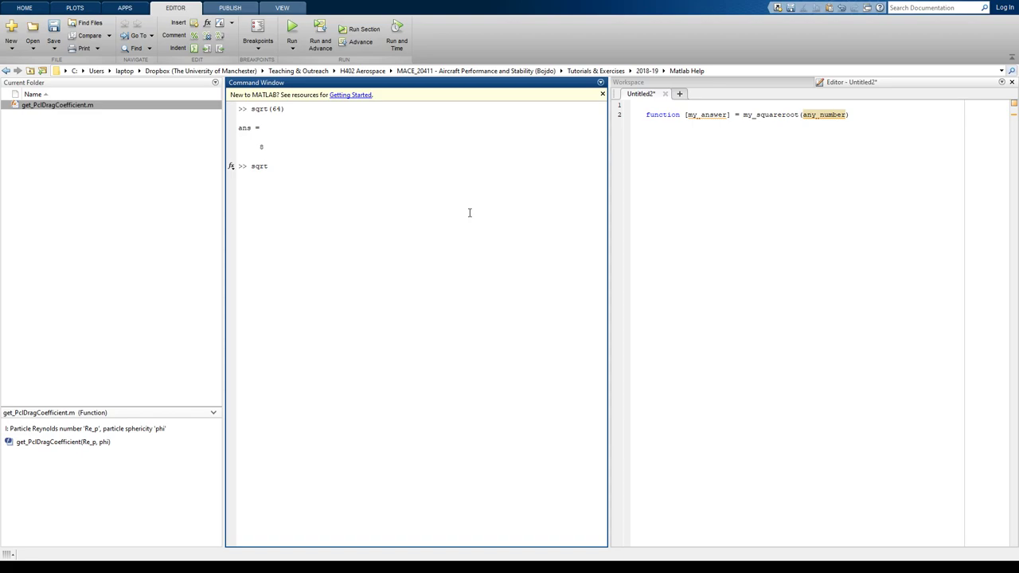
{"action": "type", "text": "("}
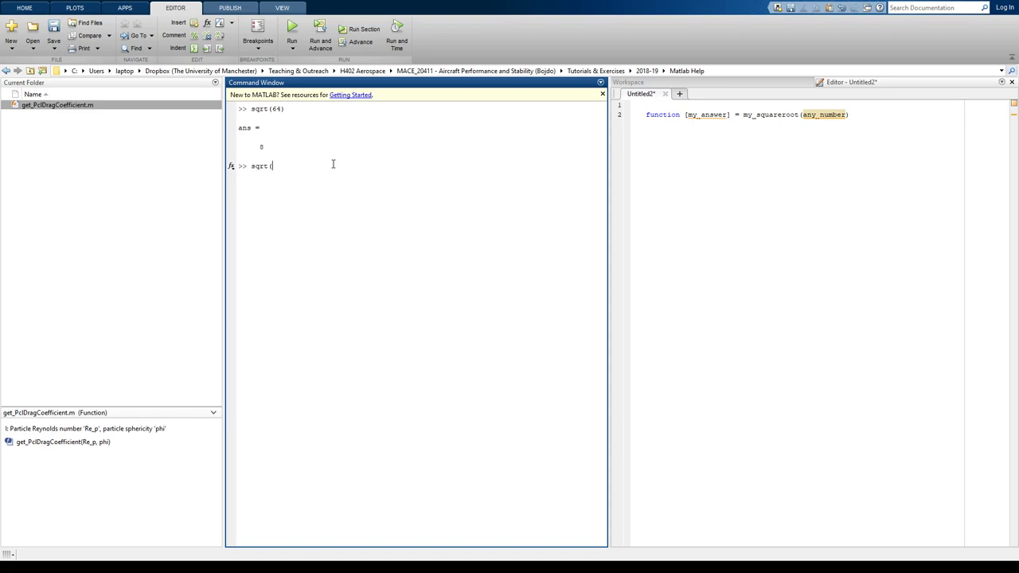
{"action": "mouse_move", "coordinate": [331, 190]}
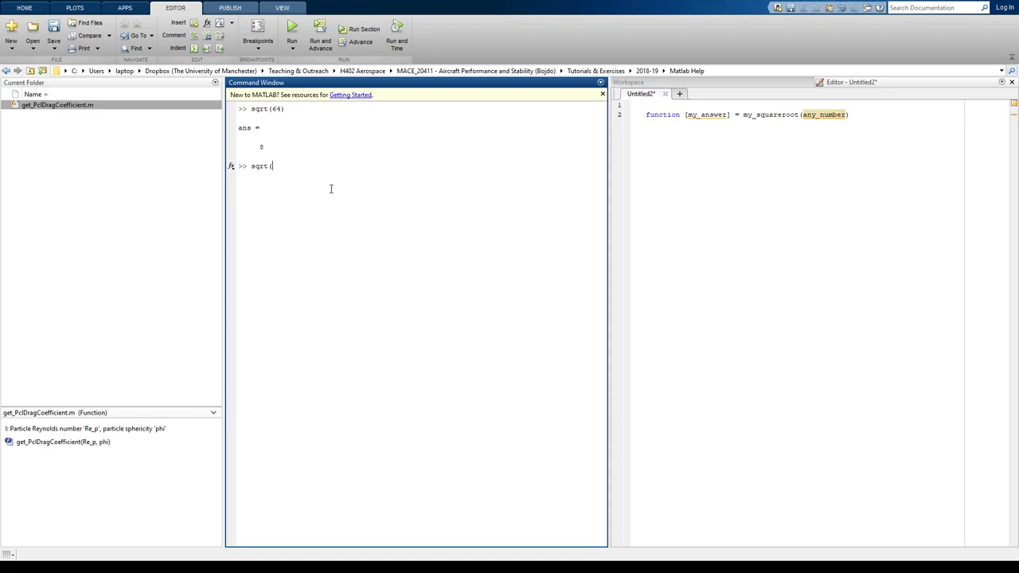
{"action": "mouse_move", "coordinate": [385, 186]}
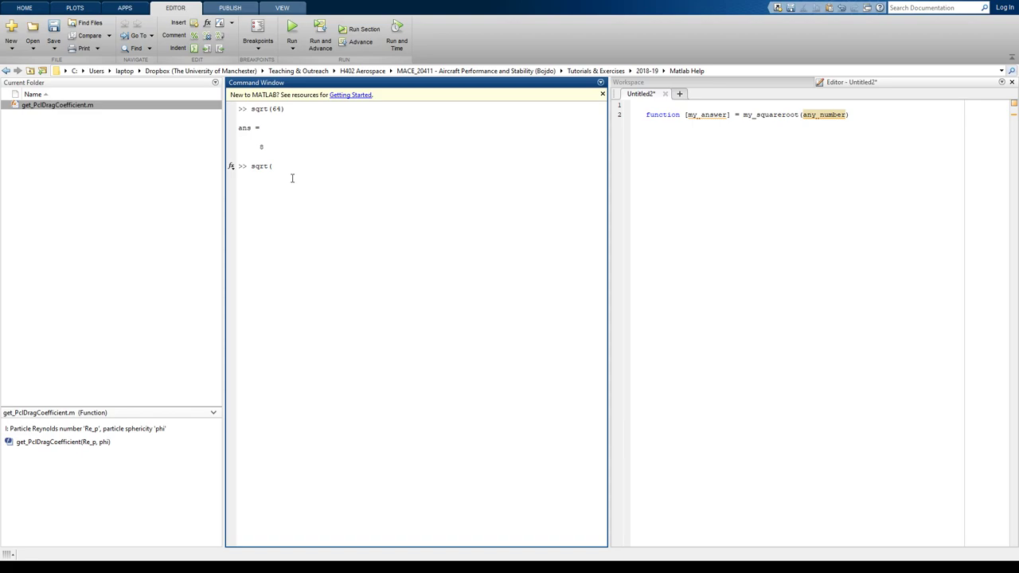
{"action": "mouse_move", "coordinate": [350, 197]}
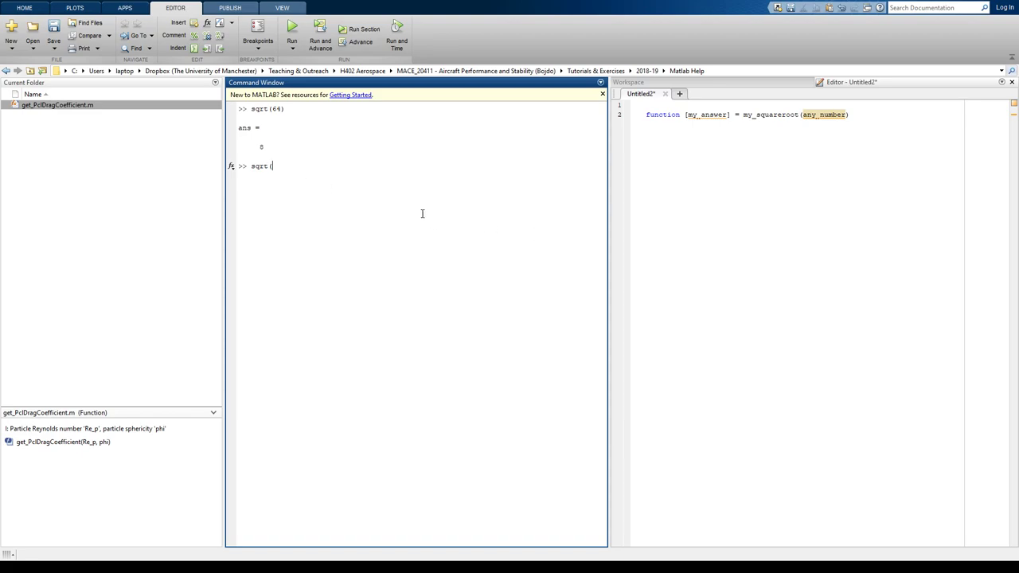
{"action": "mouse_move", "coordinate": [379, 261]}
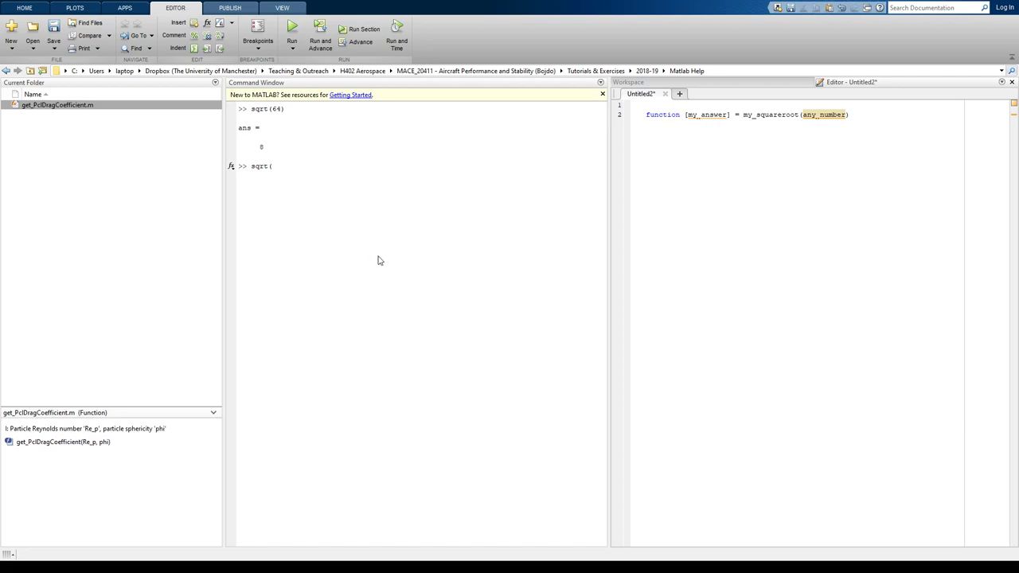
{"action": "mouse_move", "coordinate": [335, 277]}
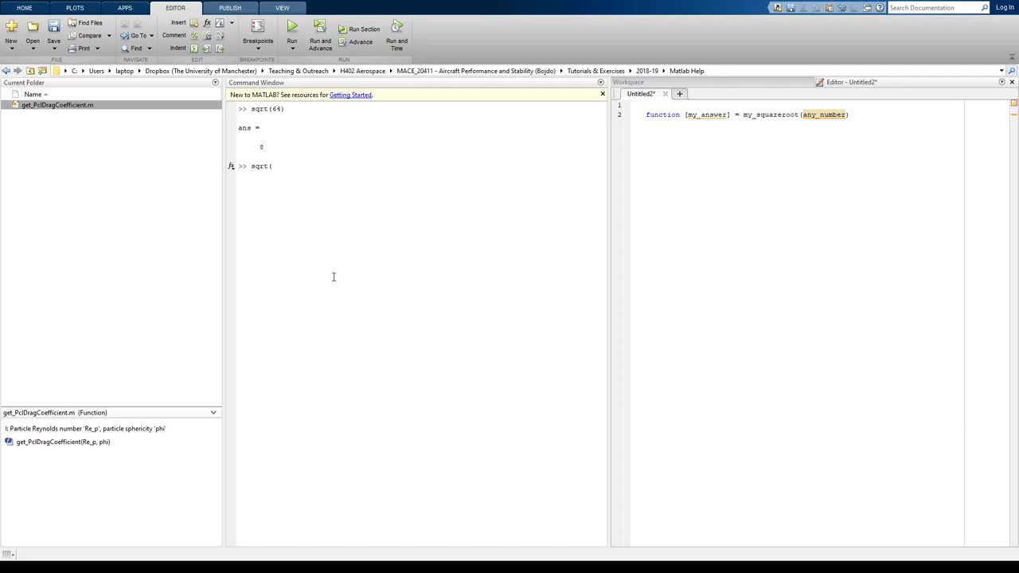
{"action": "mouse_move", "coordinate": [342, 290]}
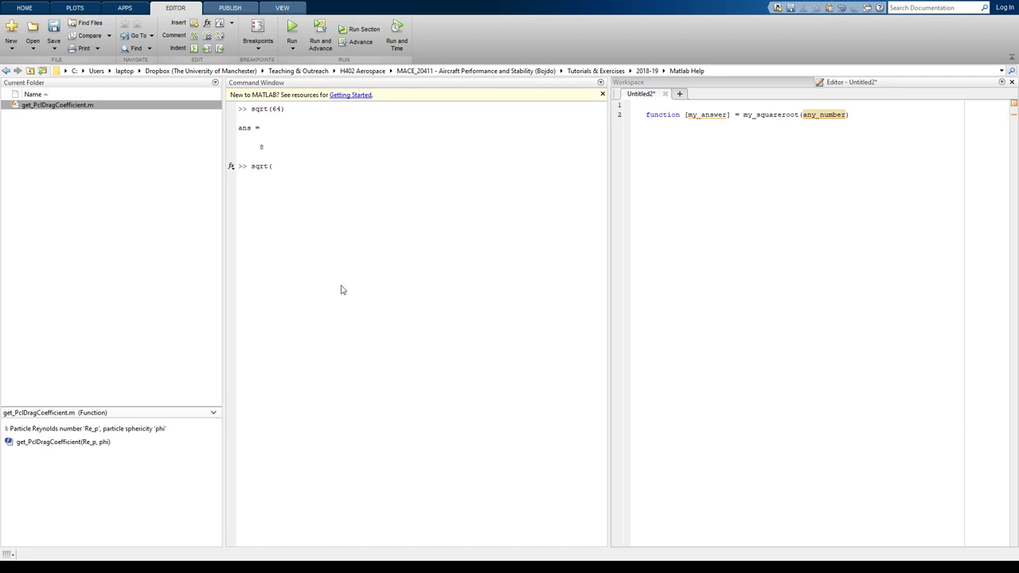
{"action": "mouse_move", "coordinate": [355, 296]}
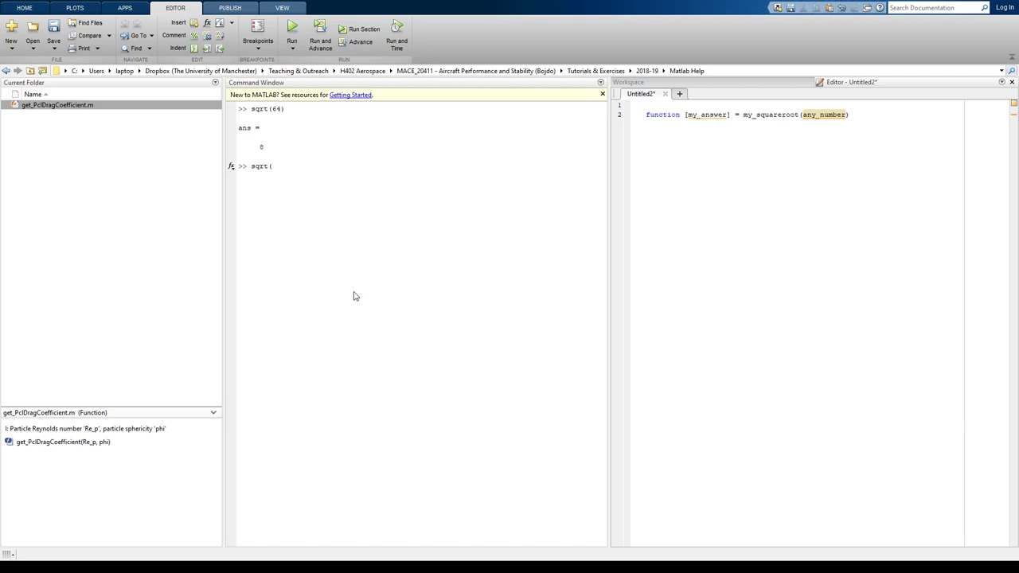
{"action": "mouse_move", "coordinate": [369, 300]}
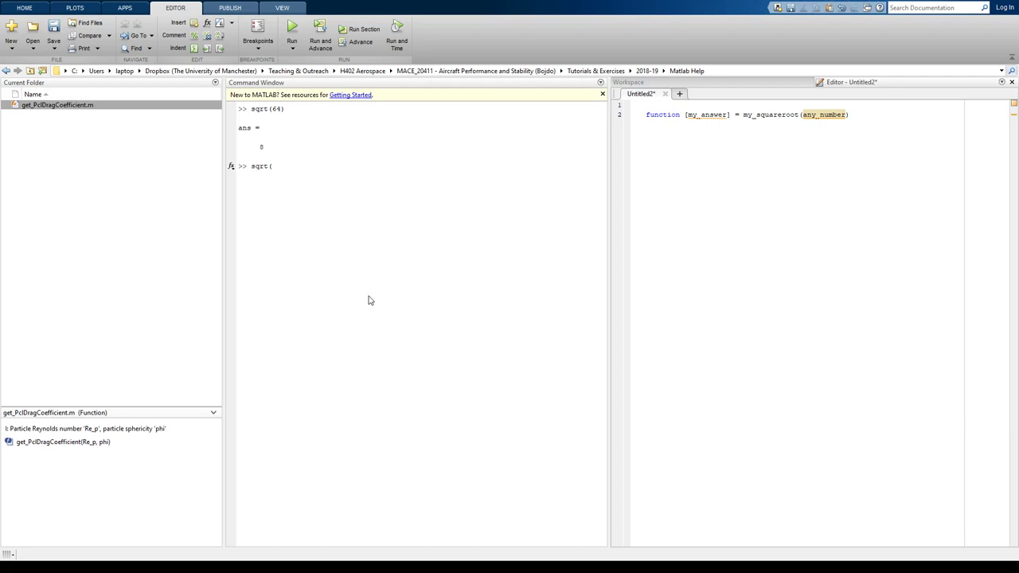
{"action": "mouse_move", "coordinate": [366, 307]}
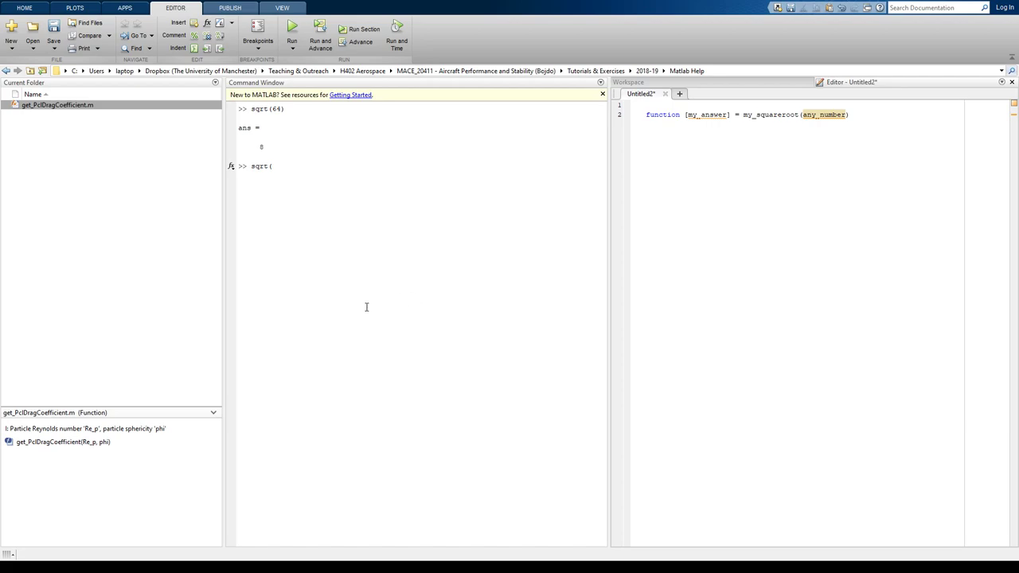
{"action": "mouse_move", "coordinate": [318, 269]}
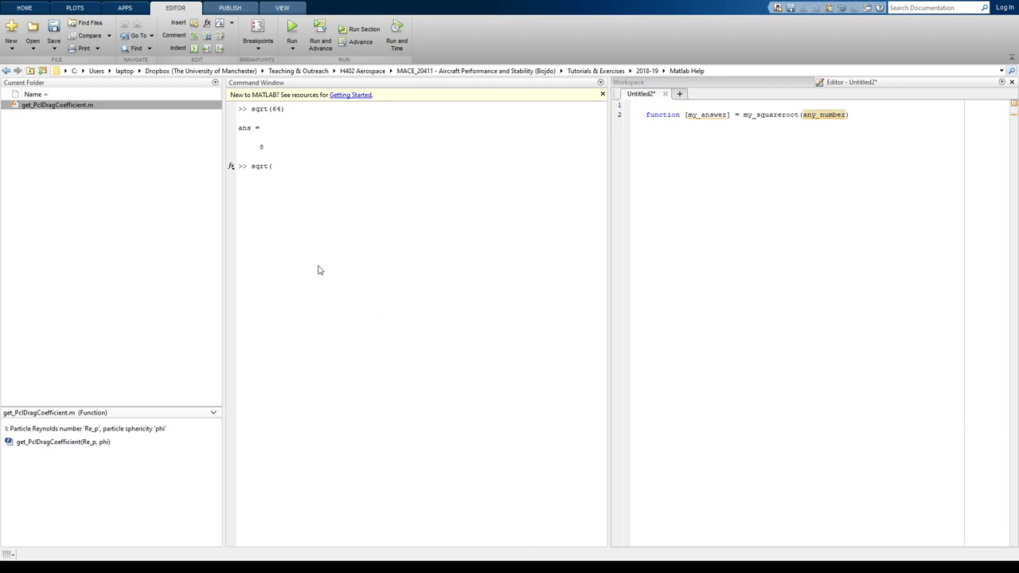
{"action": "mouse_move", "coordinate": [544, 179]}
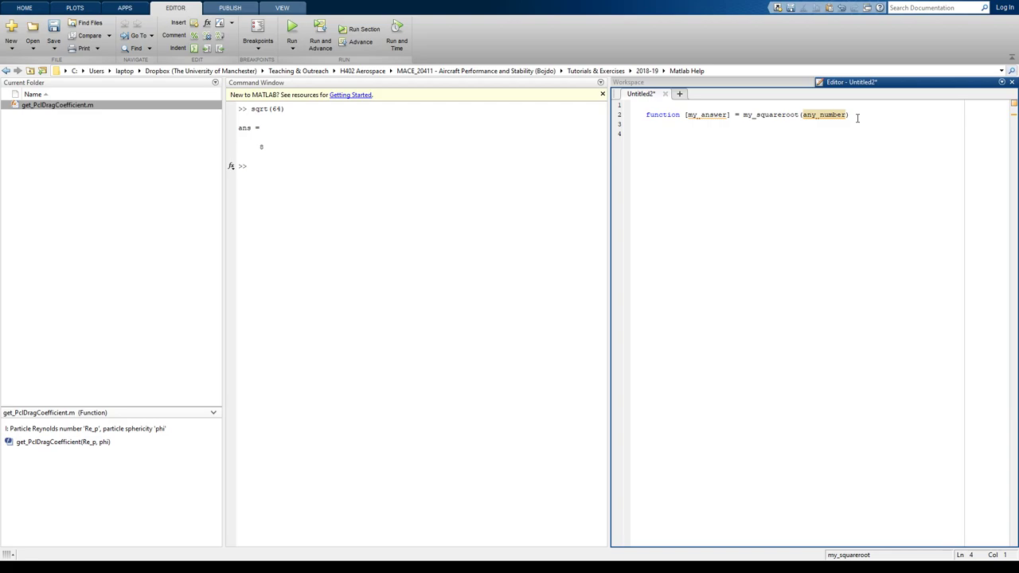
Step: Add the body line assigning my_answer = any_number^0.5; to the function
{"action": "type", "text": "my_answer"}
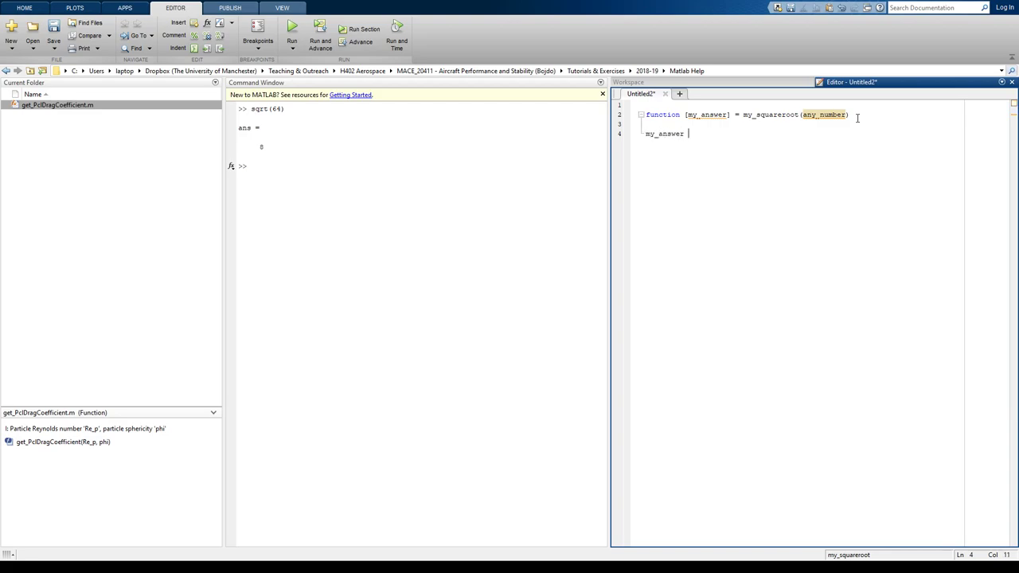
{"action": "type", "text": "="}
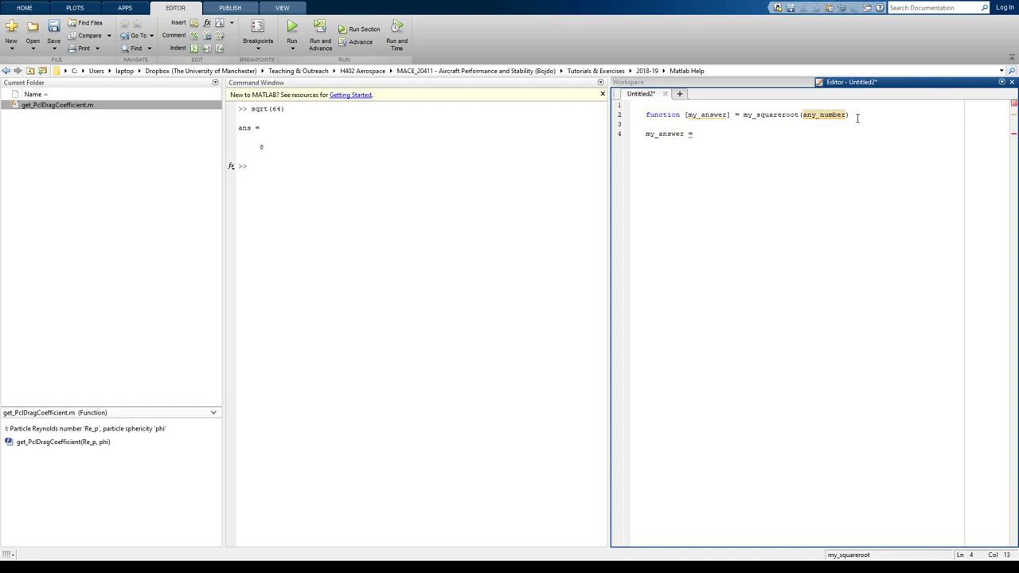
{"action": "type", "text": "any_"}
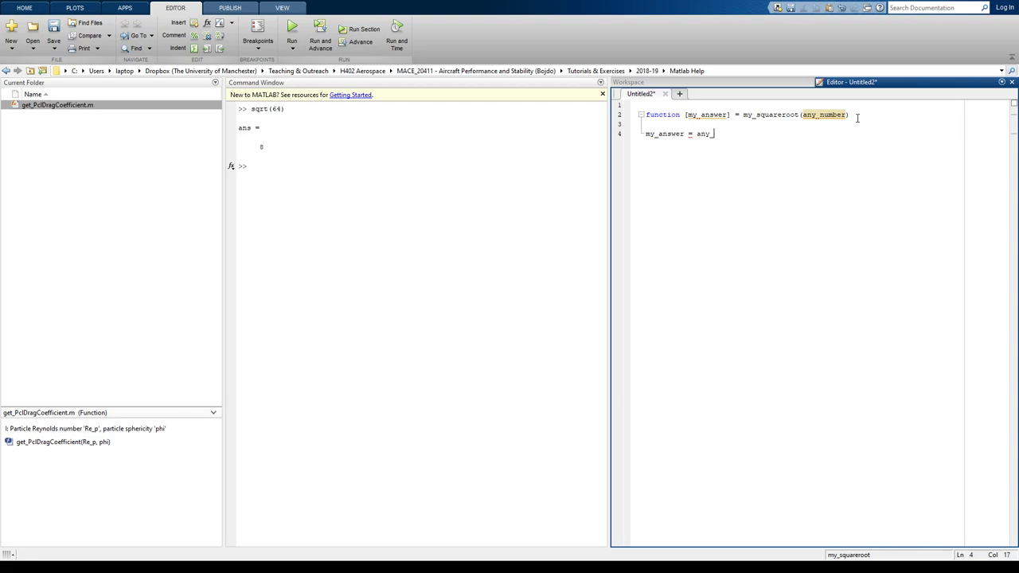
{"action": "type", "text": "numer"}
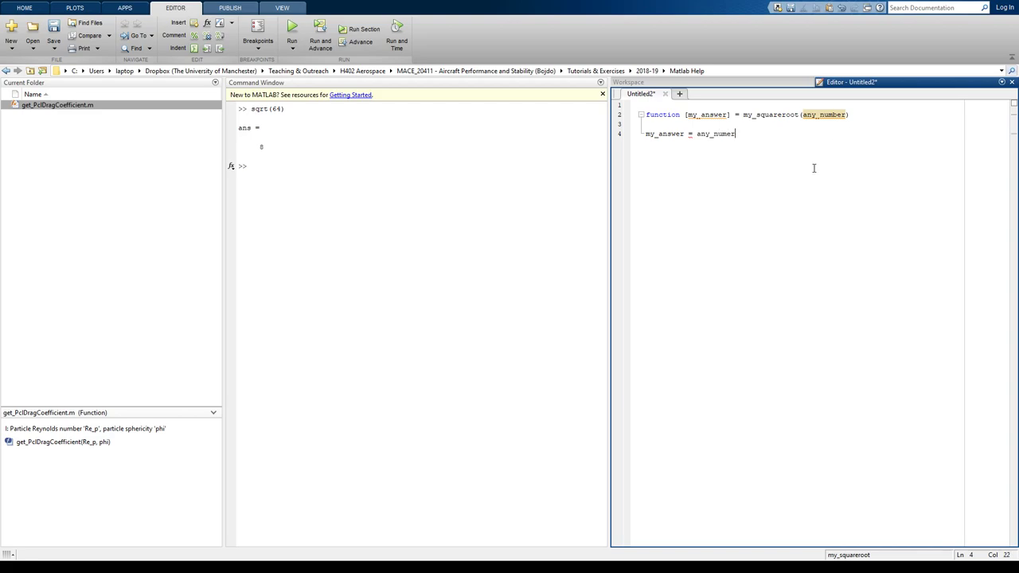
{"action": "type", "text": "r"}
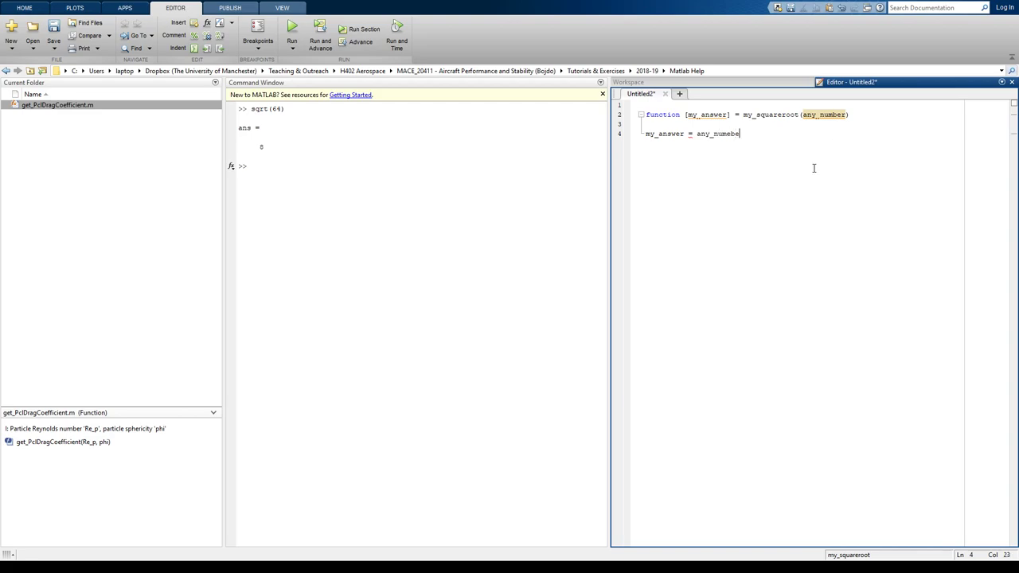
{"action": "type", "text": "r^"}
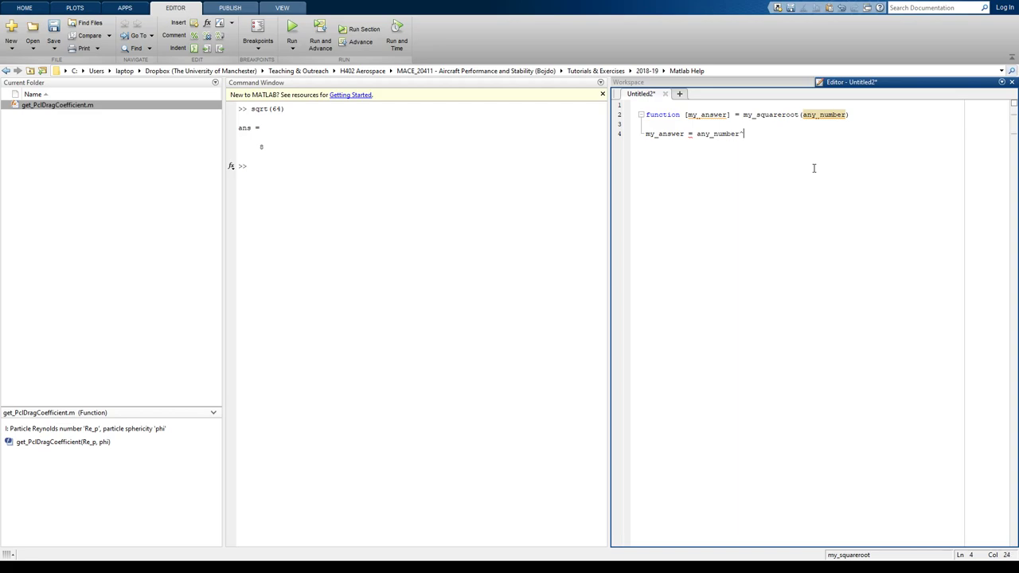
{"action": "type", "text": "^0.5;"}
{"action": "type", "text": "end"}
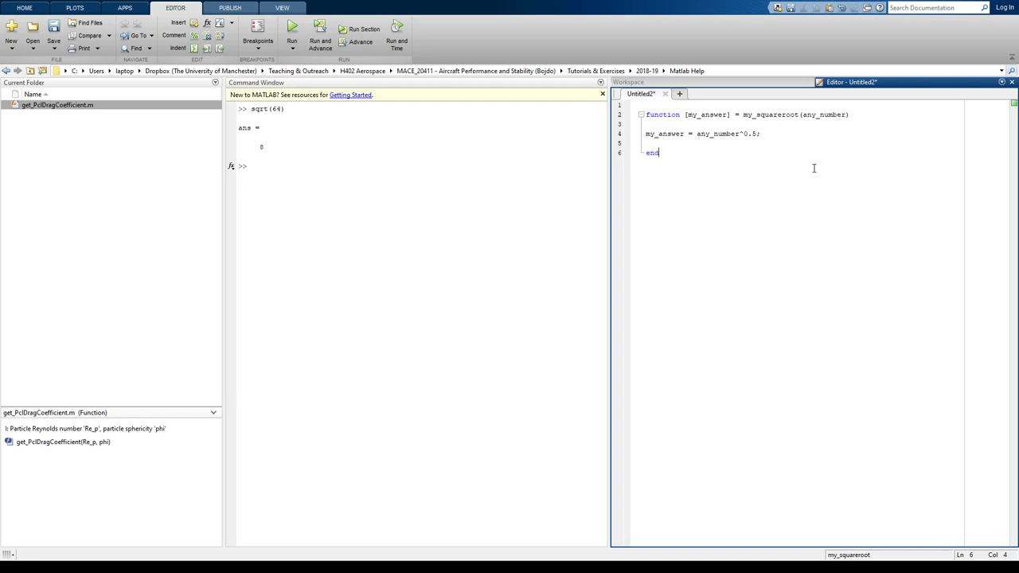
{"action": "mouse_move", "coordinate": [796, 164]}
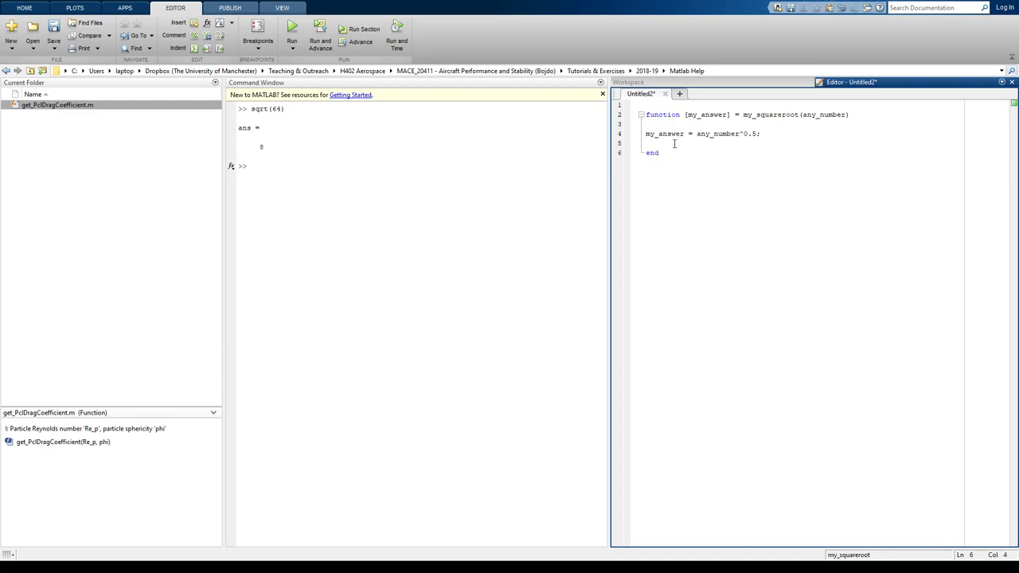
Step: Correct the my_answer and any_number variable-name typos so the body matches the signature
{"action": "double_click", "coordinate": [664, 134]}
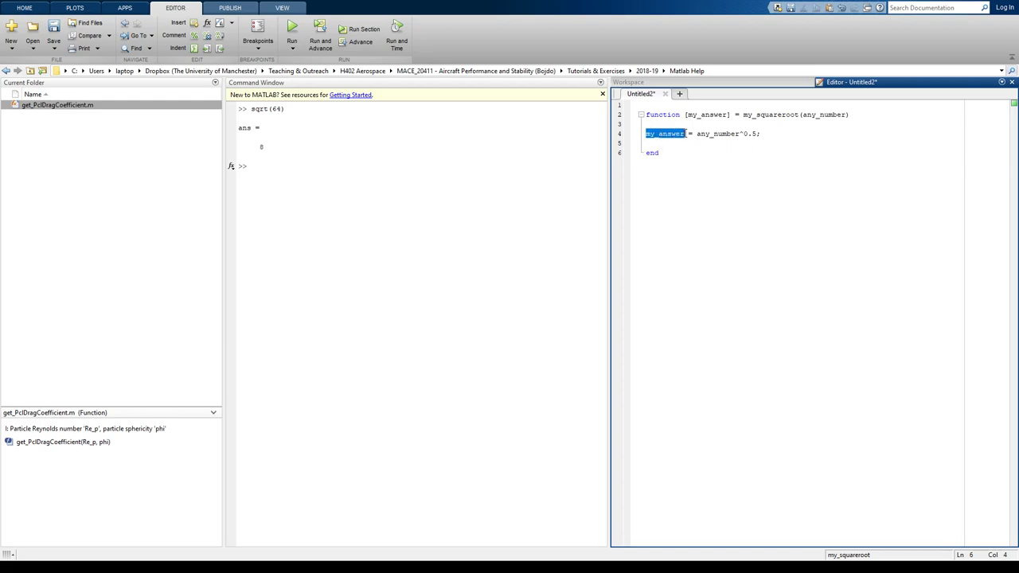
{"action": "left_click", "coordinate": [665, 134]}
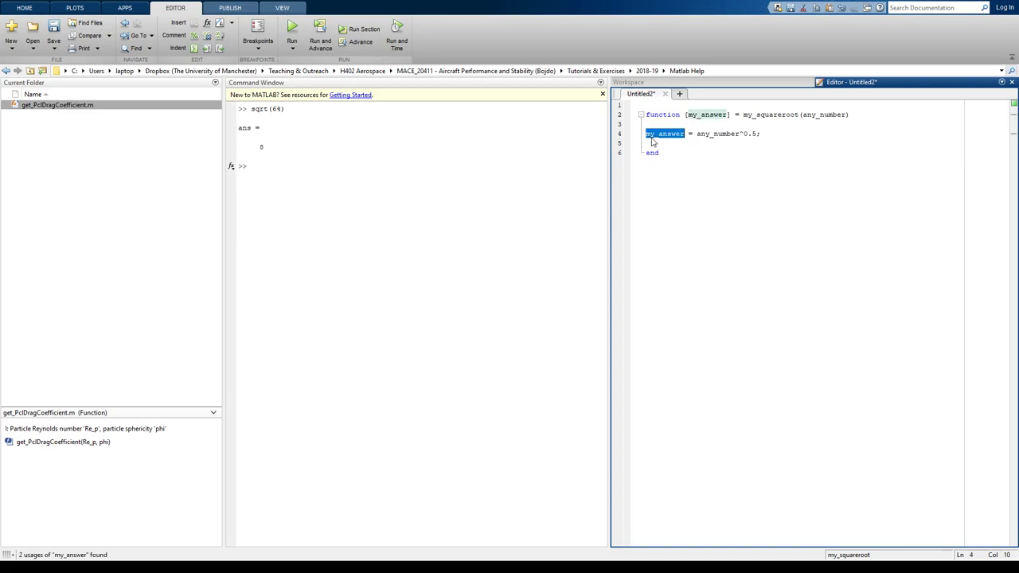
{"action": "mouse_move", "coordinate": [686, 140]}
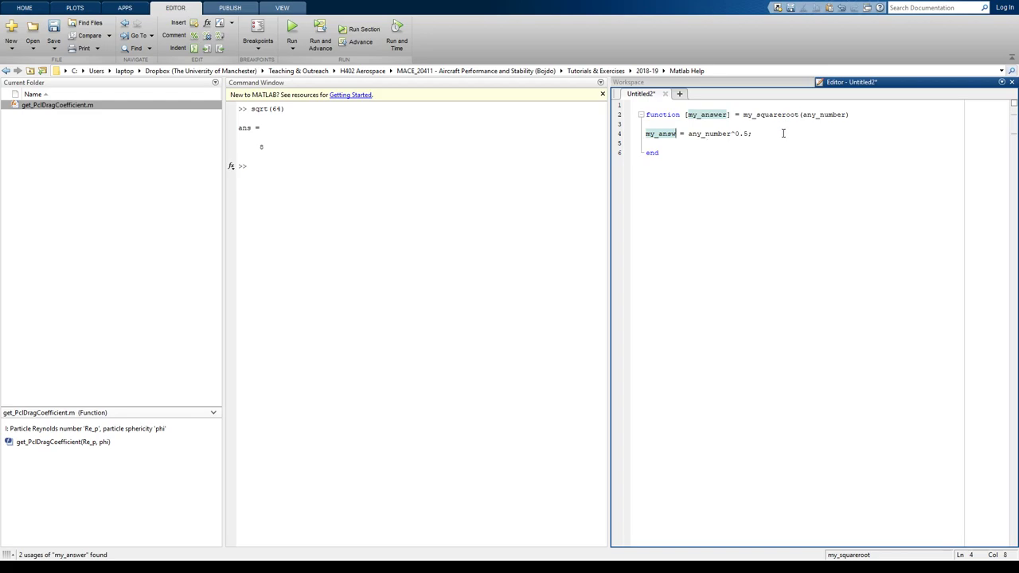
{"action": "left_click", "coordinate": [669, 134]}
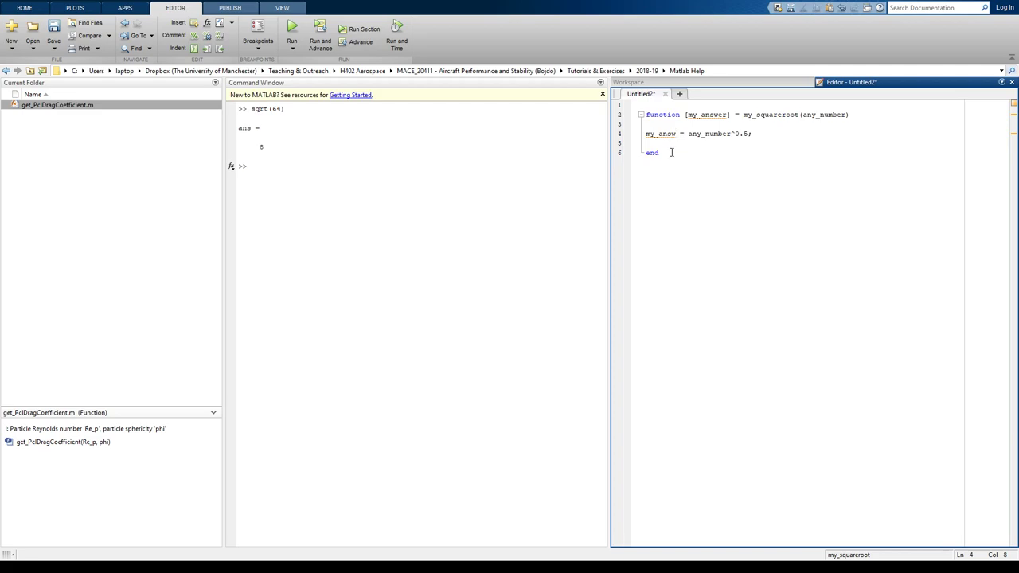
{"action": "type", "text": "er"}
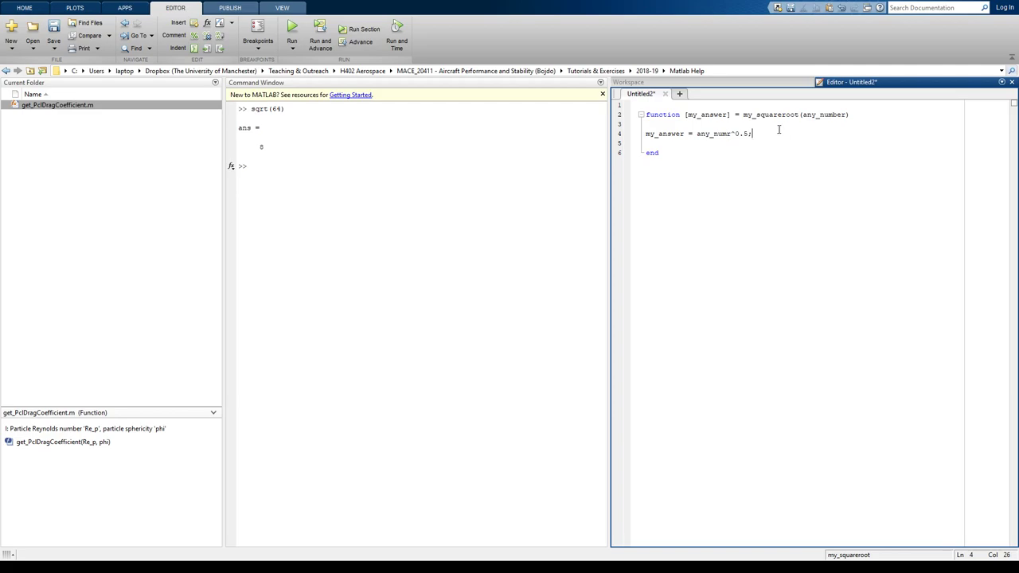
{"action": "double_click", "coordinate": [825, 114]}
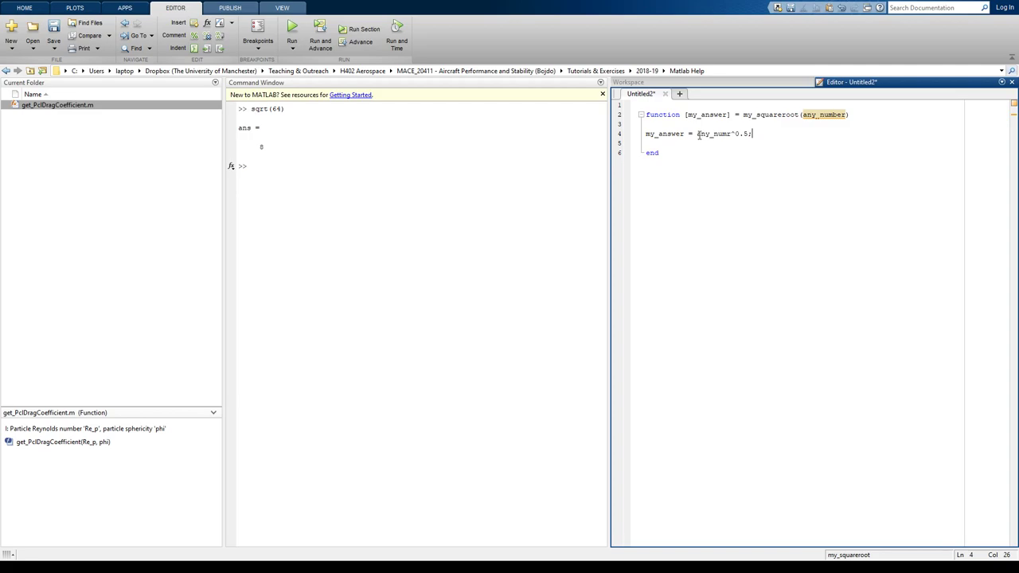
{"action": "double_click", "coordinate": [713, 134]}
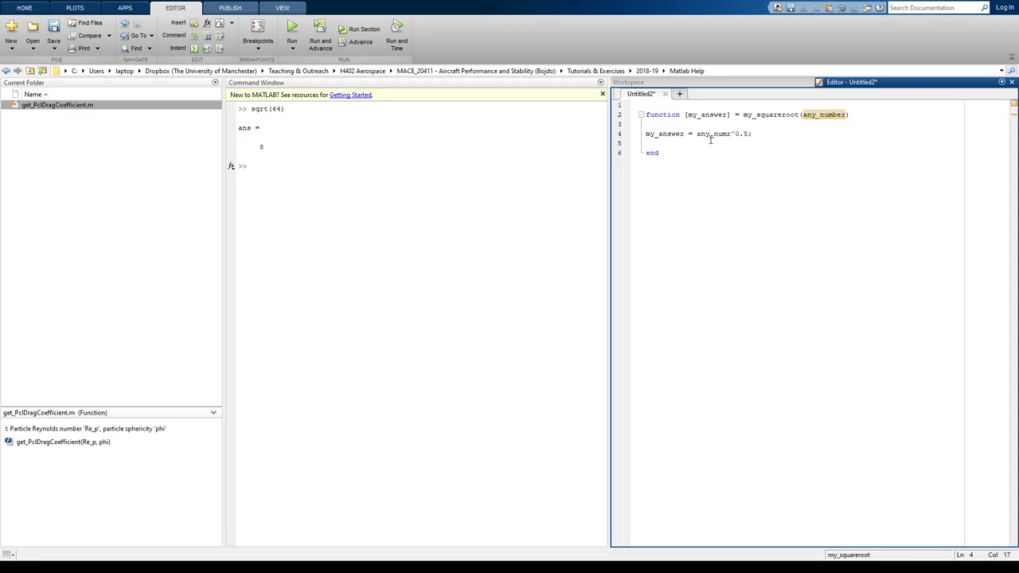
{"action": "double_click", "coordinate": [713, 134]}
{"action": "type", "text": "be"}
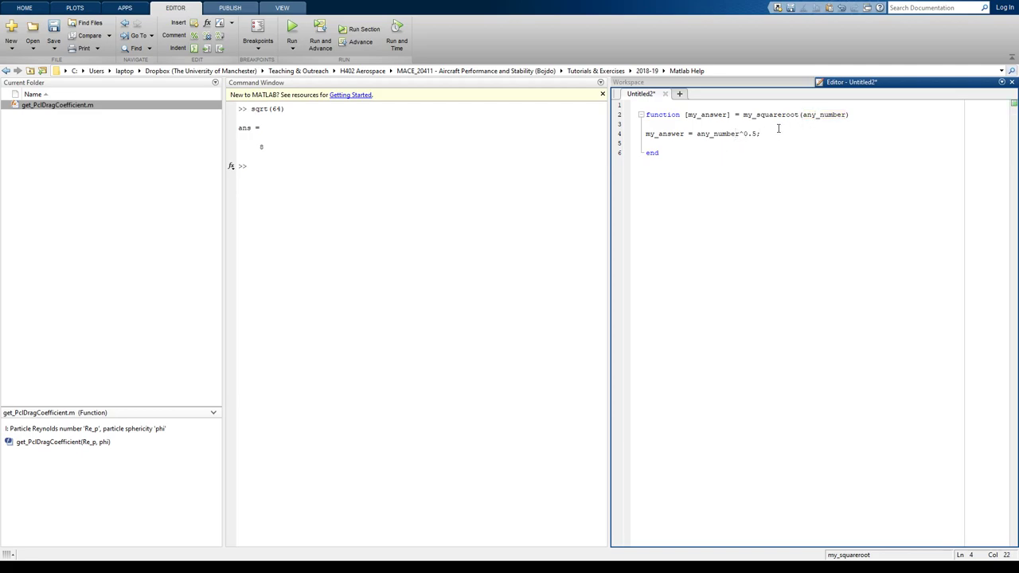
{"action": "mouse_move", "coordinate": [697, 134]}
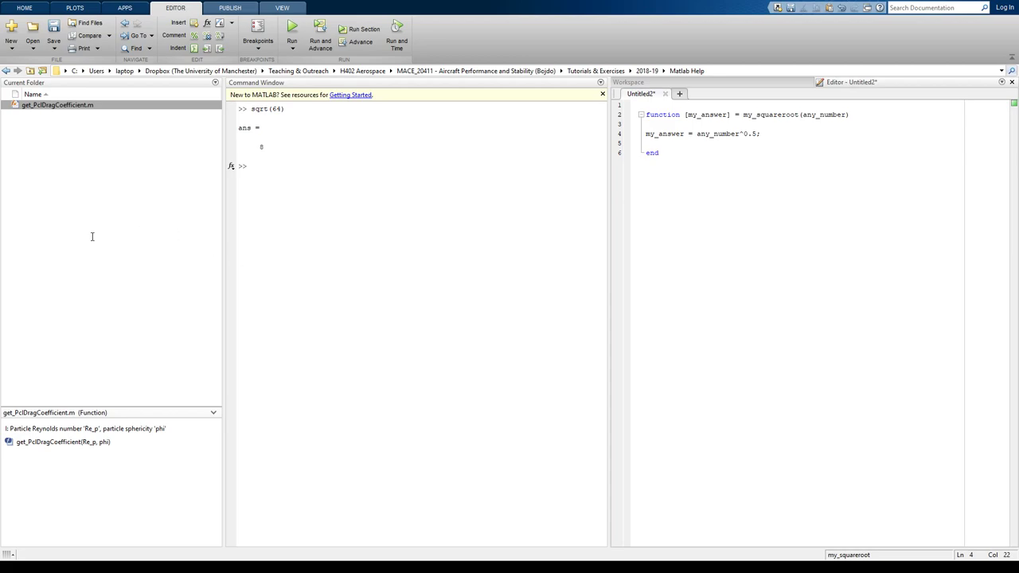
{"action": "mouse_move", "coordinate": [115, 245]}
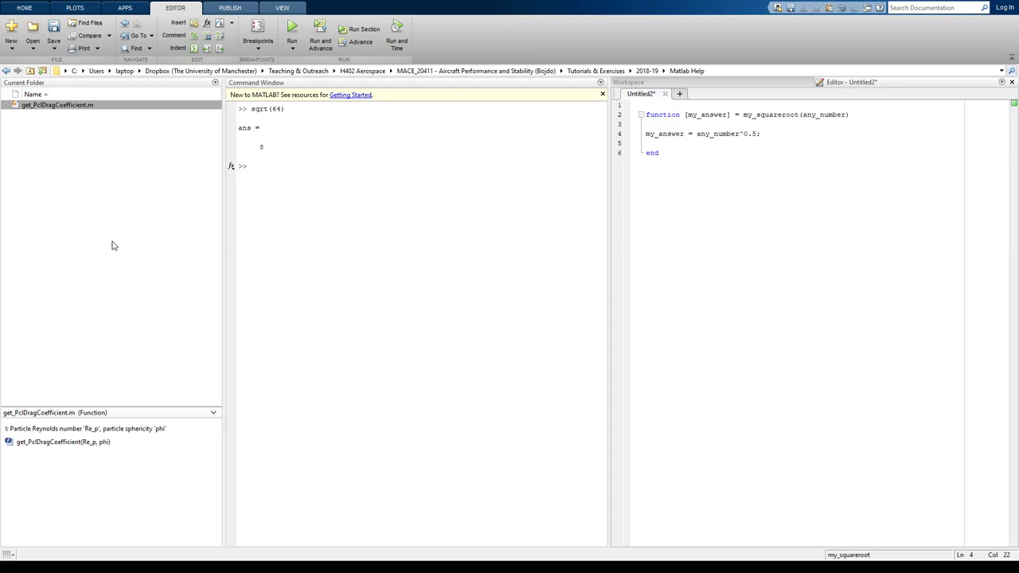
{"action": "mouse_move", "coordinate": [809, 117]}
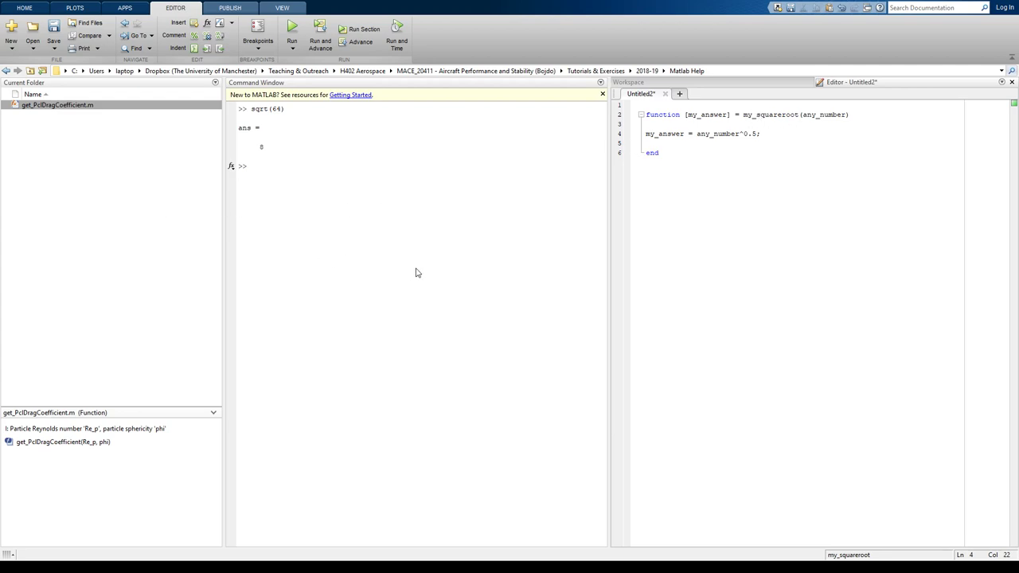
Step: Save the function as my_squareroot.m in the current folder
{"action": "key", "text": "ctrl+s"}
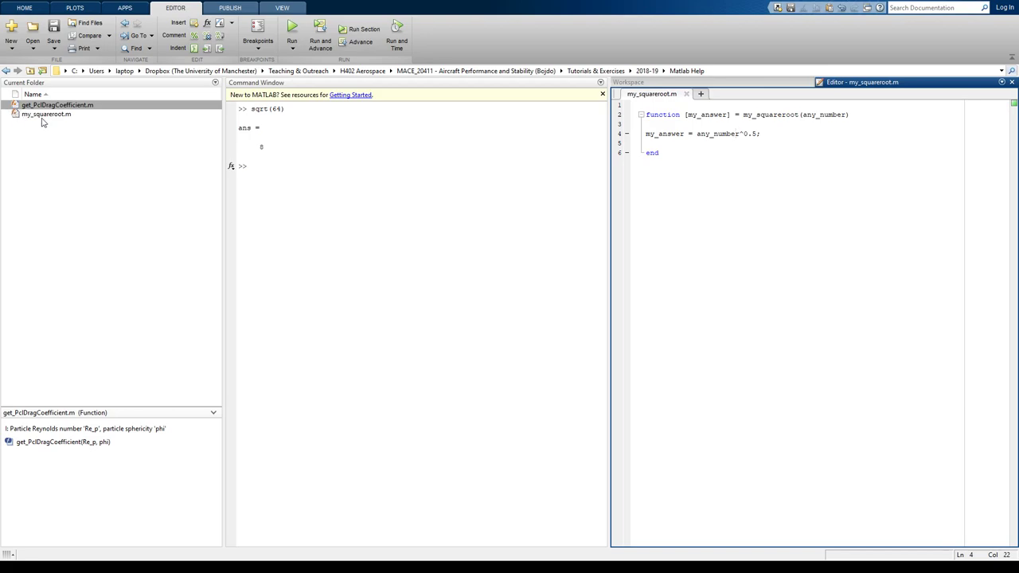
{"action": "mouse_move", "coordinate": [39, 119]}
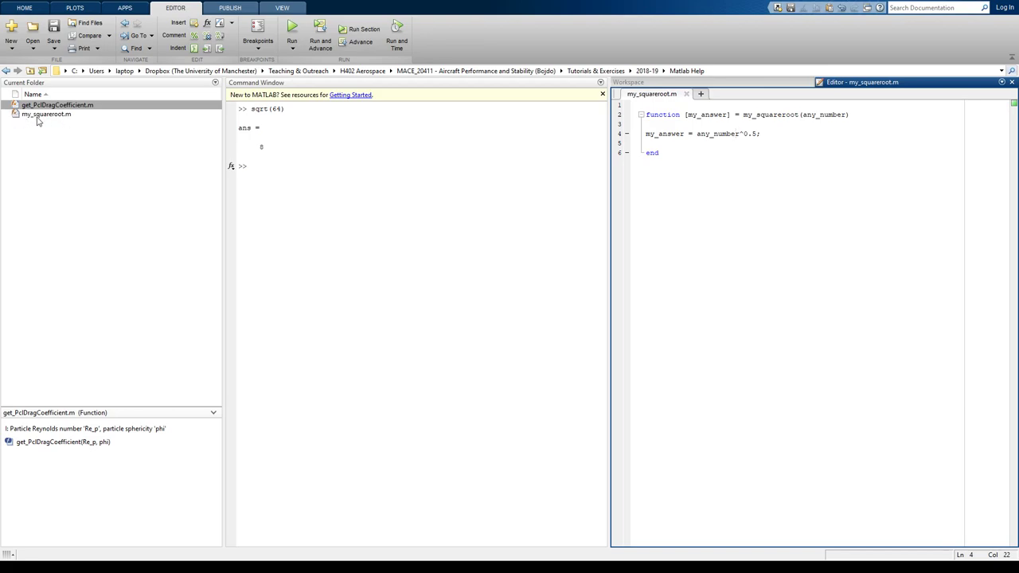
{"action": "mouse_move", "coordinate": [46, 128]}
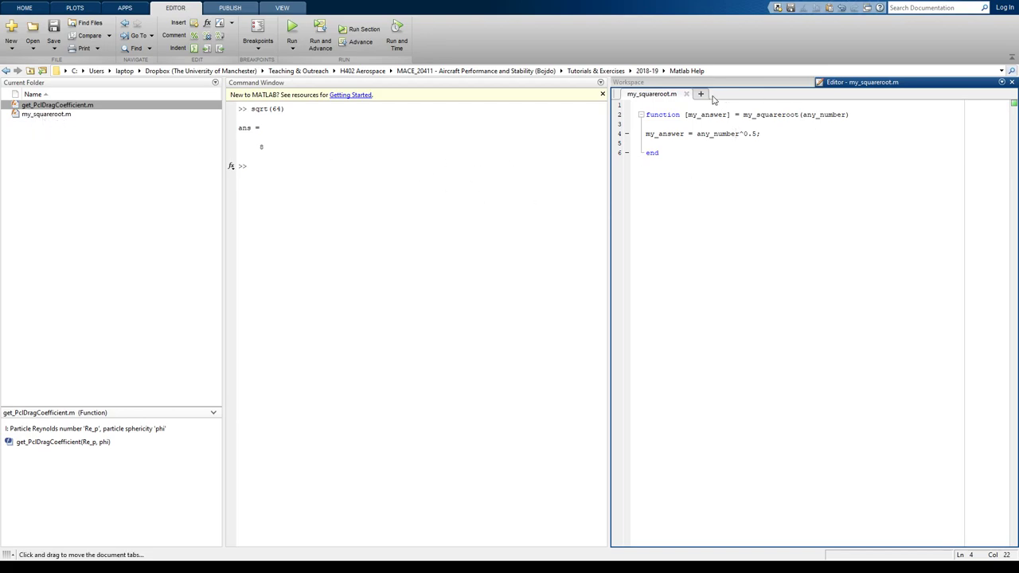
Step: Create a new script containing a = 3; saved as my_run_file.m
{"action": "left_click", "coordinate": [700, 94]}
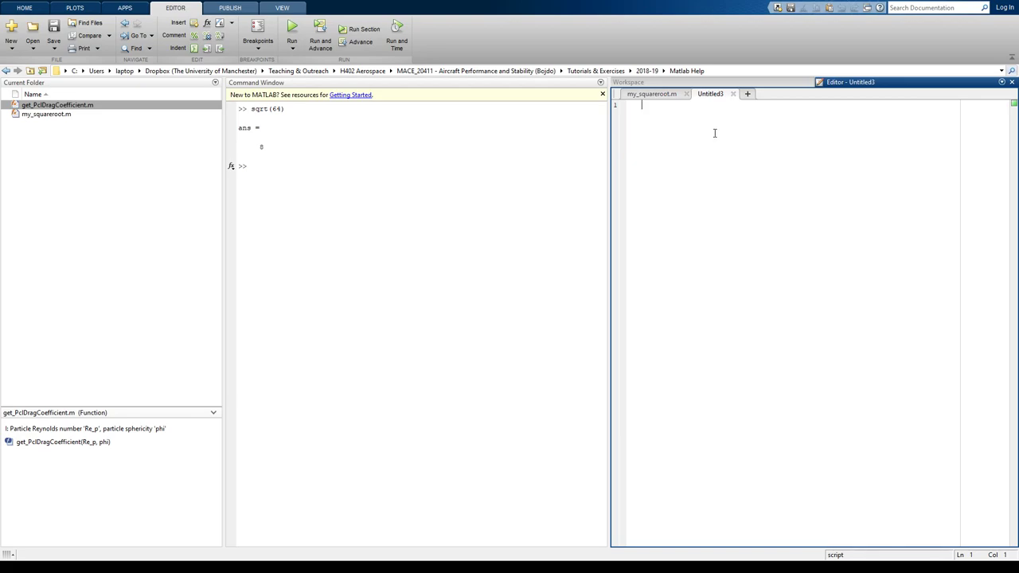
{"action": "type", "text": "a = 3"}
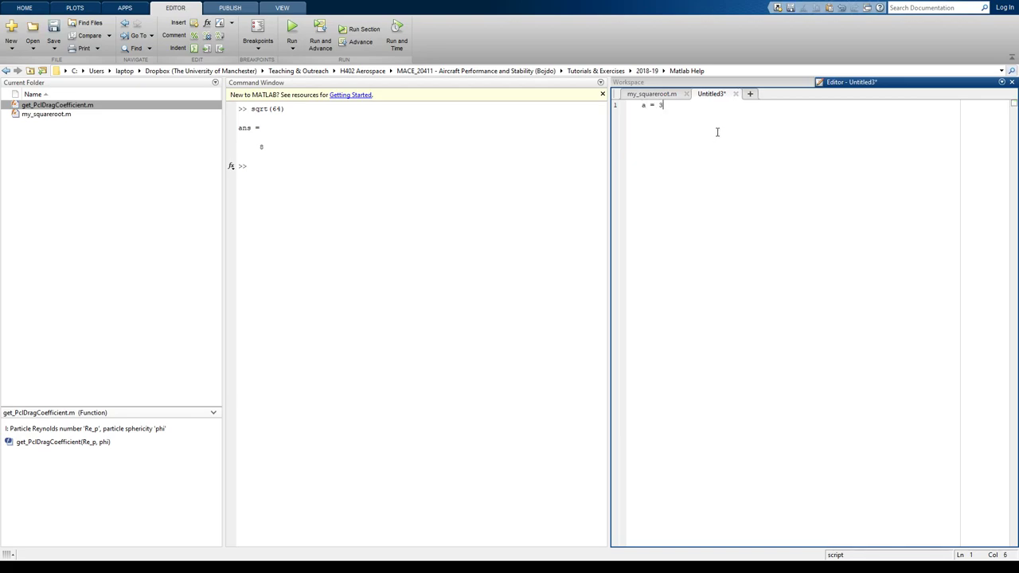
{"action": "type", "text": ";"}
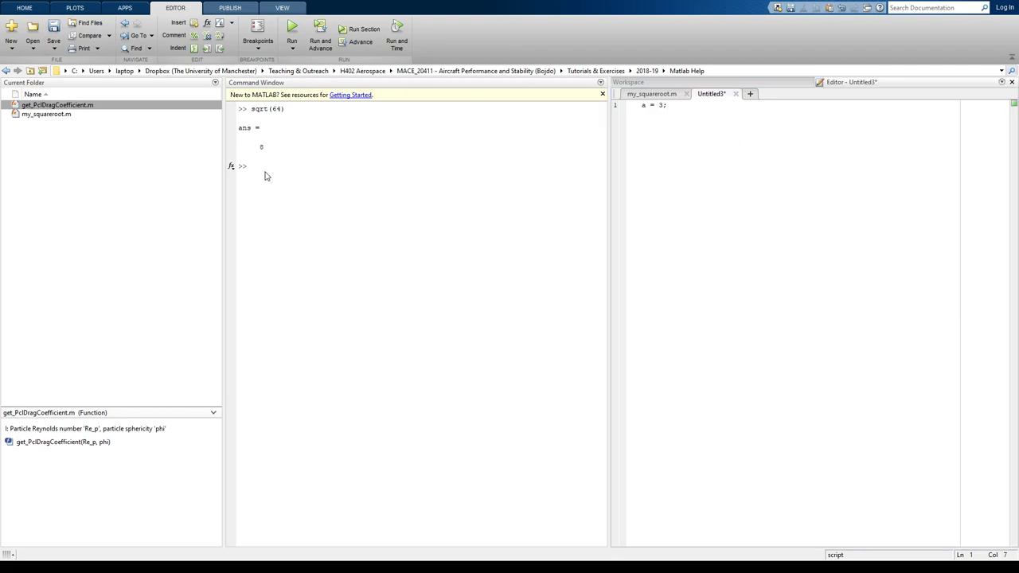
{"action": "mouse_move", "coordinate": [270, 173]}
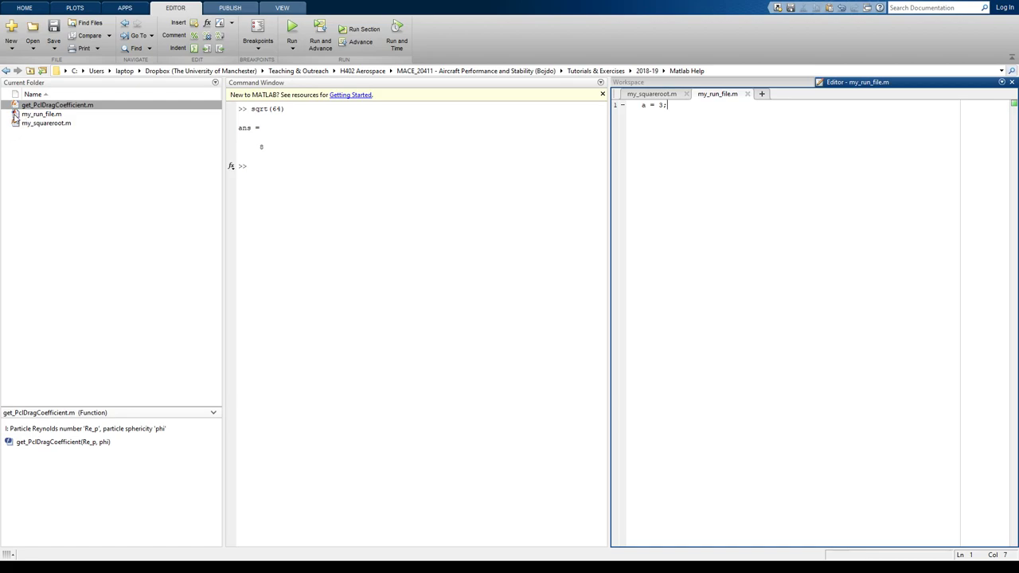
Step: Return to the my_squareroot.m function code with it selected in the folder listing
{"action": "left_click", "coordinate": [42, 115]}
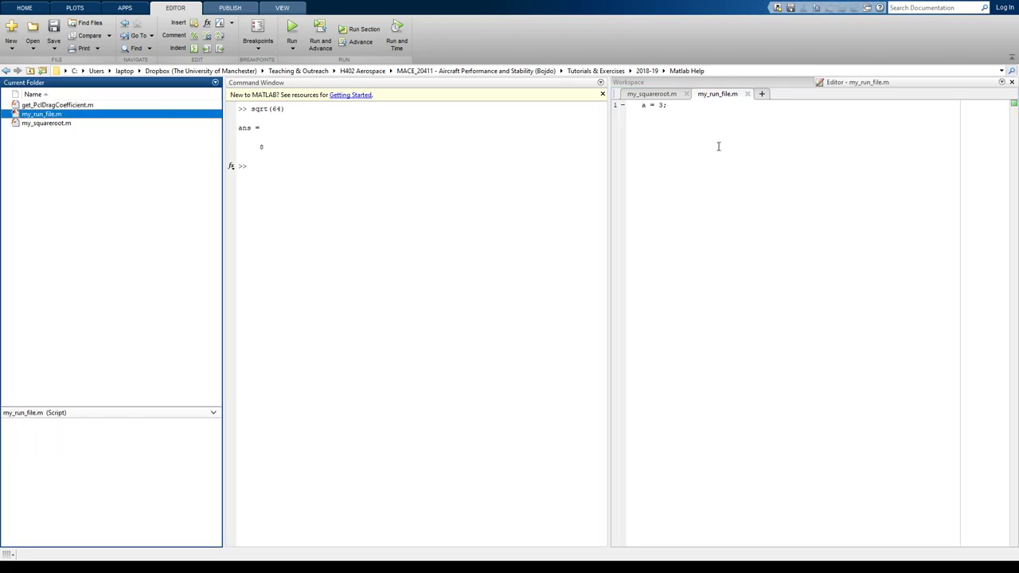
{"action": "left_click", "coordinate": [652, 94]}
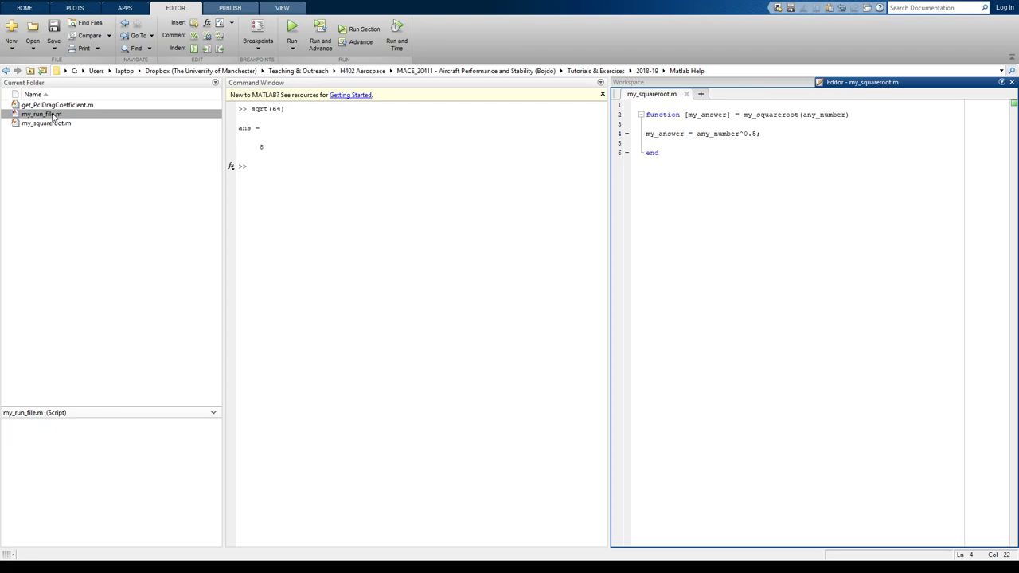
{"action": "left_click", "coordinate": [41, 114]}
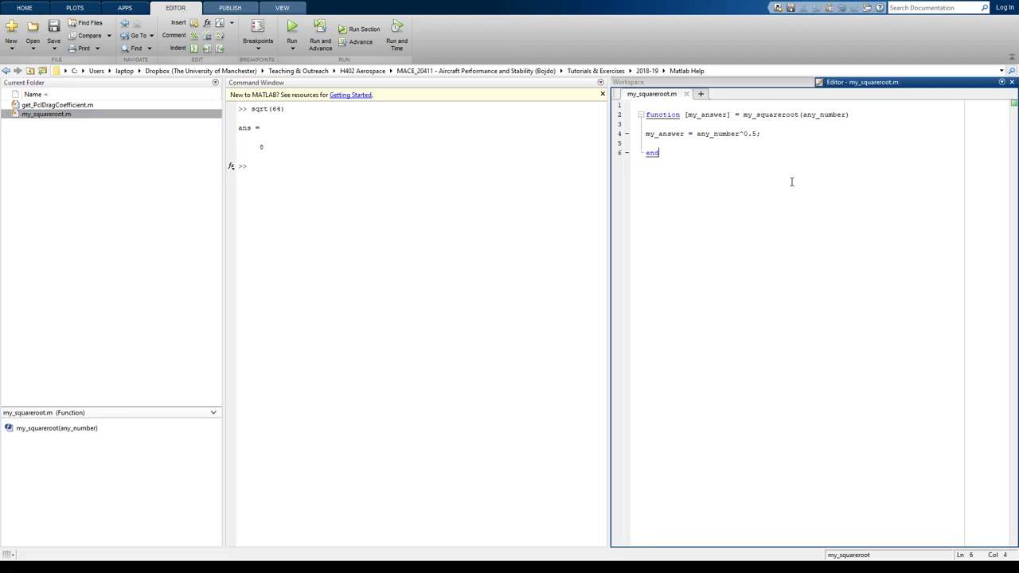
Step: Run my_squareroot(1999) in the Command Window, returning 44.7102
{"action": "left_click", "coordinate": [401, 188]}
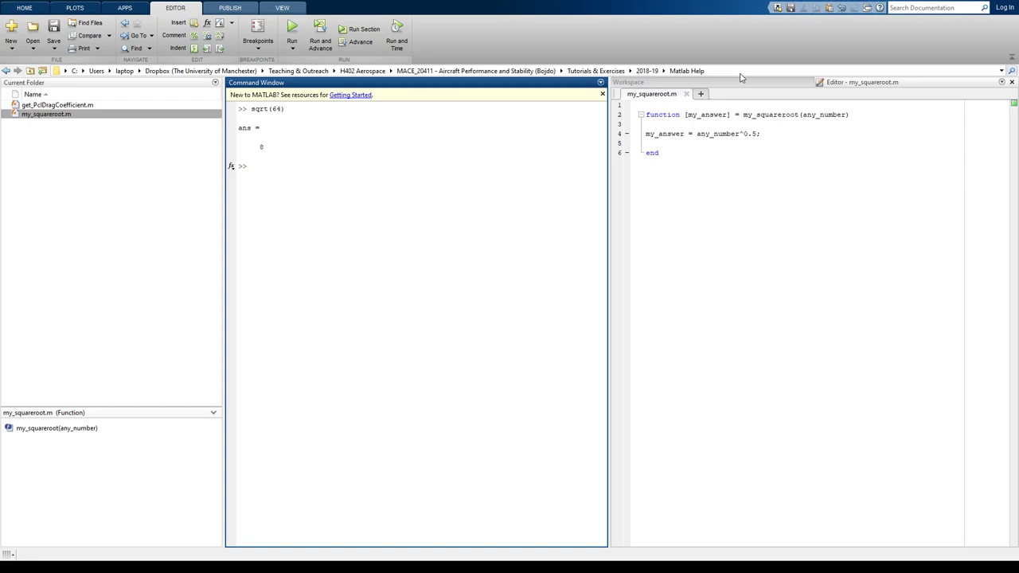
{"action": "mouse_move", "coordinate": [198, 104]}
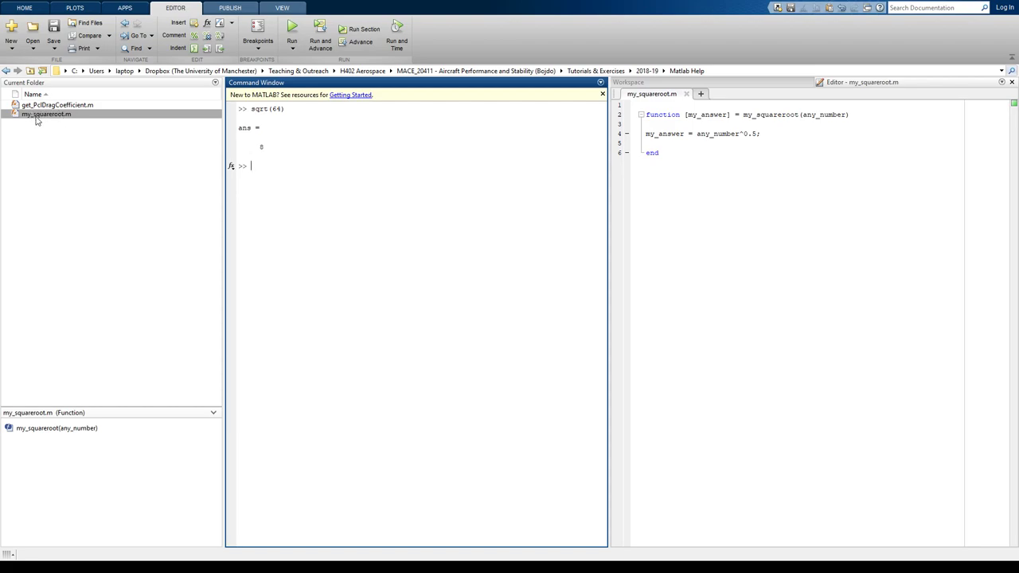
{"action": "mouse_move", "coordinate": [324, 188]}
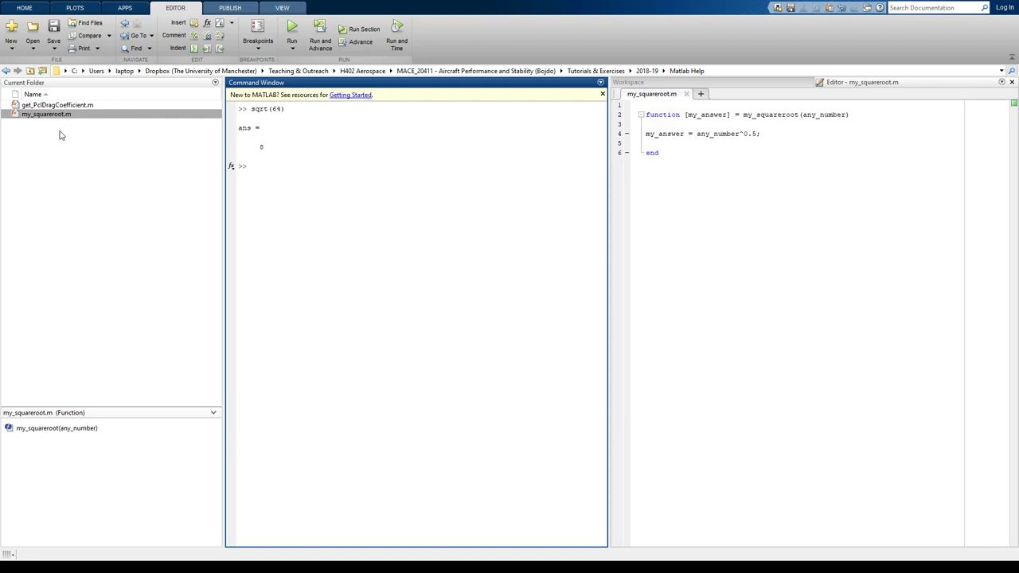
{"action": "mouse_move", "coordinate": [338, 181]}
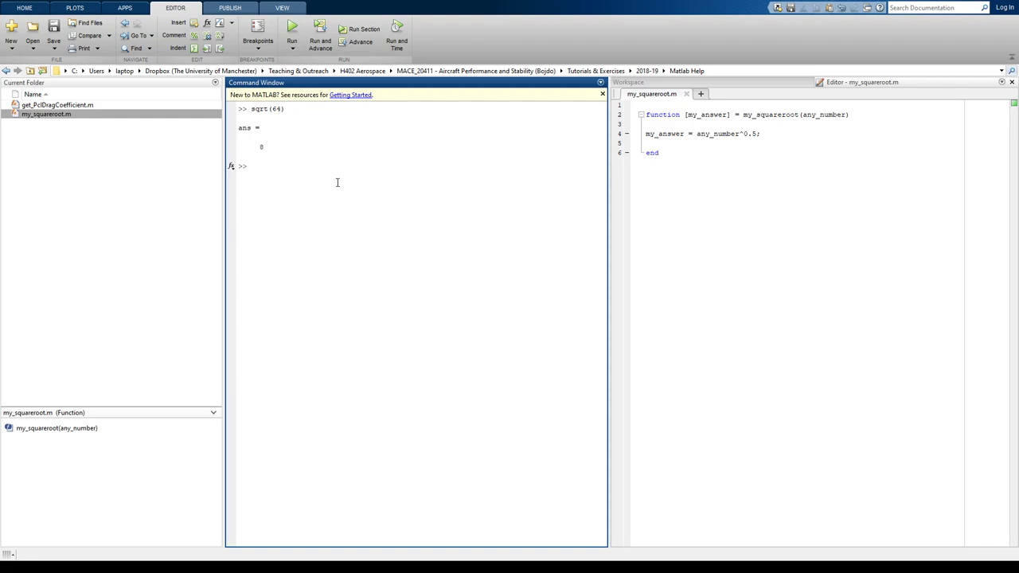
{"action": "type", "text": "m"}
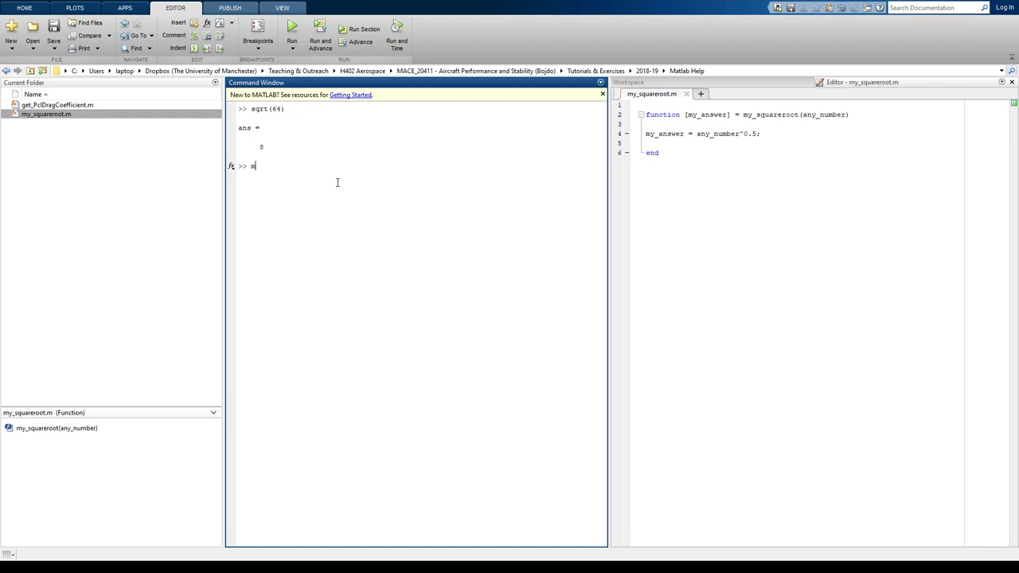
{"action": "type", "text": "y_squareroot"}
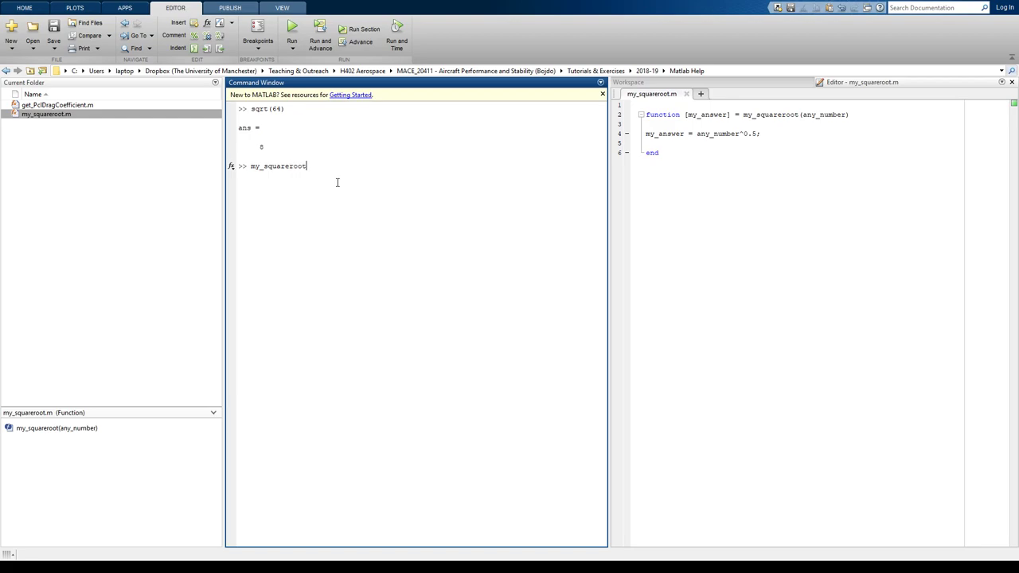
{"action": "type", "text": "("}
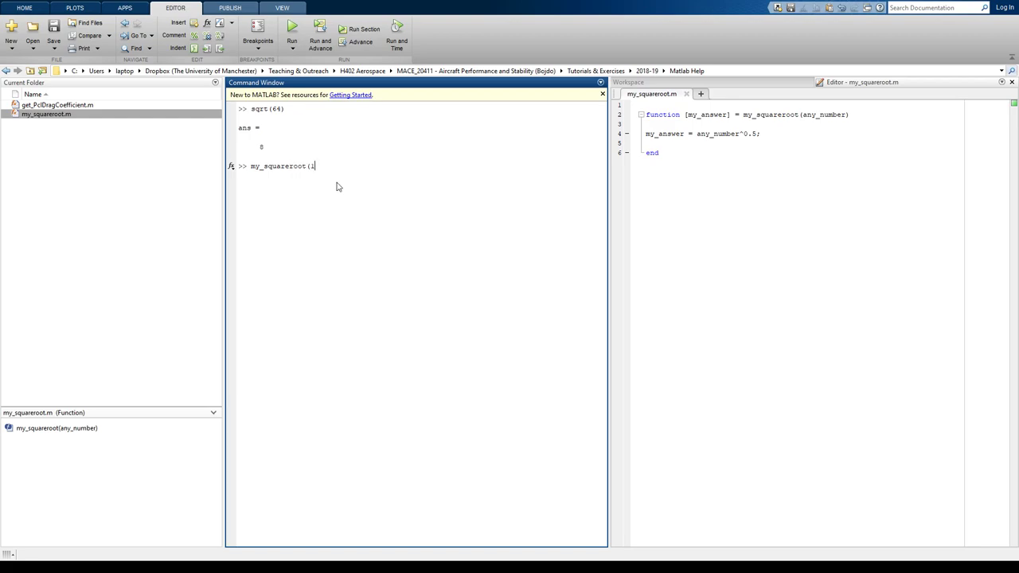
{"action": "type", "text": "1999)"}
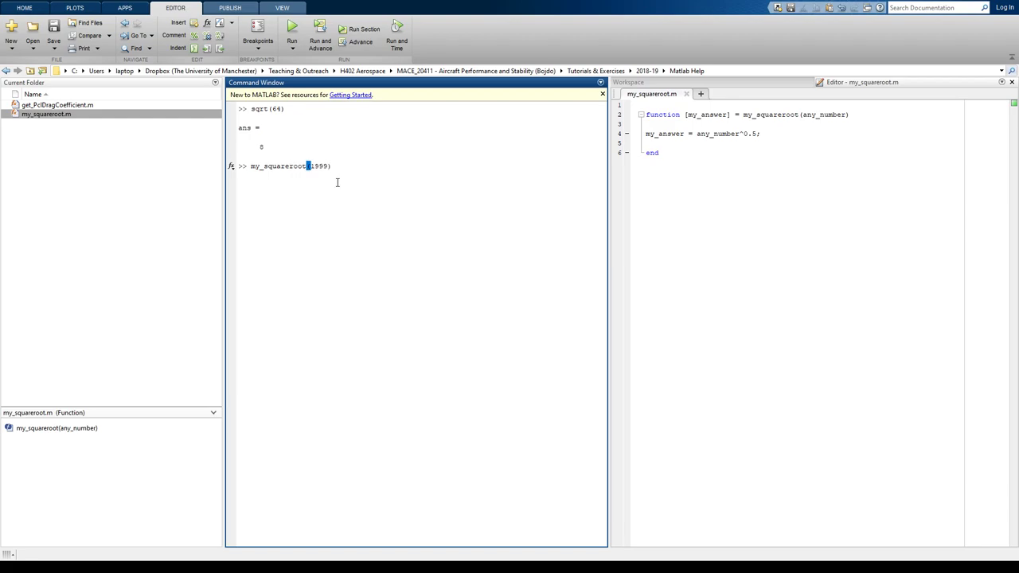
{"action": "key", "text": "Return"}
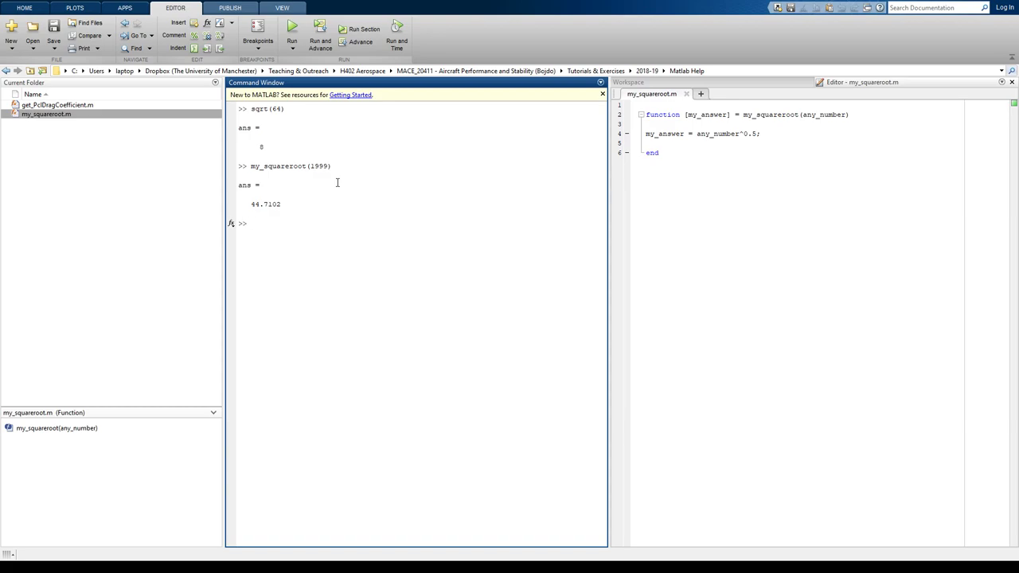
Step: Run the built-in sqrt(1999), also returning 44.7102
{"action": "left_click", "coordinate": [250, 223]}
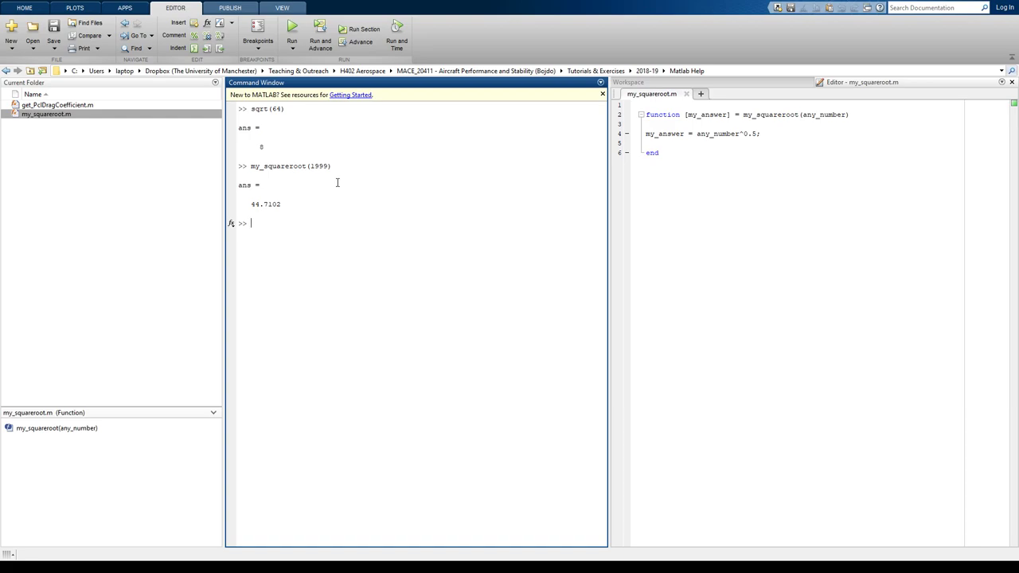
{"action": "type", "text": "sqrt"}
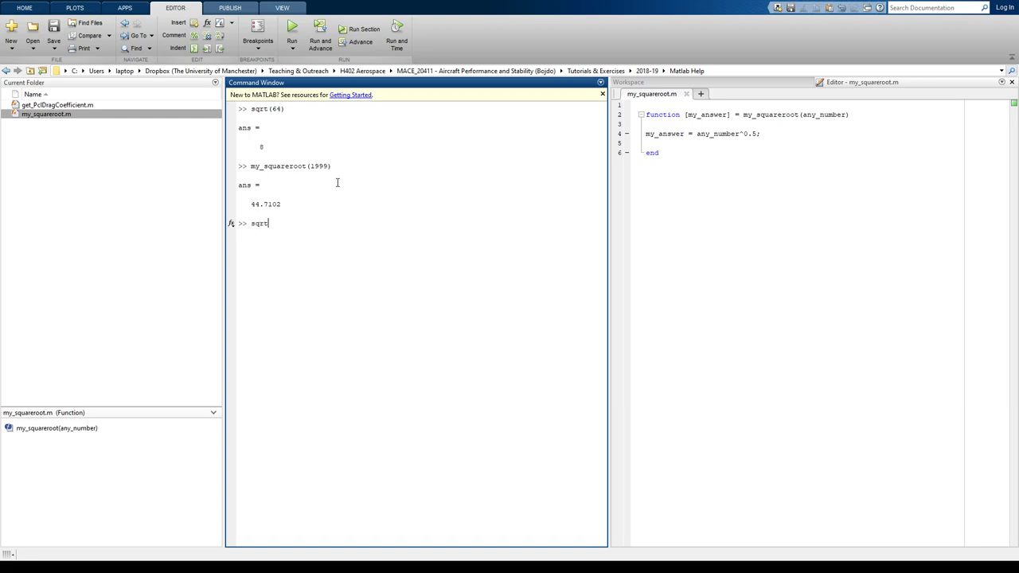
{"action": "type", "text": "("}
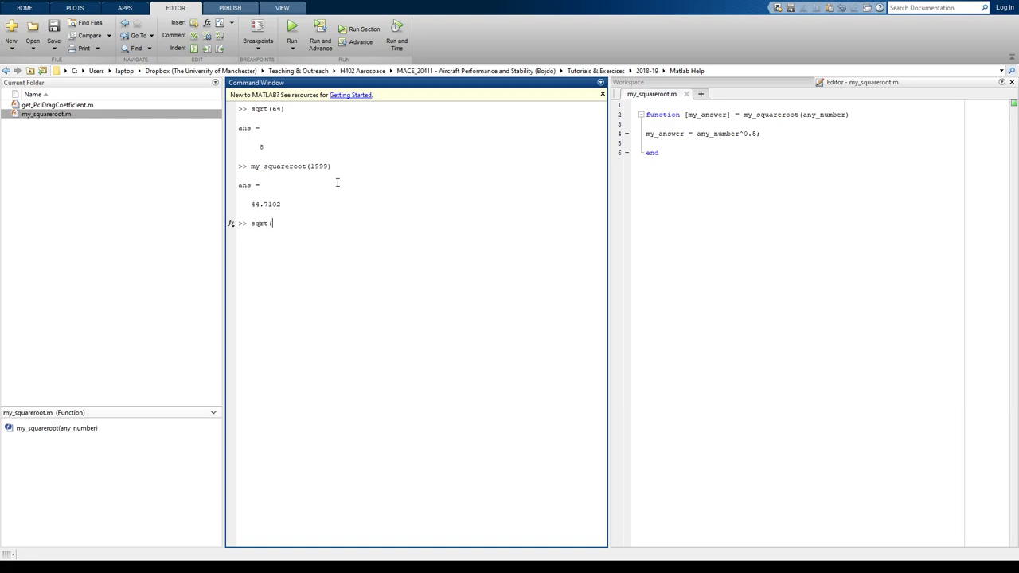
{"action": "type", "text": "(1999)"}
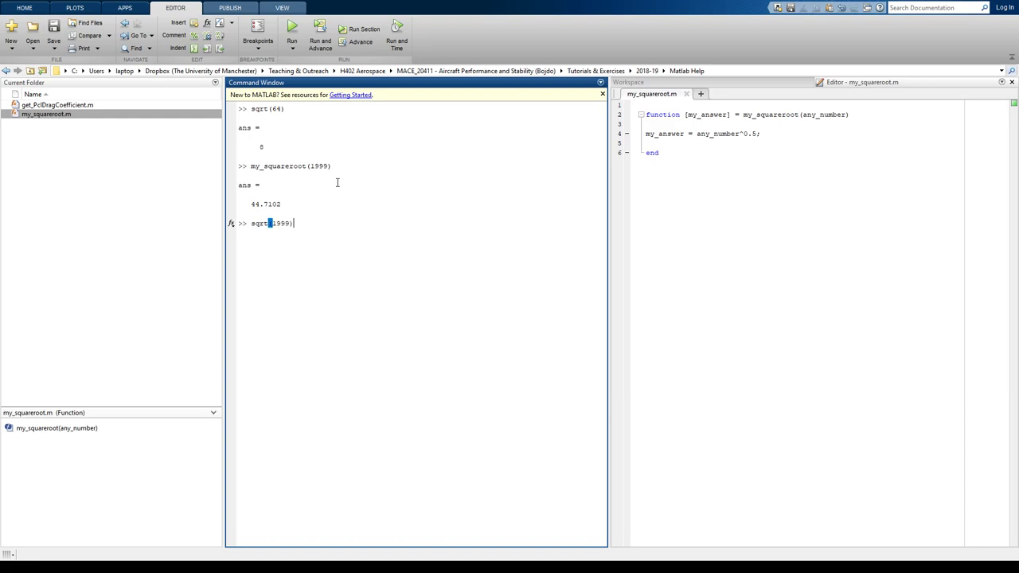
{"action": "key", "text": "Return"}
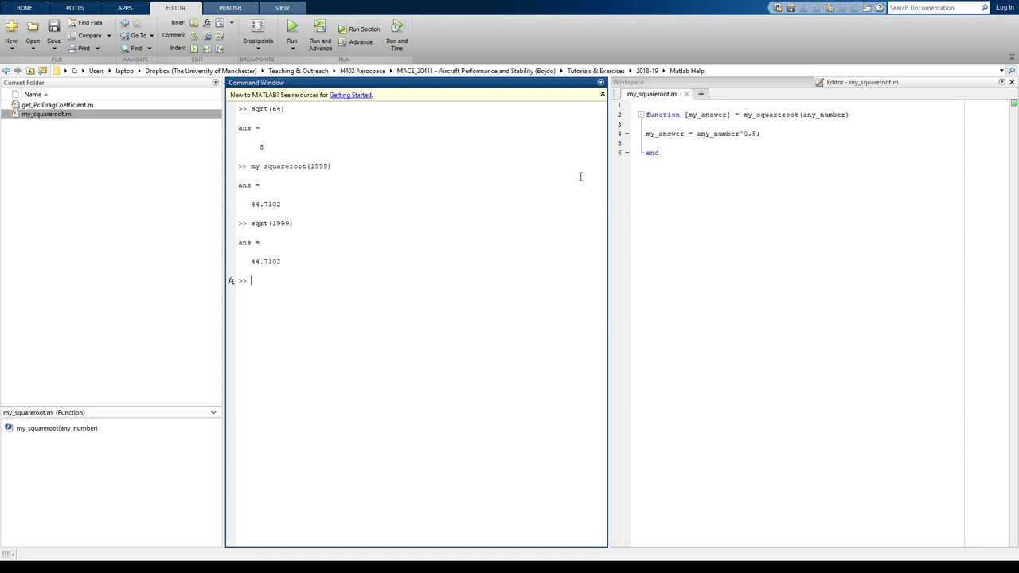
{"action": "mouse_move", "coordinate": [375, 279]}
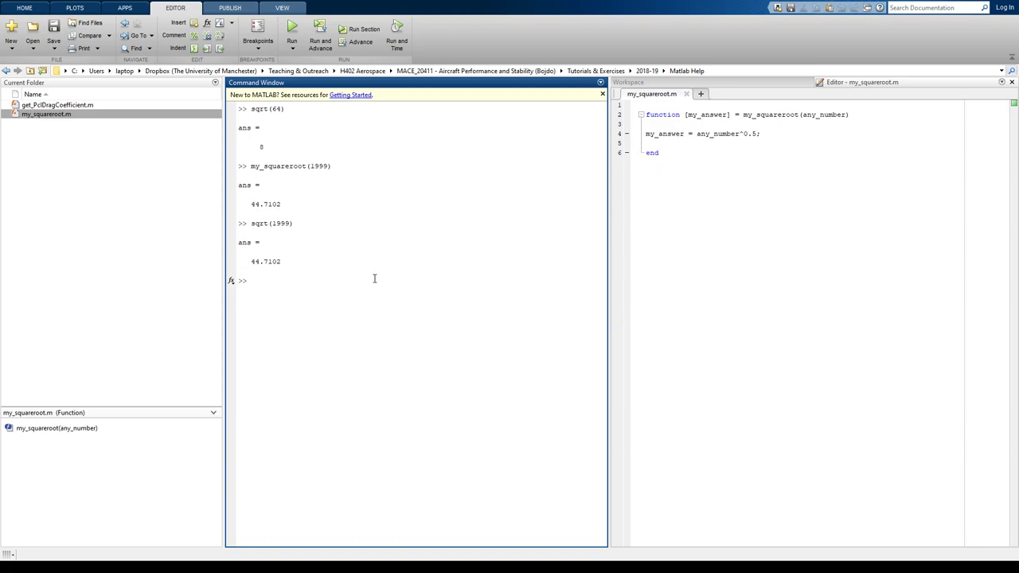
Step: Call [my_answer] = my_squareroot(1999), storing 44.7102 in my_answer
{"action": "double_click", "coordinate": [277, 166]}
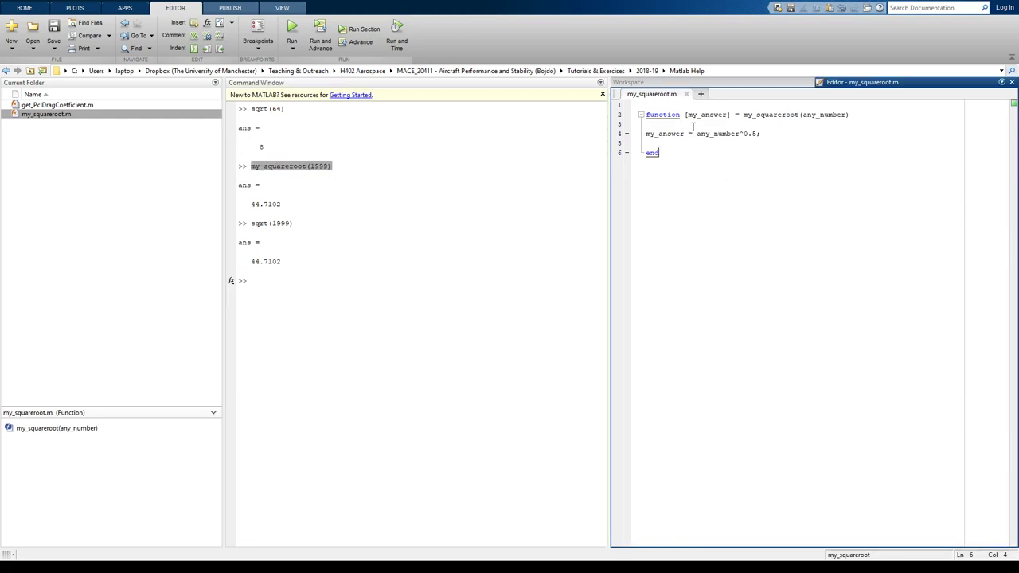
{"action": "left_click", "coordinate": [290, 190]}
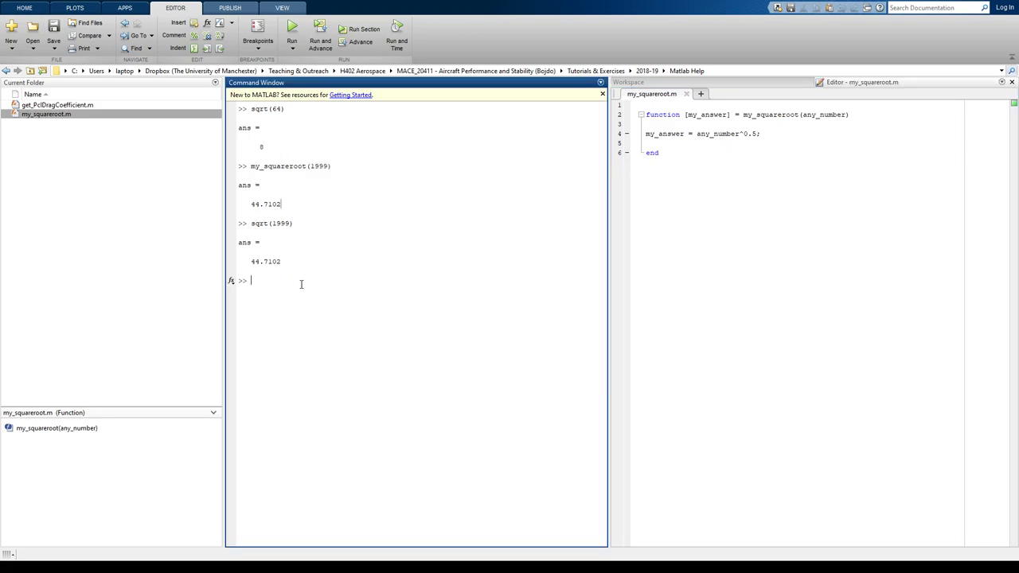
{"action": "mouse_move", "coordinate": [643, 169]}
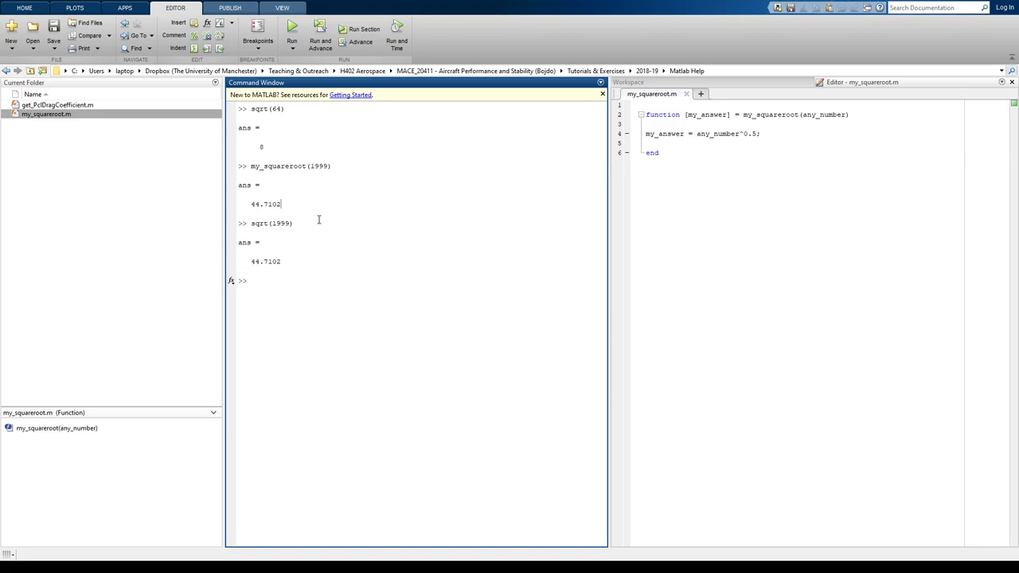
{"action": "mouse_move", "coordinate": [248, 170]}
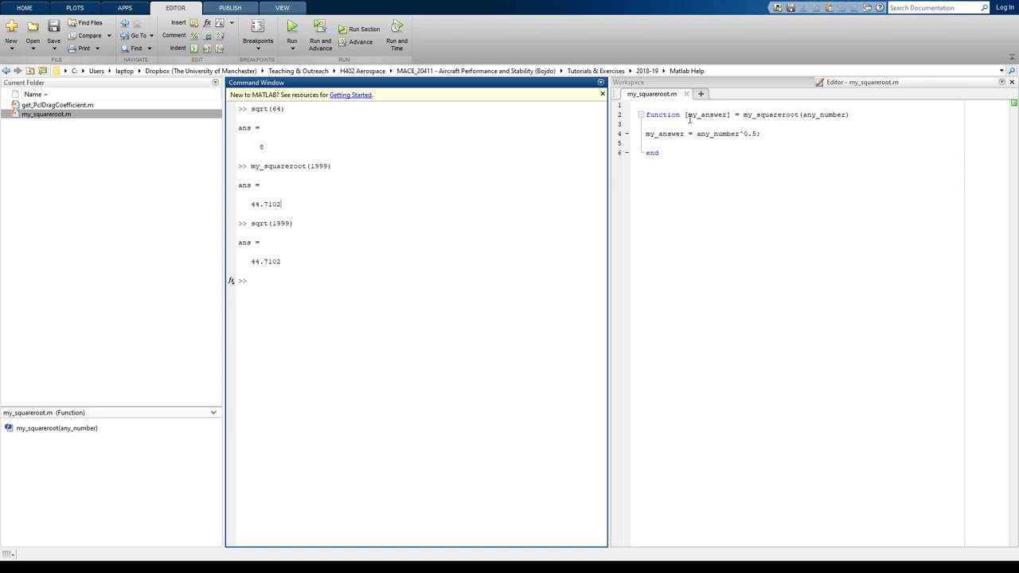
{"action": "double_click", "coordinate": [691, 115]}
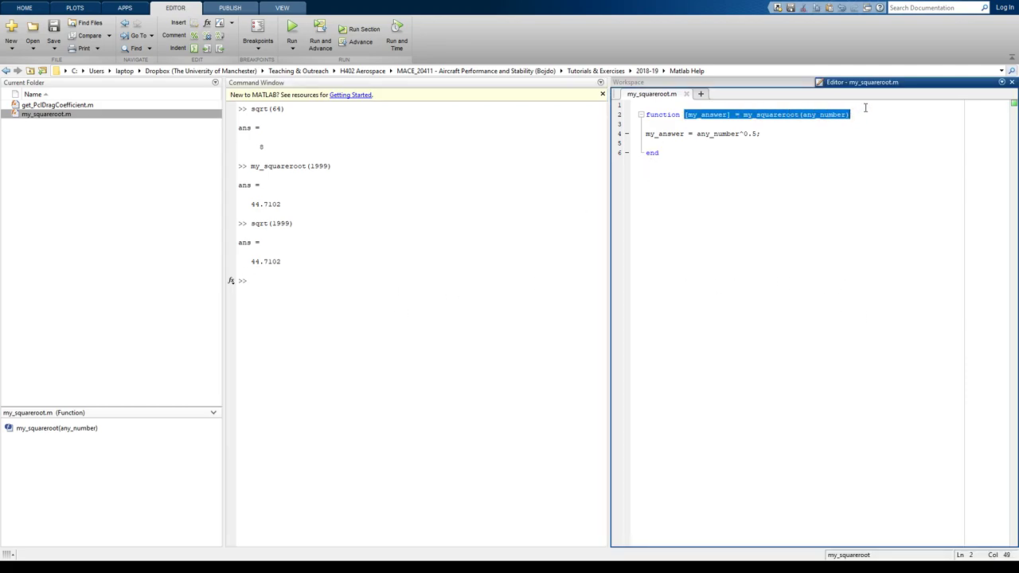
{"action": "type", "text": "[my_answer] = my_squareroot(any_number)"}
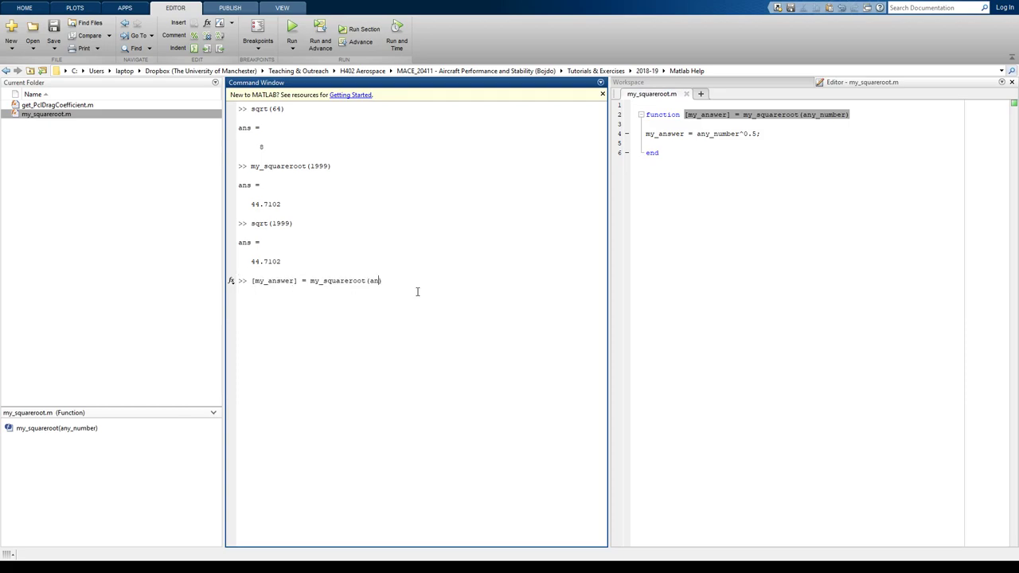
{"action": "key", "text": "Backspace"}
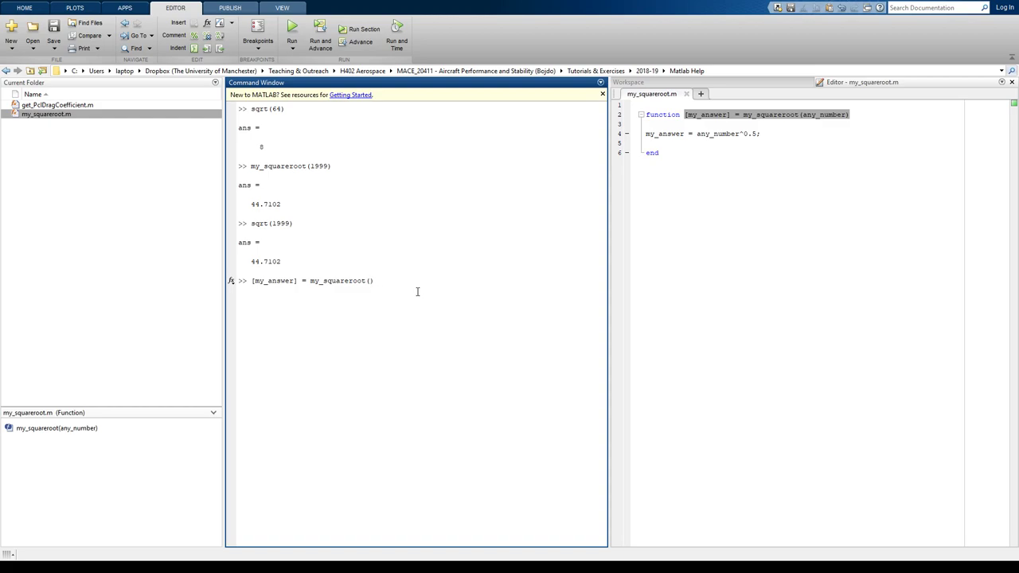
{"action": "type", "text": "1999"}
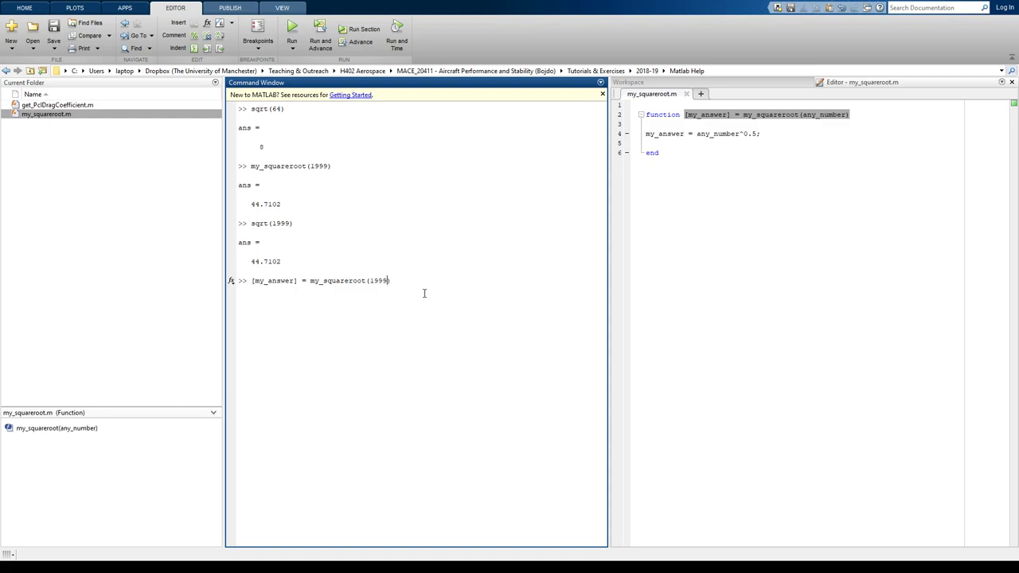
{"action": "mouse_move", "coordinate": [265, 296]}
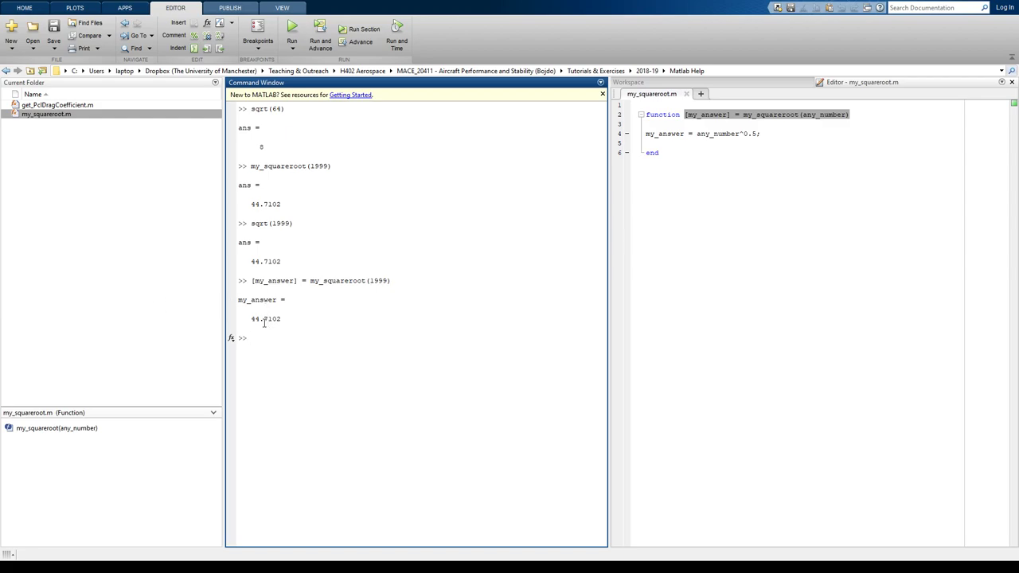
{"action": "mouse_move", "coordinate": [302, 335]}
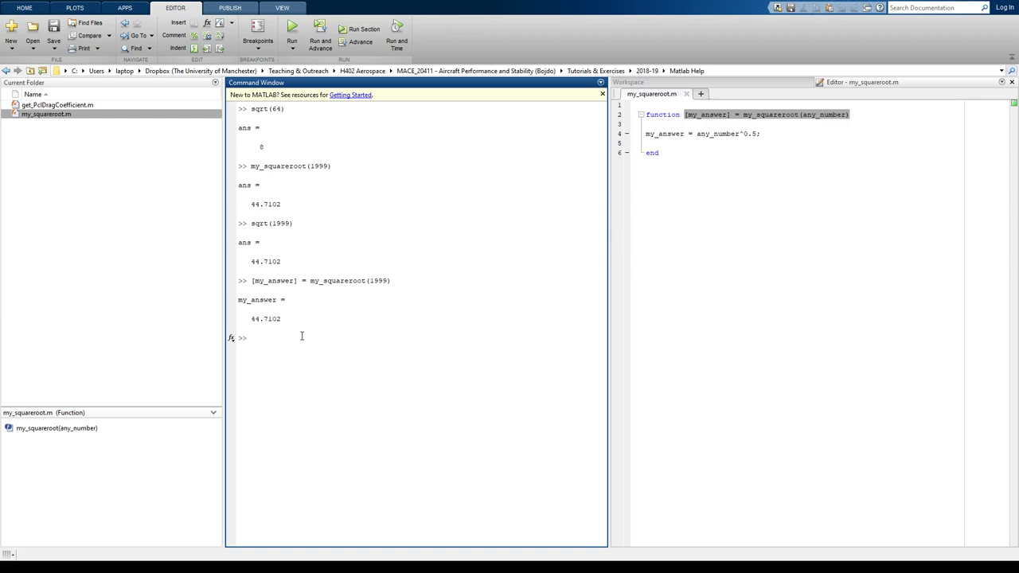
Step: Call [nick] = my_squareroot(1999), storing 44.7102 in nick, and review the earlier ans output
{"action": "type", "text": "[my_answer] = my_squareroot(1999)"}
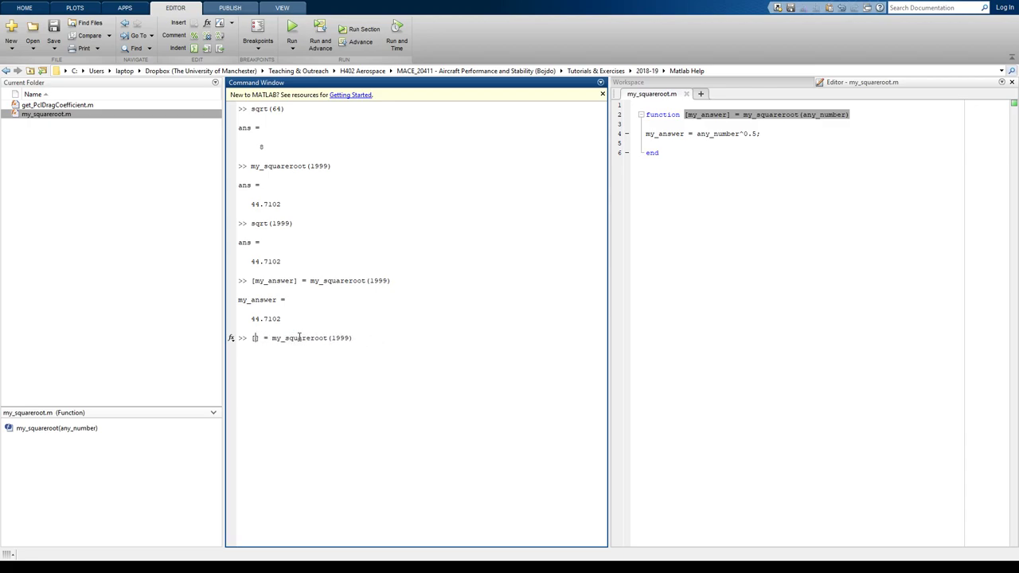
{"action": "type", "text": "nick"}
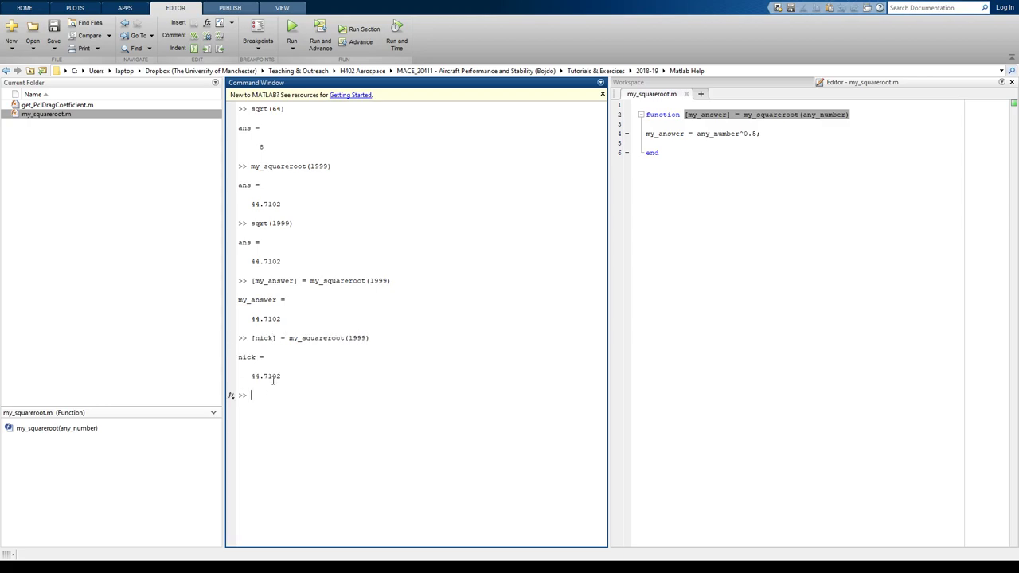
{"action": "mouse_move", "coordinate": [363, 393]}
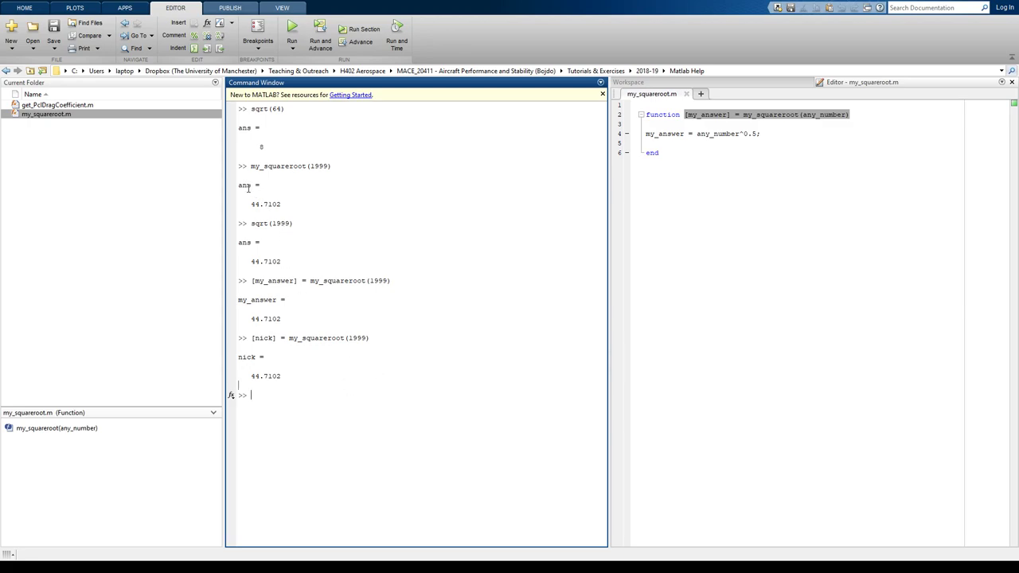
{"action": "mouse_move", "coordinate": [268, 336]}
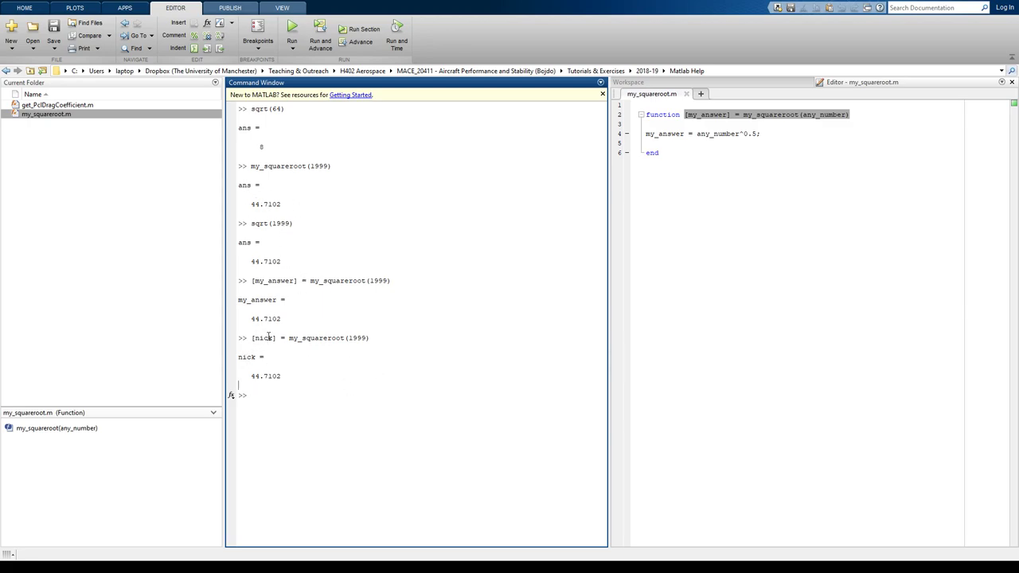
{"action": "mouse_move", "coordinate": [277, 386]}
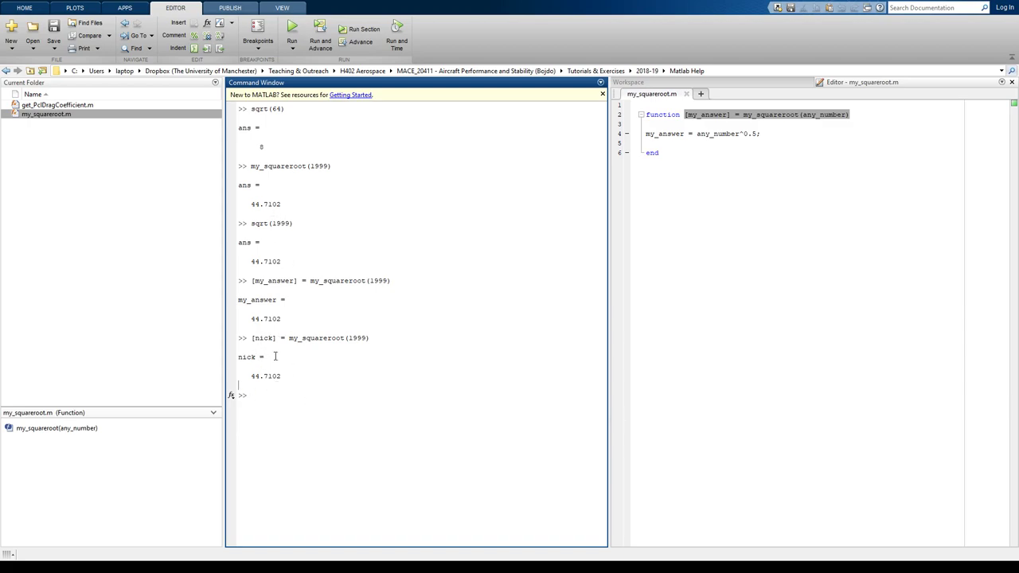
{"action": "double_click", "coordinate": [245, 242]}
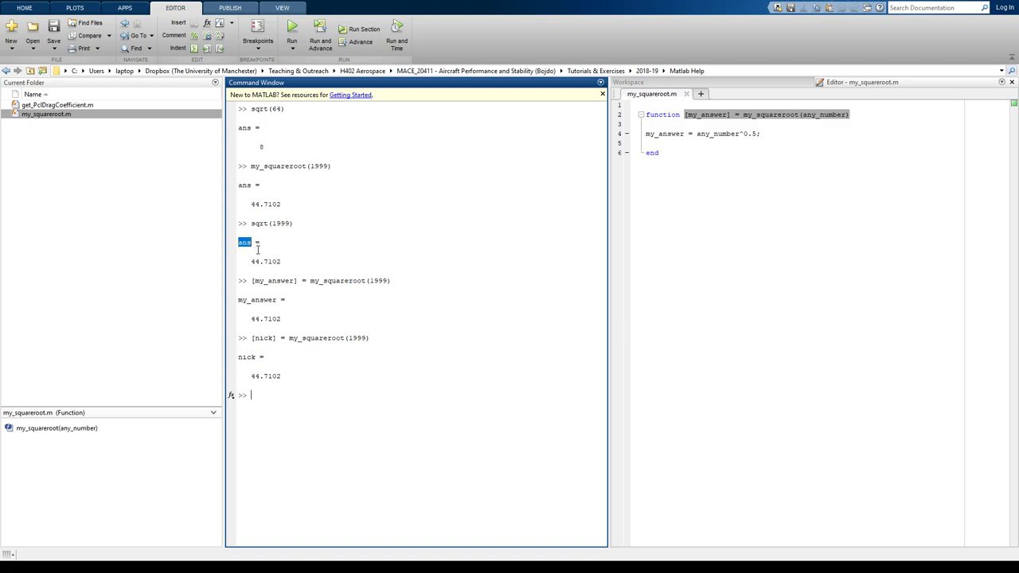
{"action": "left_click", "coordinate": [248, 248]}
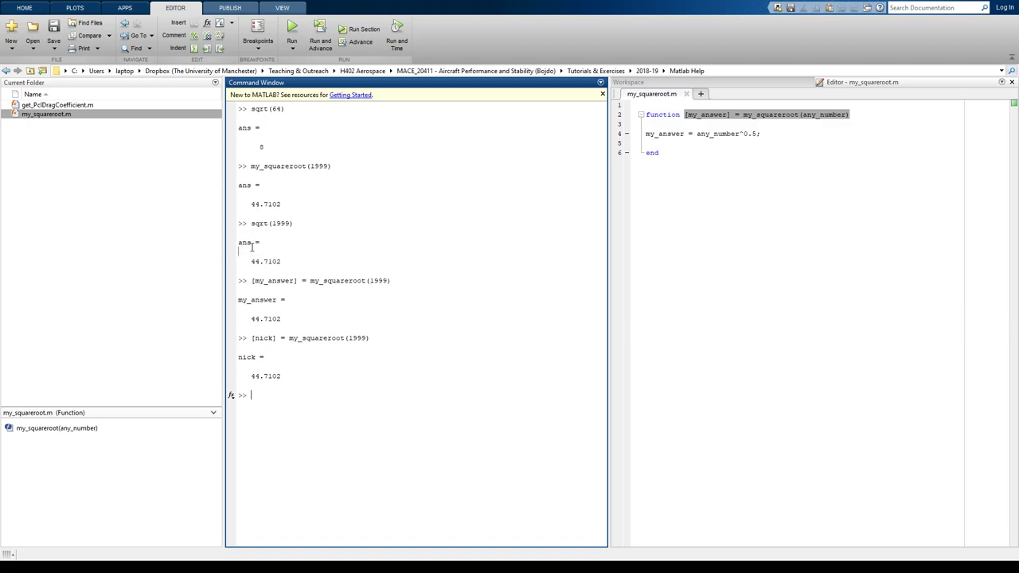
{"action": "double_click", "coordinate": [245, 242]}
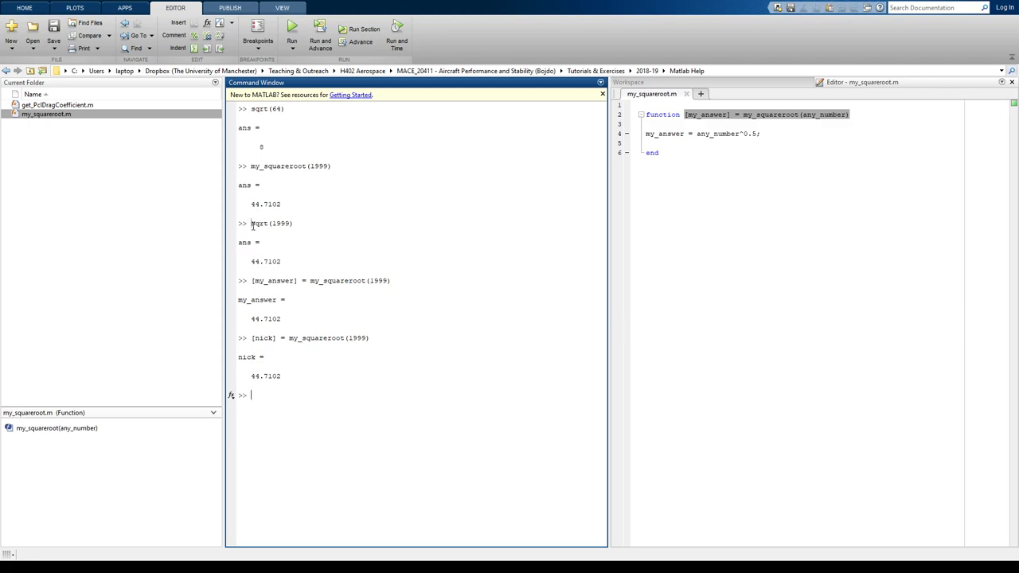
{"action": "double_click", "coordinate": [271, 223]}
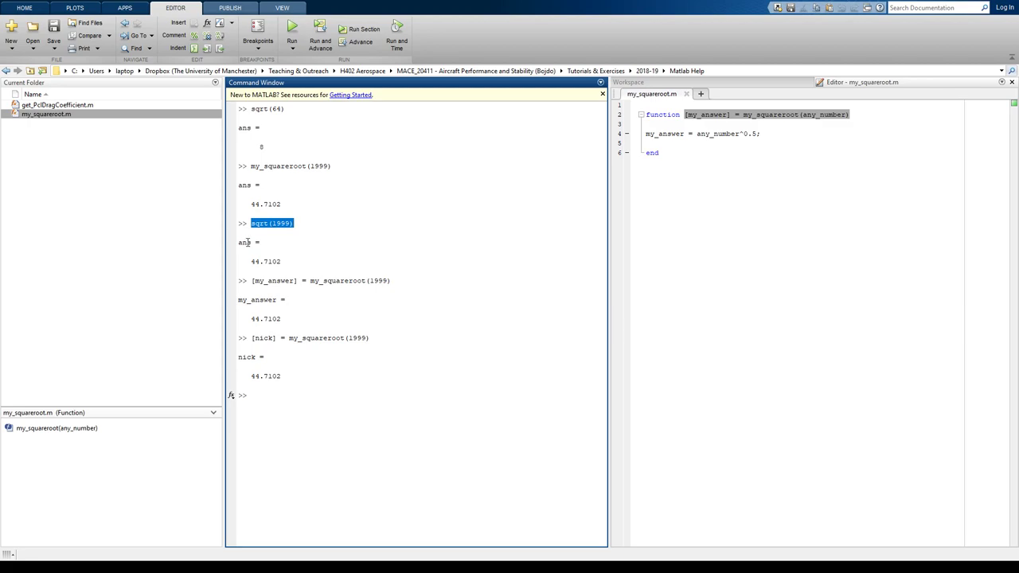
{"action": "mouse_move", "coordinate": [253, 249]}
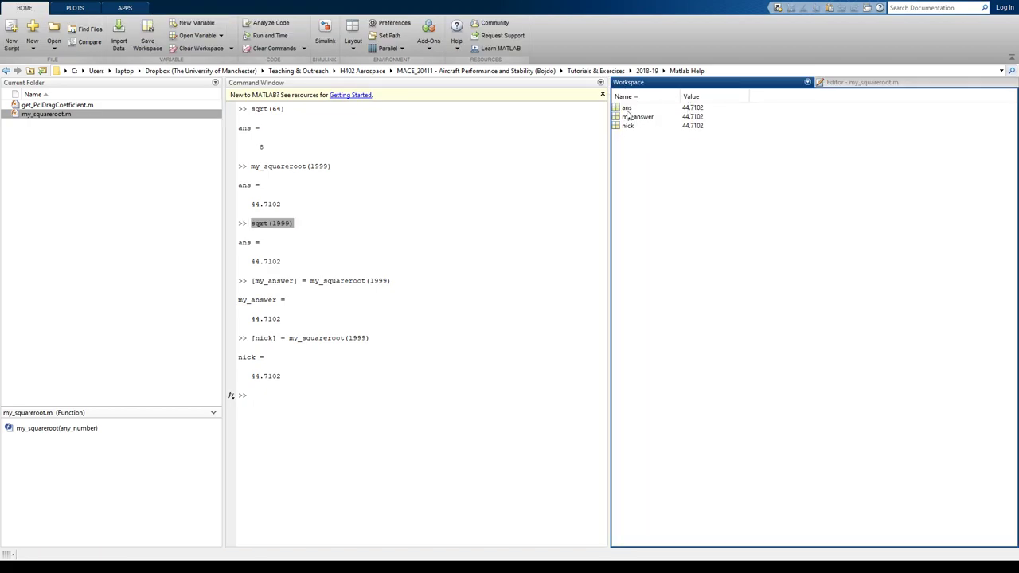
Step: Check ans and my_answer in the workspace, then run sqrt(64) so ans becomes 8
{"action": "left_click", "coordinate": [627, 108]}
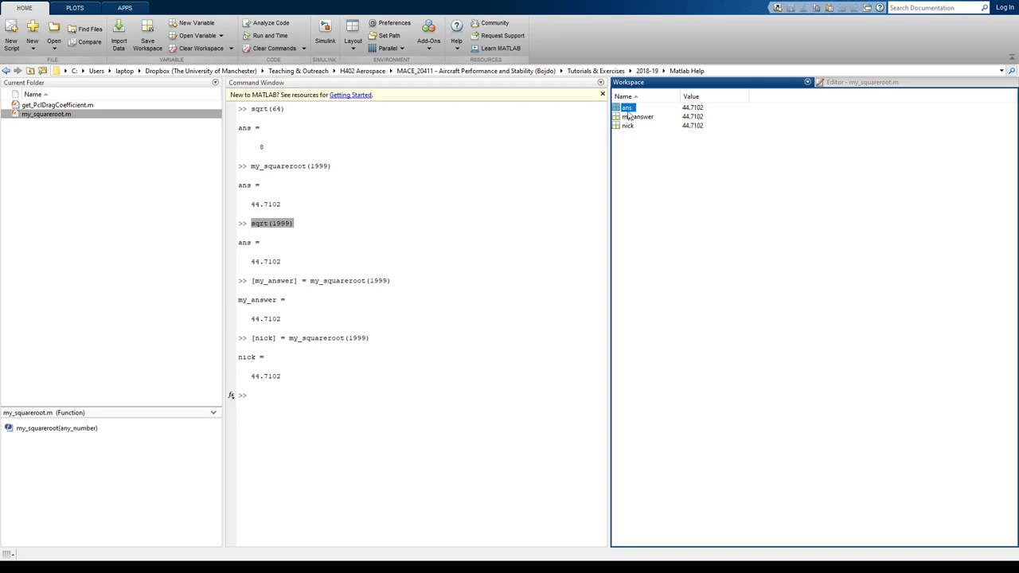
{"action": "left_click", "coordinate": [637, 116]}
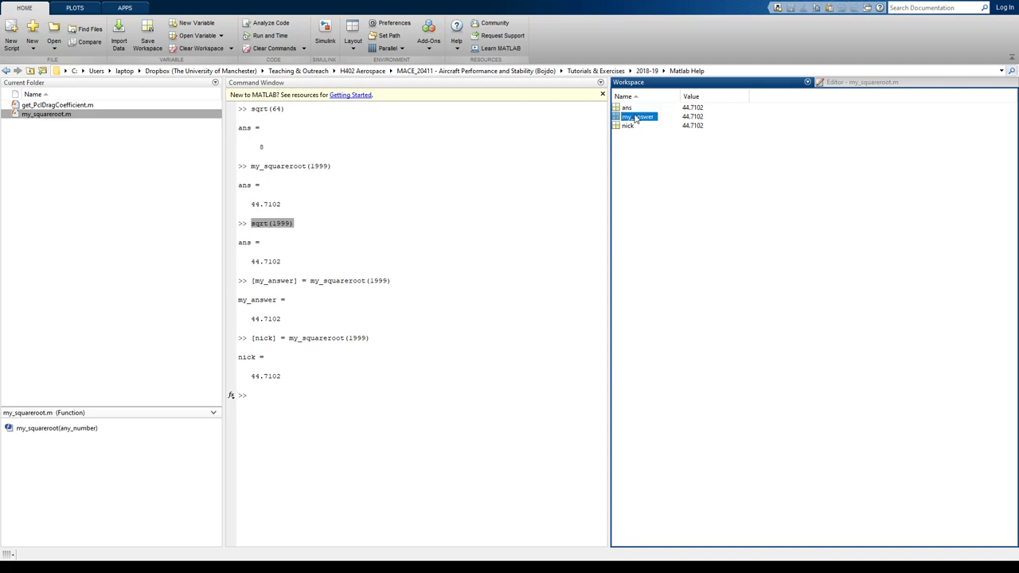
{"action": "left_click", "coordinate": [391, 387]}
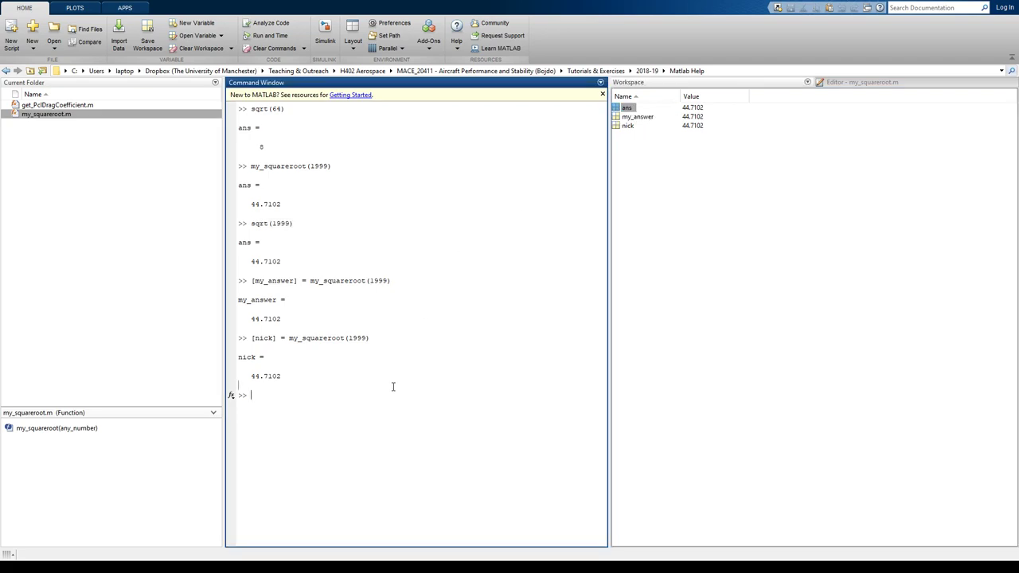
{"action": "type", "text": "sqrt"}
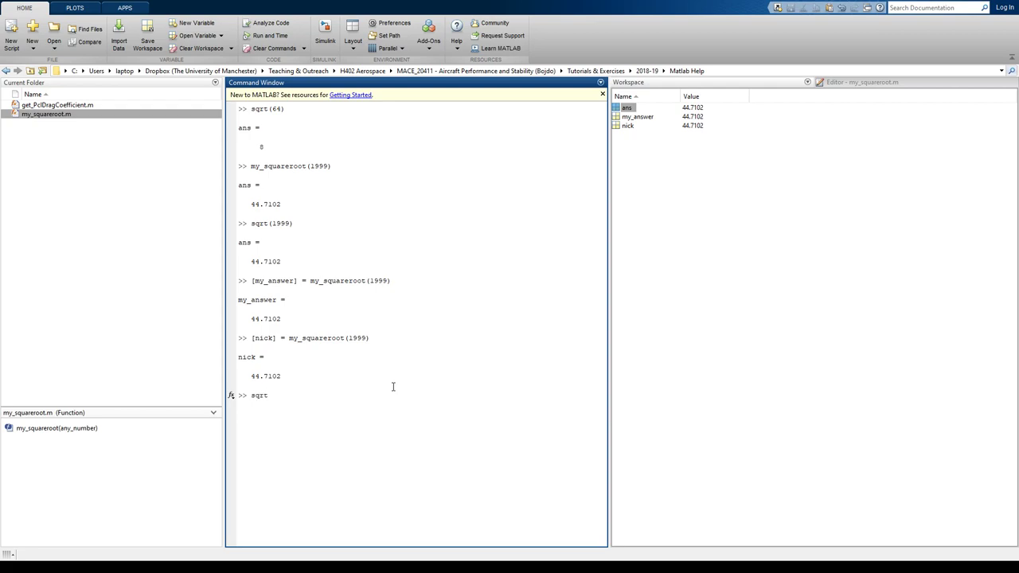
{"action": "type", "text": "("}
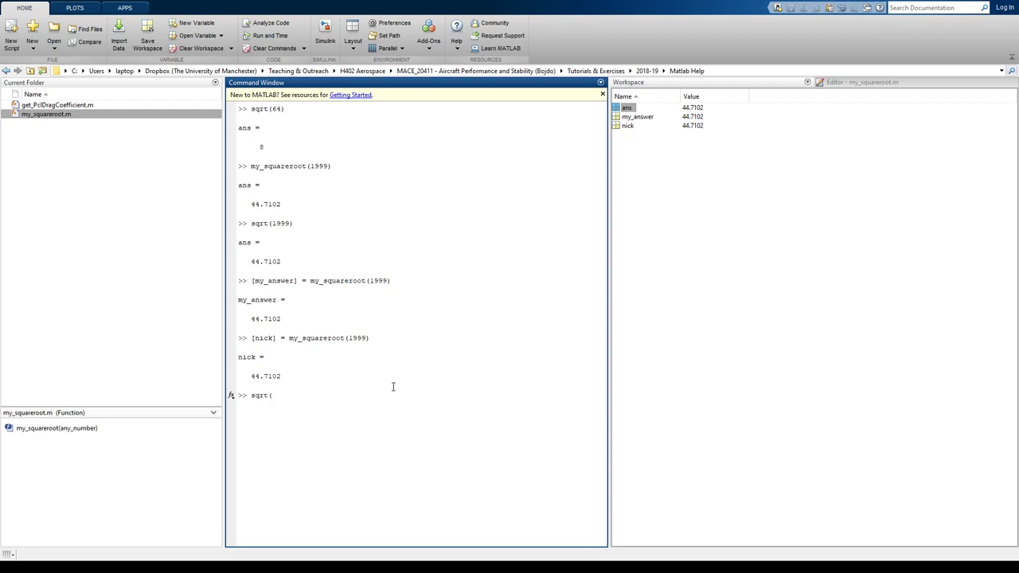
{"action": "key", "text": "Return"}
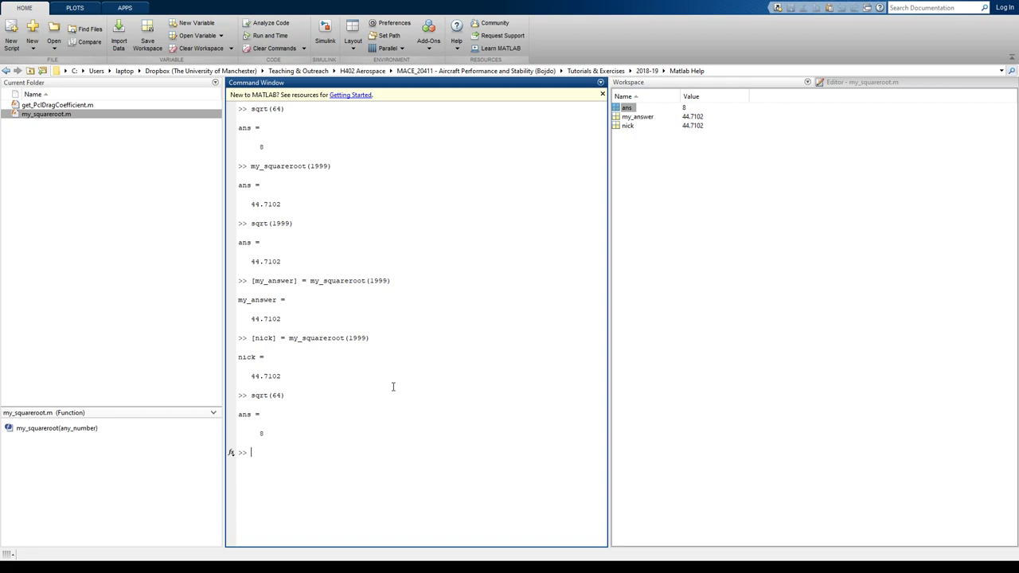
{"action": "mouse_move", "coordinate": [694, 109]}
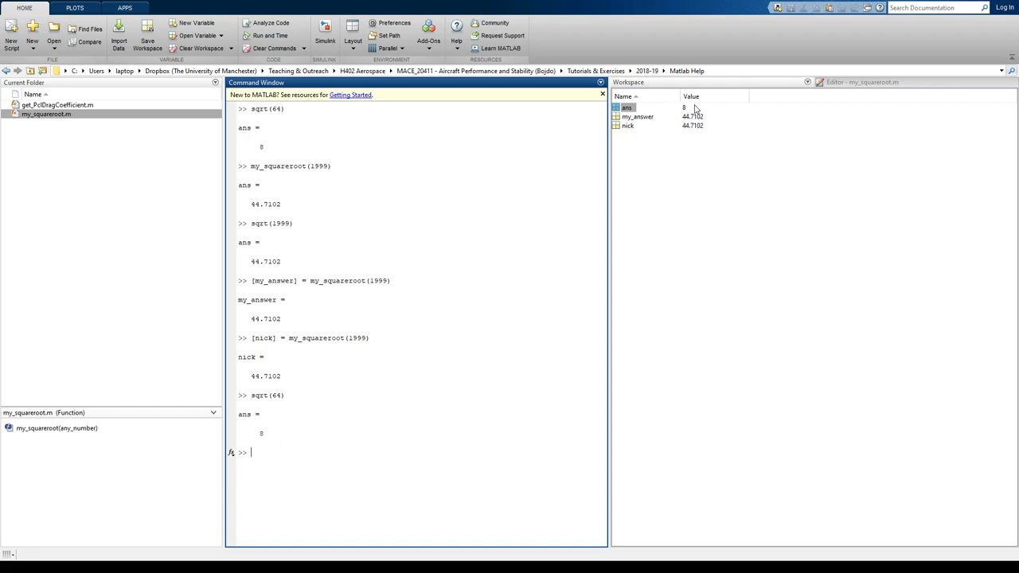
{"action": "mouse_move", "coordinate": [683, 115]}
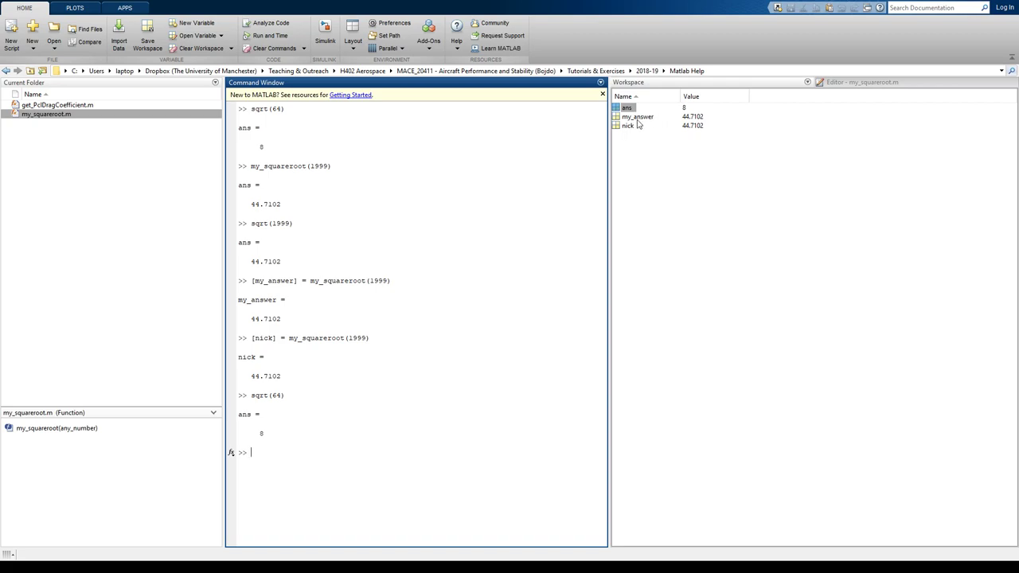
{"action": "mouse_move", "coordinate": [683, 134]}
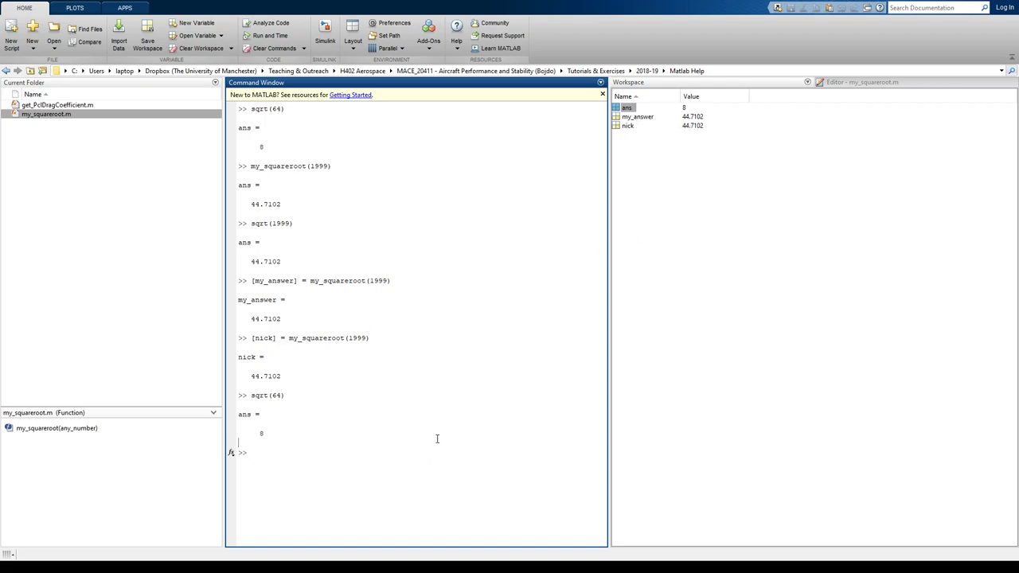
Step: Run [my_answer] = my_squareroot(100), overwriting my_answer with 10
{"action": "type", "text": "my"}
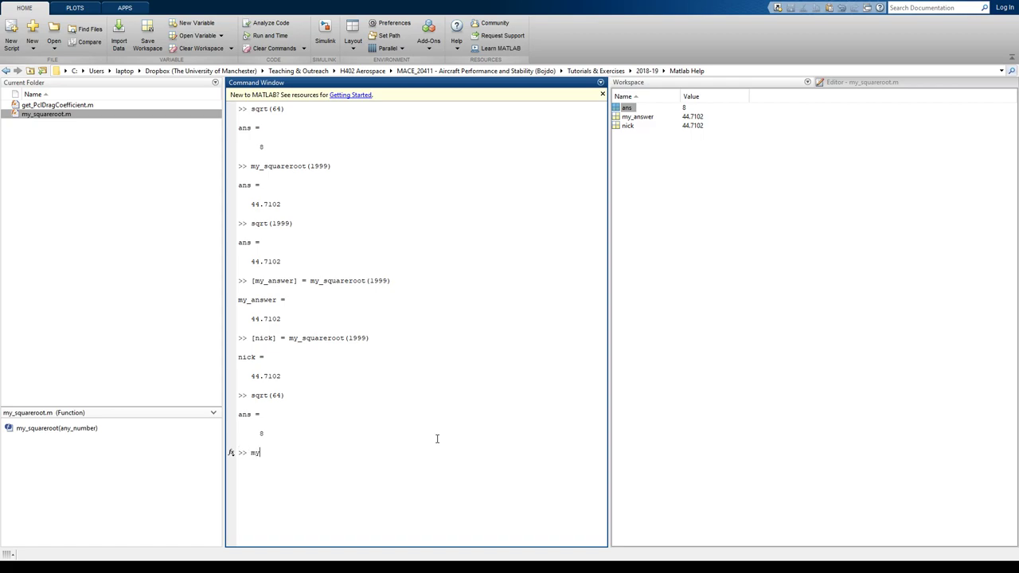
{"action": "type", "text": "_"}
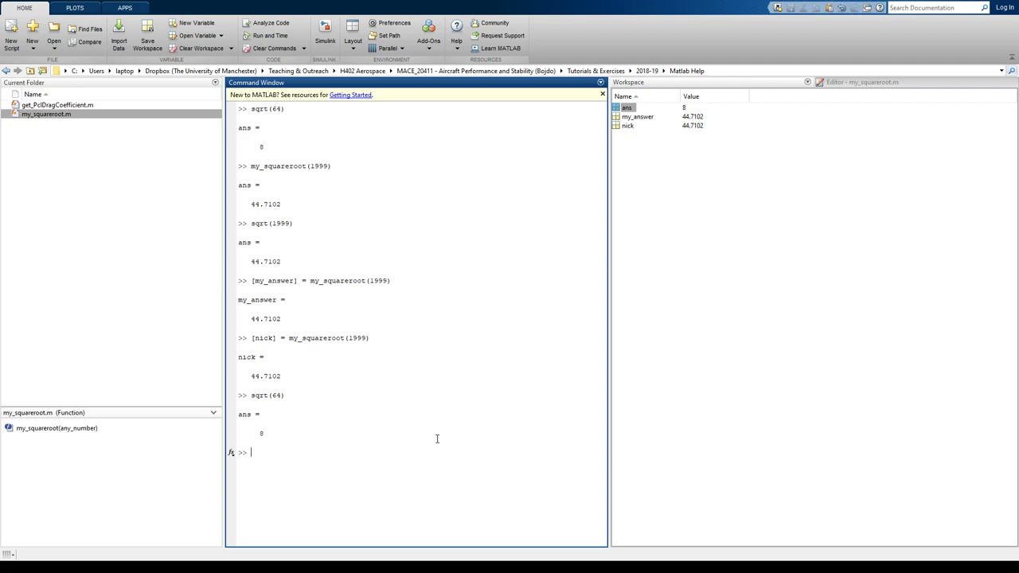
{"action": "type", "text": "sqrt(64)"}
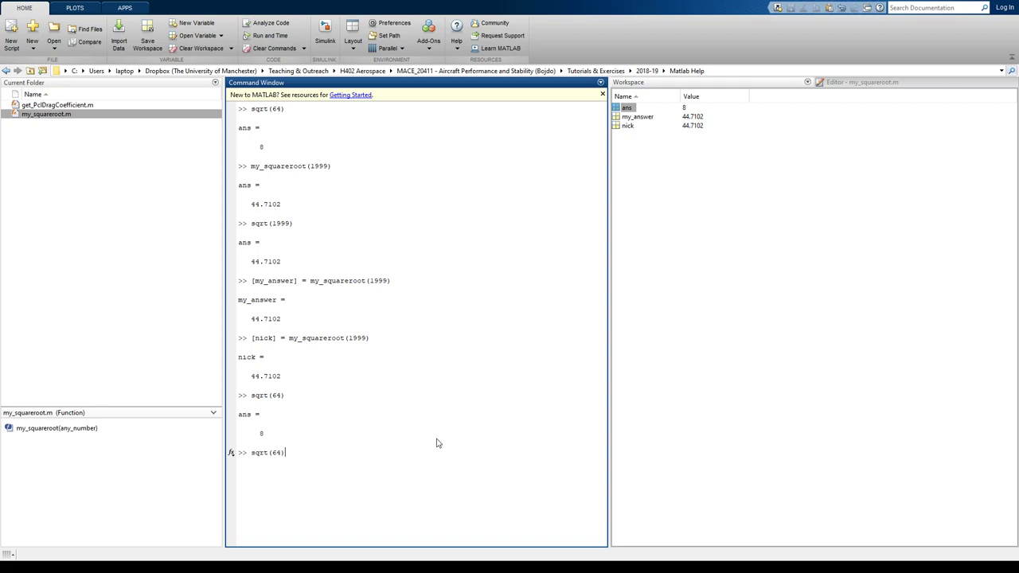
{"action": "mouse_move", "coordinate": [357, 401]}
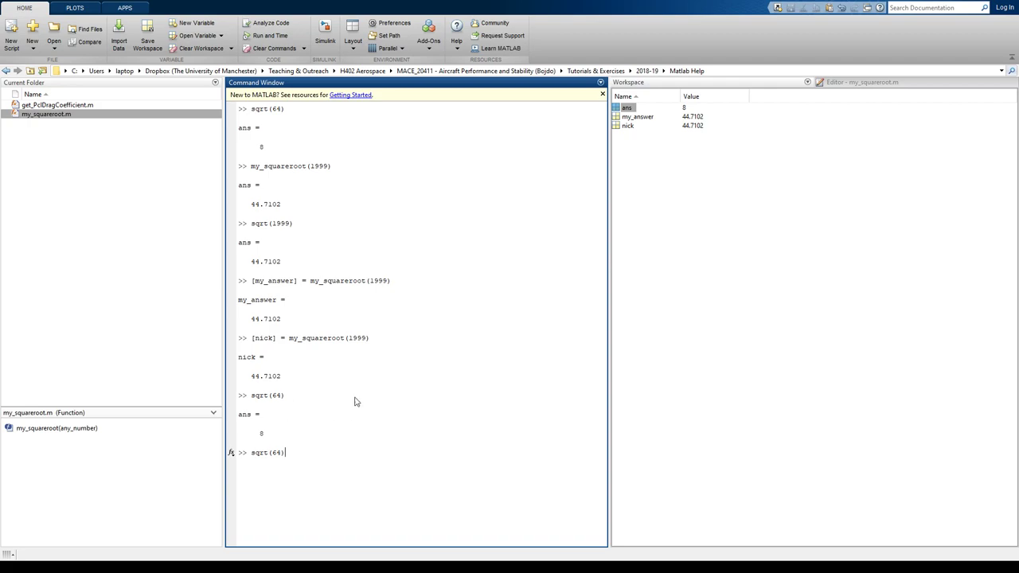
{"action": "mouse_move", "coordinate": [297, 452]}
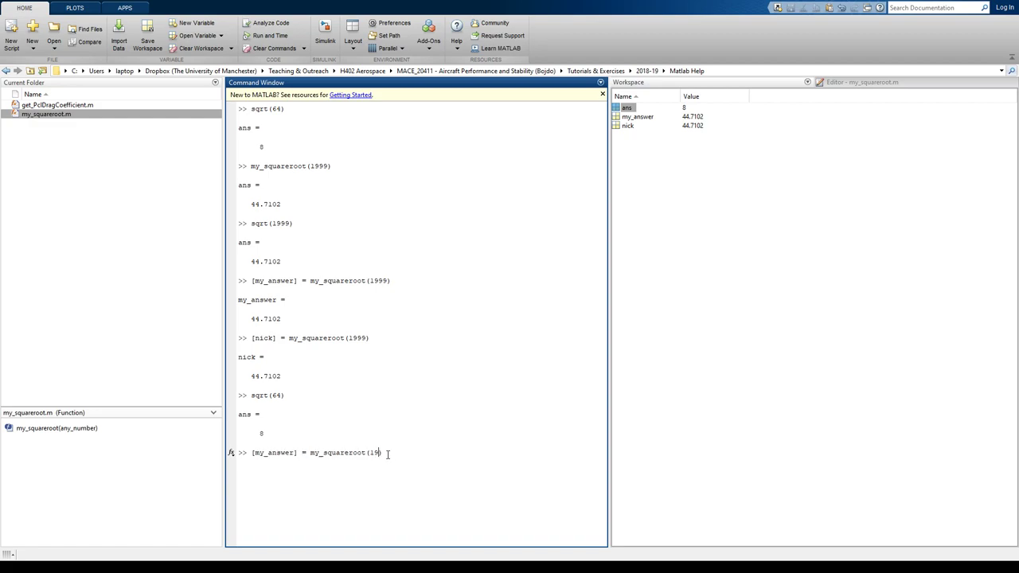
{"action": "type", "text": "00"}
{"action": "key", "text": "Return"}
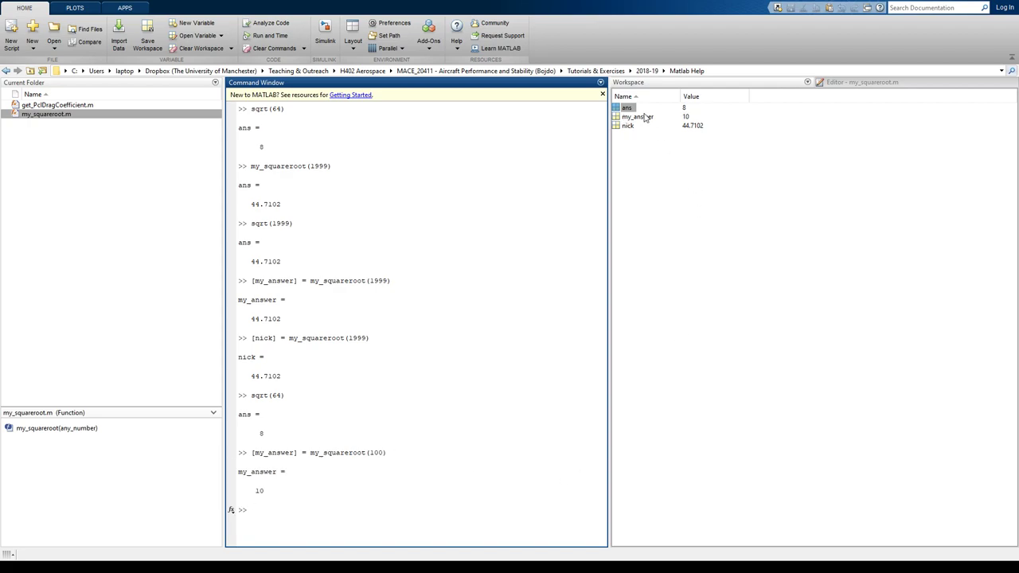
{"action": "mouse_move", "coordinate": [687, 120]}
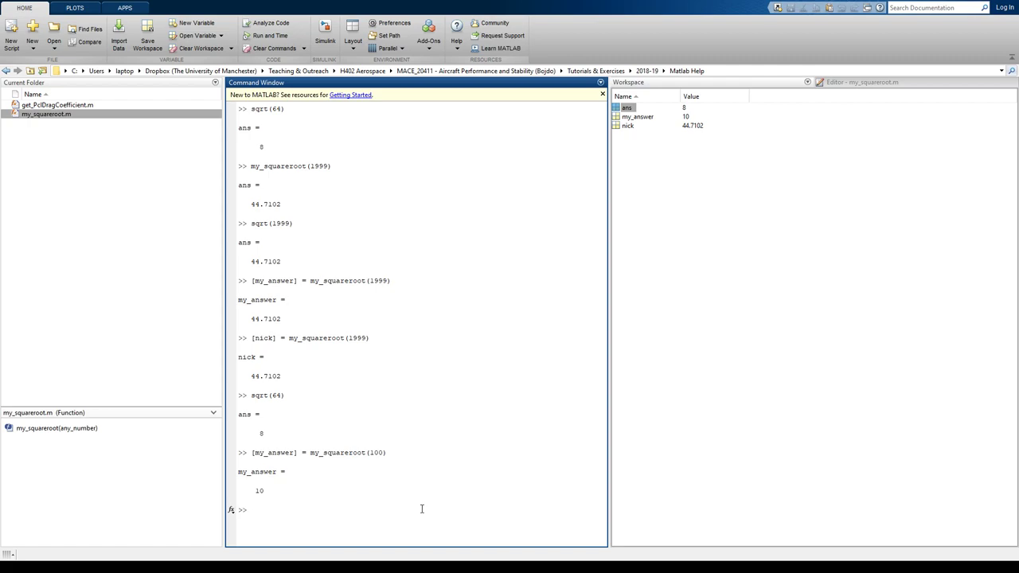
{"action": "mouse_move", "coordinate": [446, 513]}
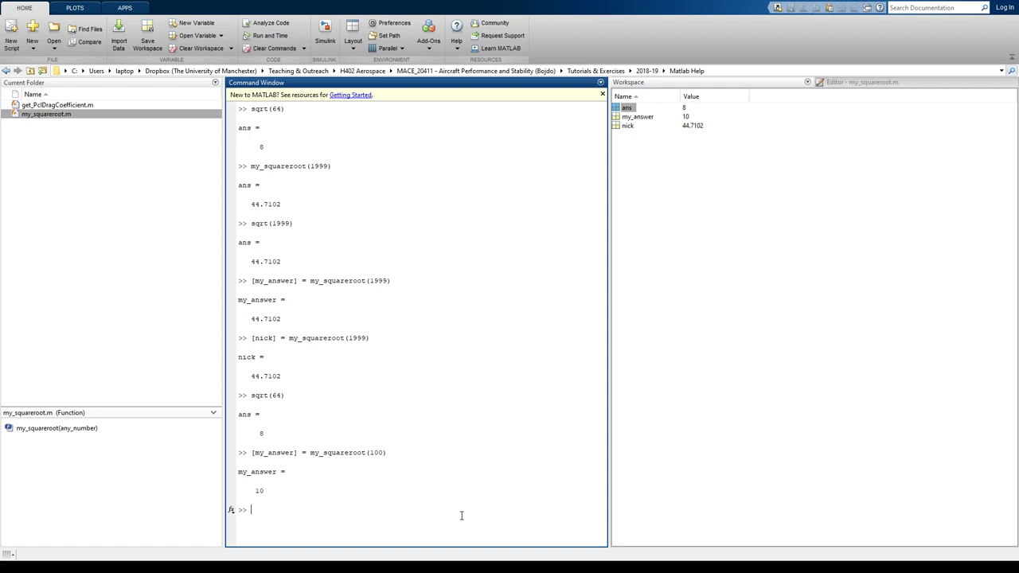
{"action": "mouse_move", "coordinate": [414, 501]}
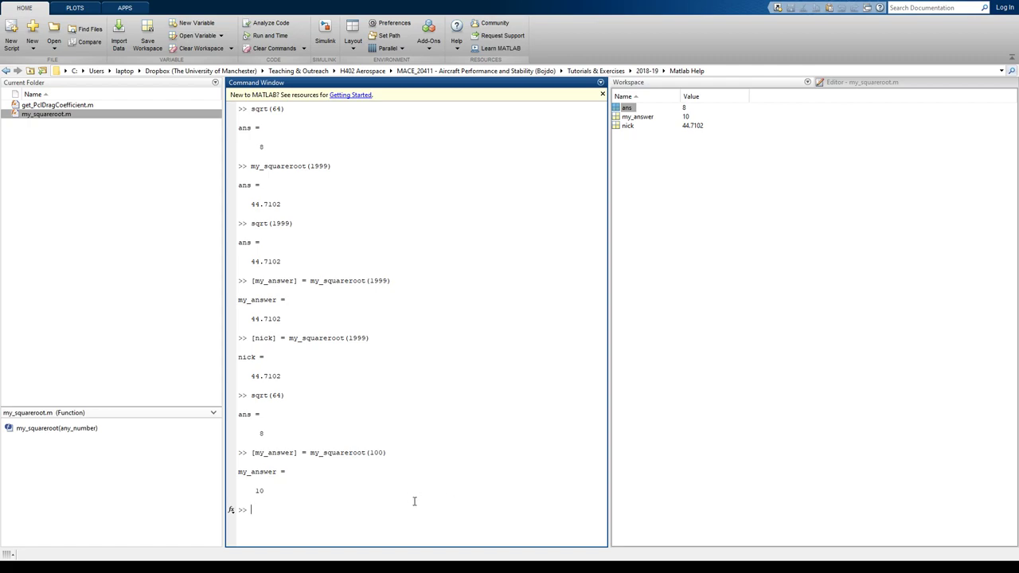
{"action": "mouse_move", "coordinate": [427, 501]}
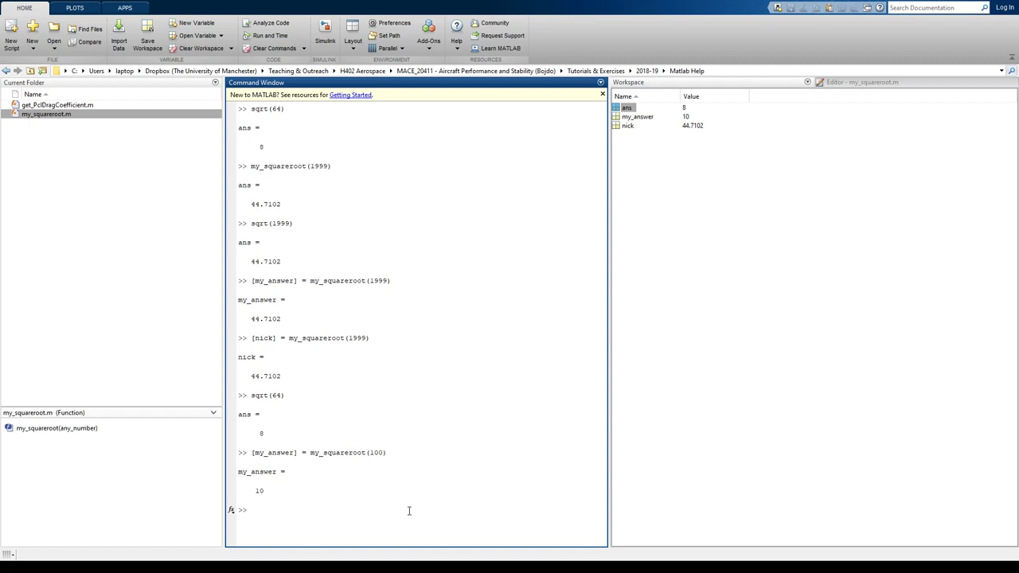
Step: Clear the Command Window with clc, clear all variables, and enter close all
{"action": "type", "text": "c"}
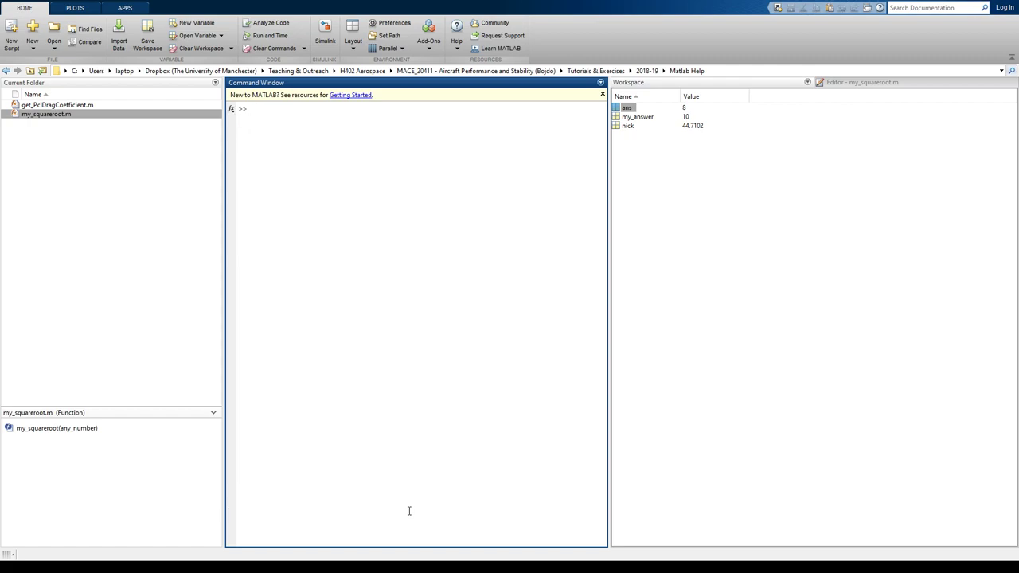
{"action": "type", "text": "clear"}
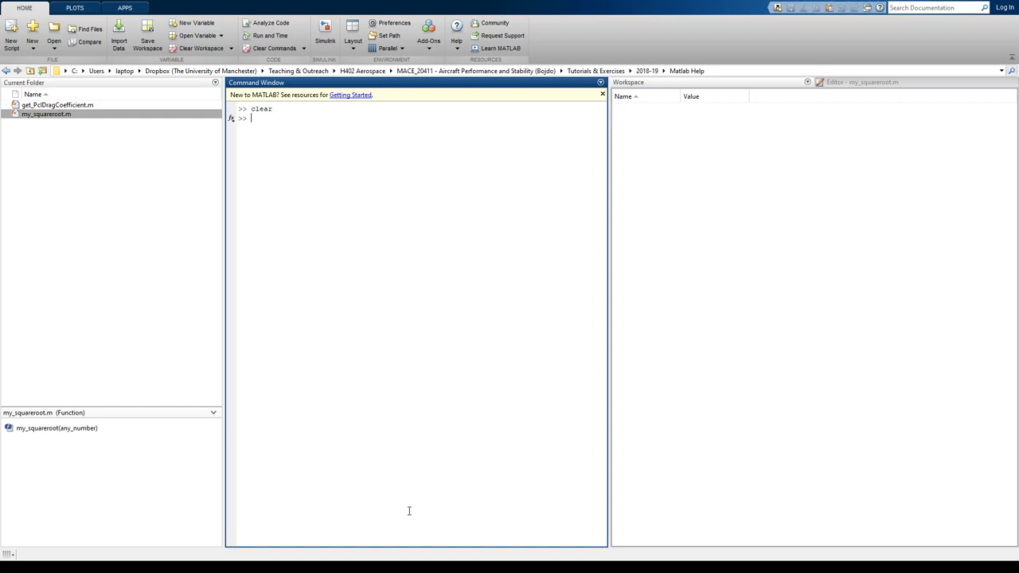
{"action": "mouse_move", "coordinate": [315, 179]}
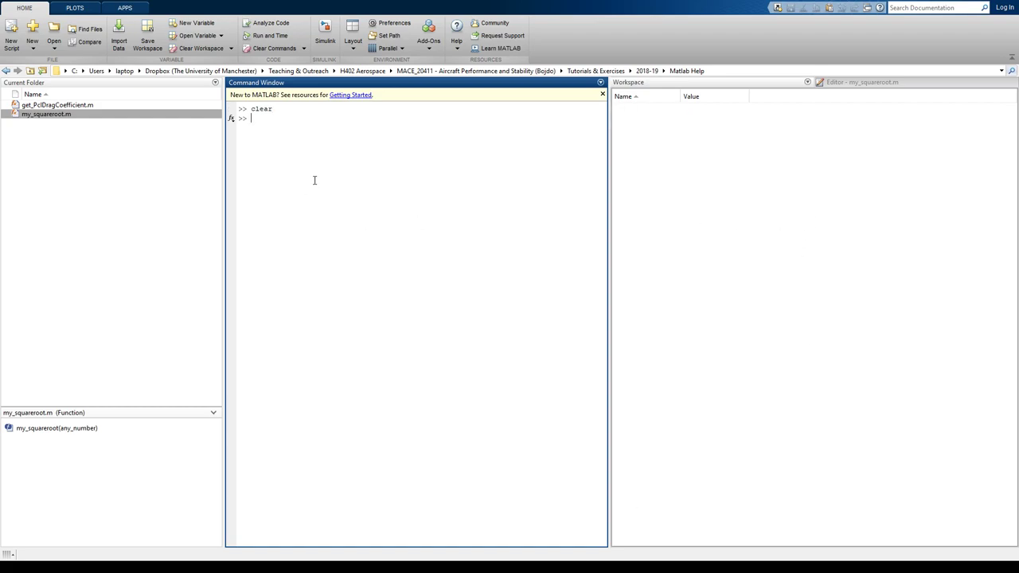
{"action": "type", "text": "clos"}
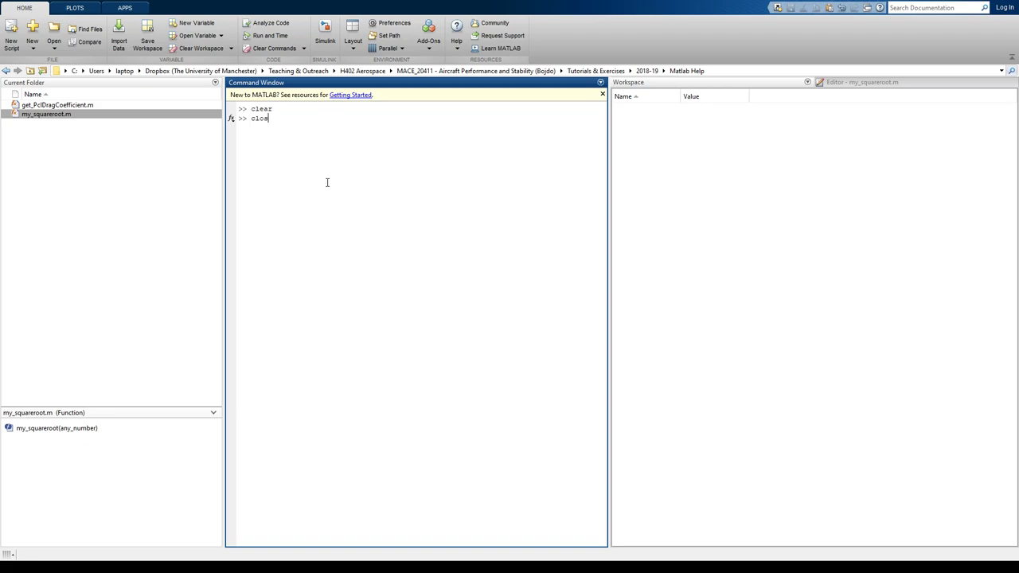
{"action": "type", "text": "e all"}
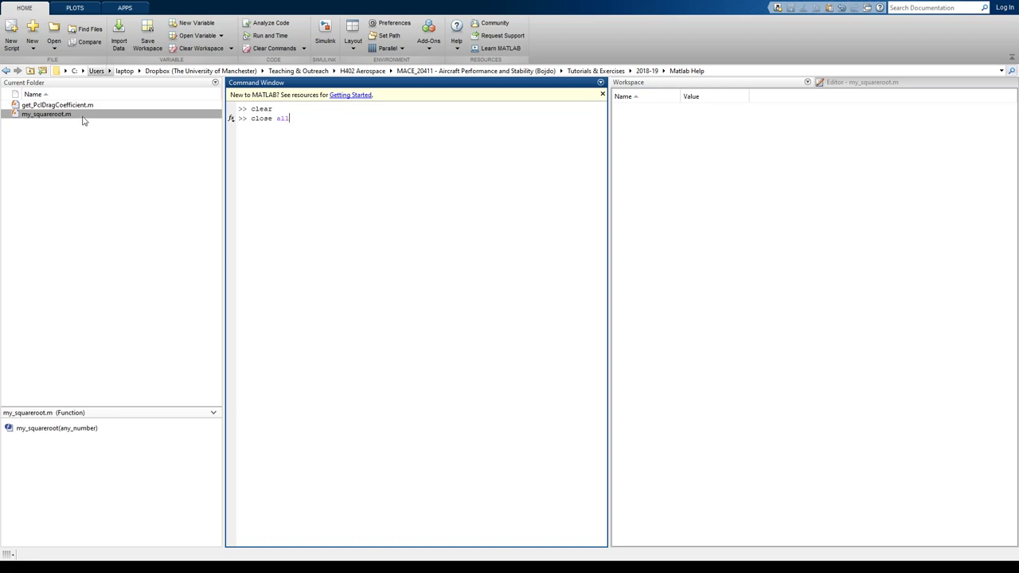